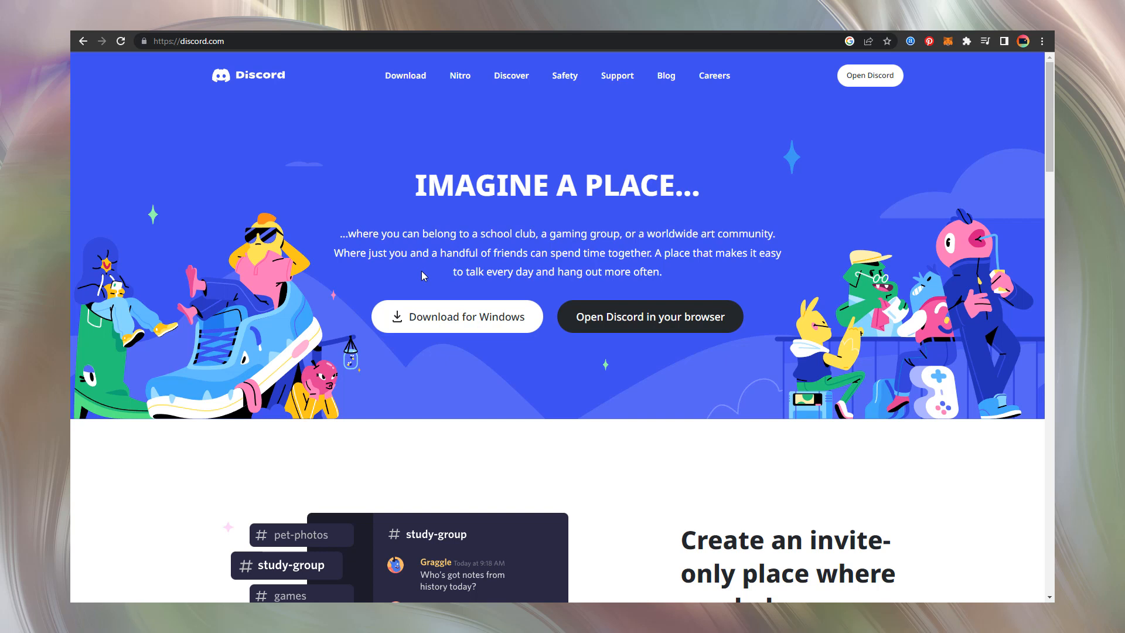
mouse_move(457, 317)
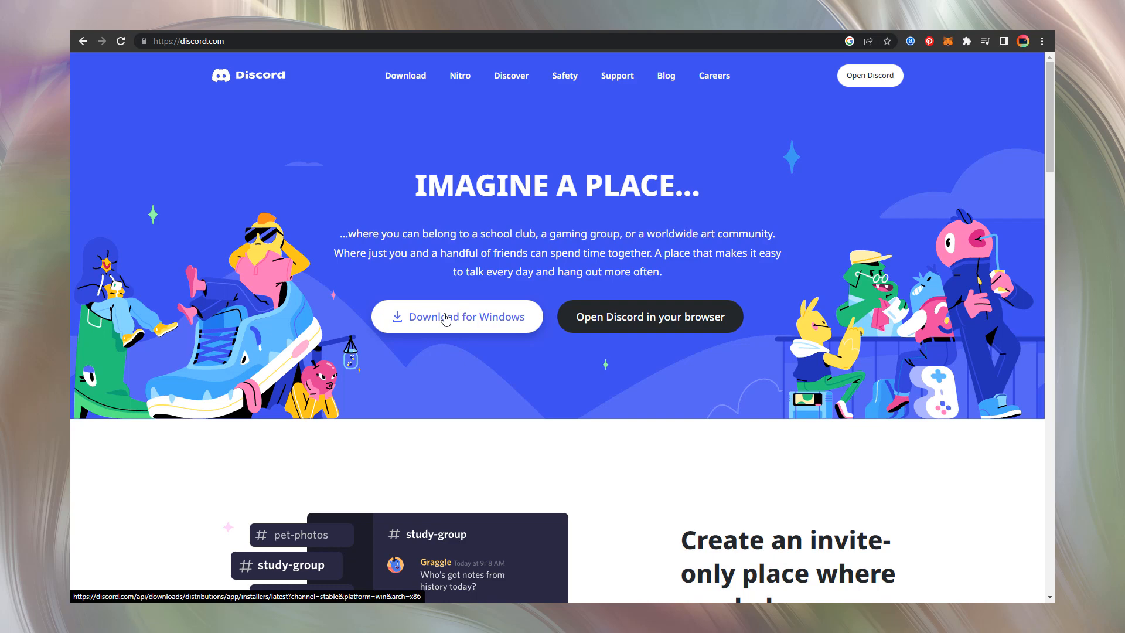
- Scroll through the discord.com homepage before heading to account registration
scroll(down, 3)
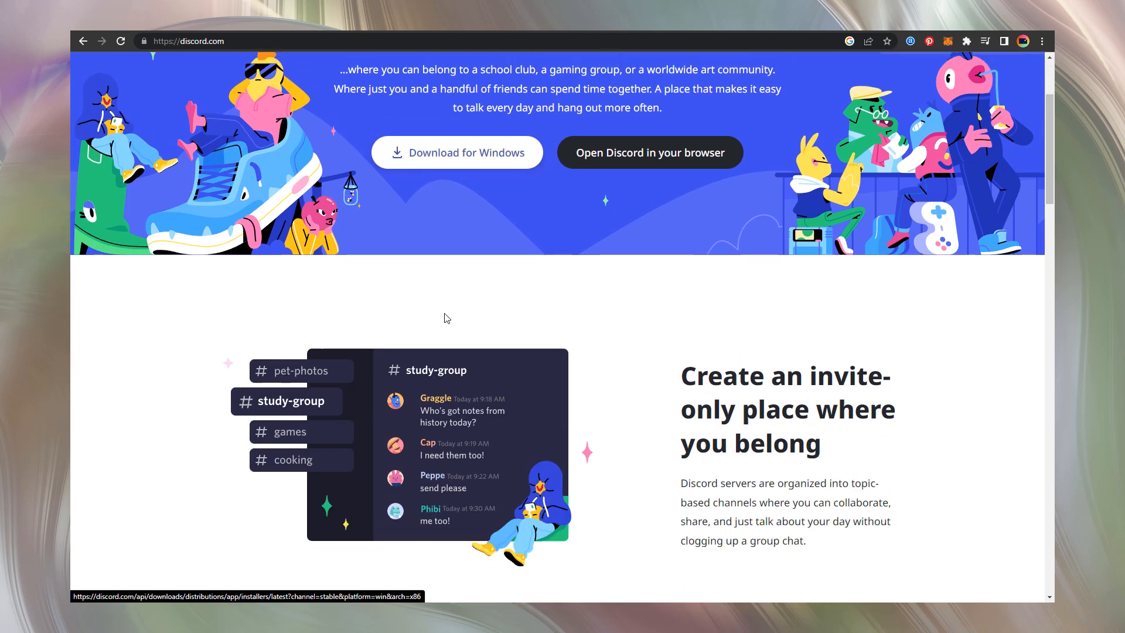
scroll(up, 3)
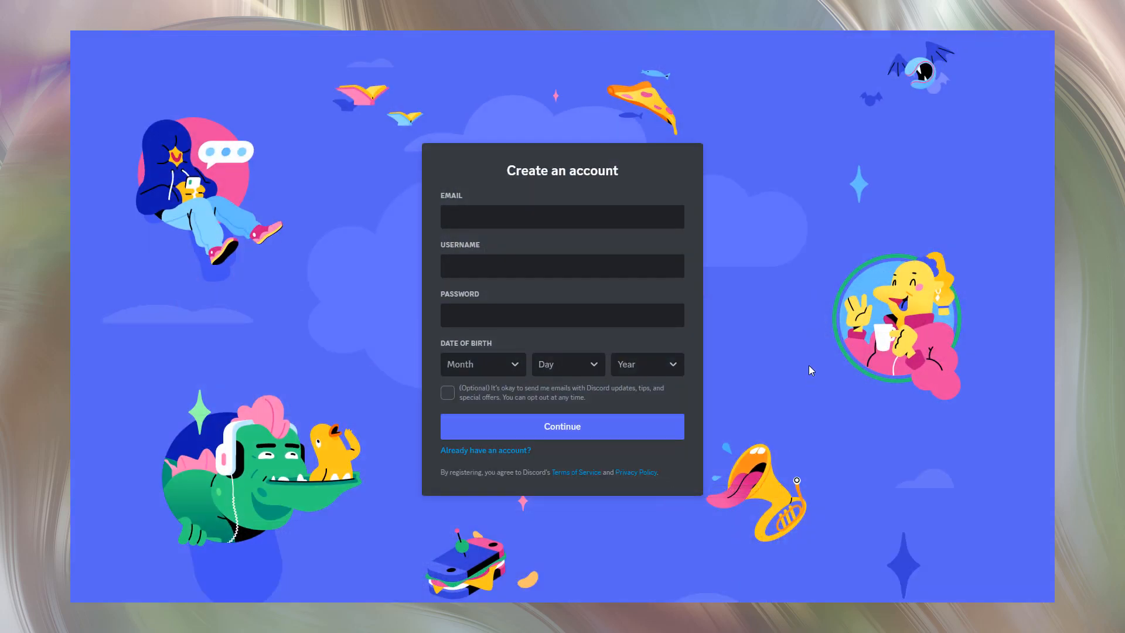
click(561, 215)
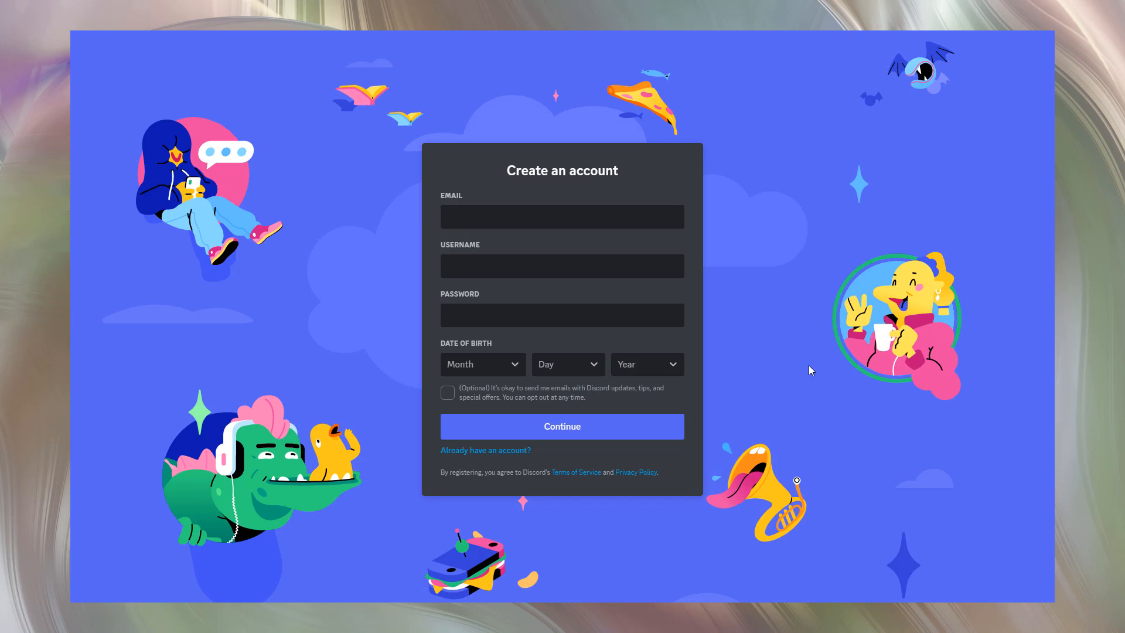
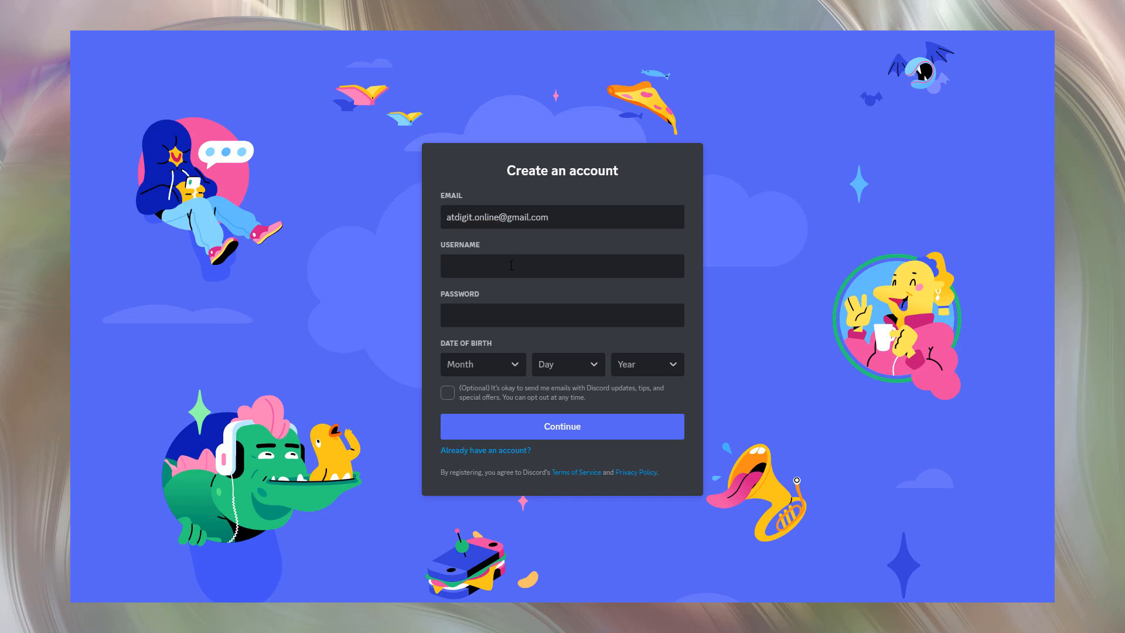
text(atdigit.)
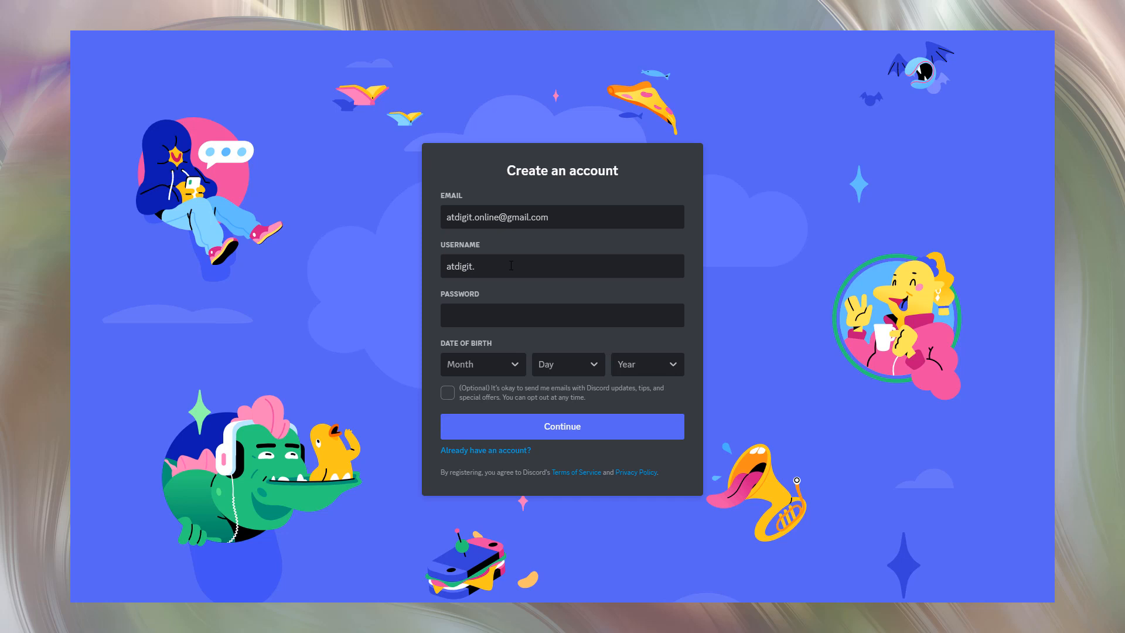
text(online)
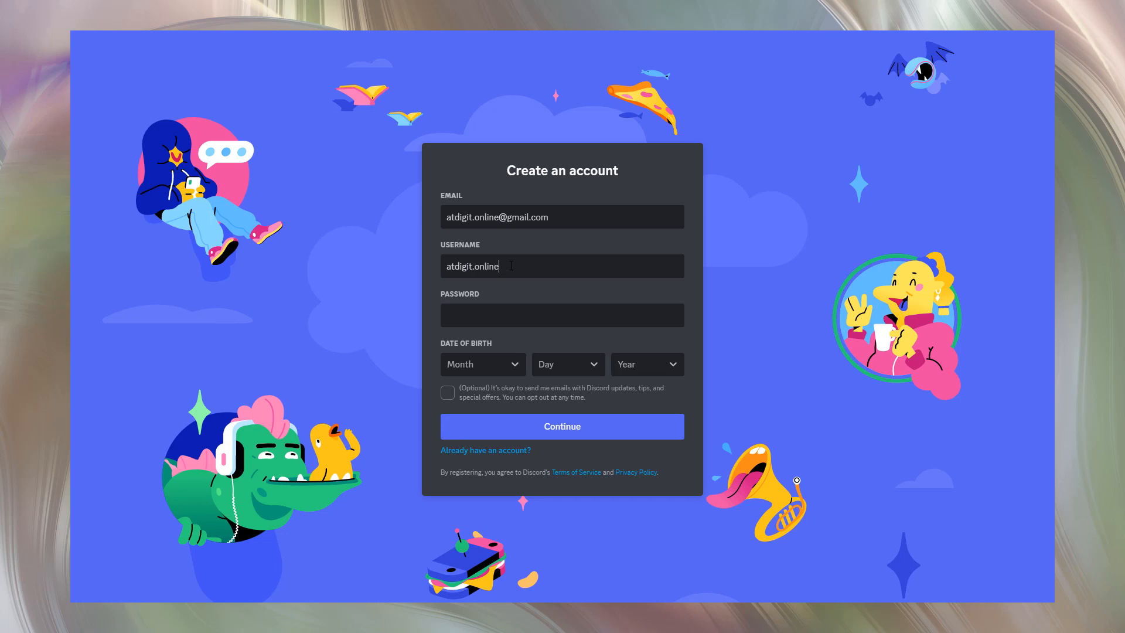
click(561, 315)
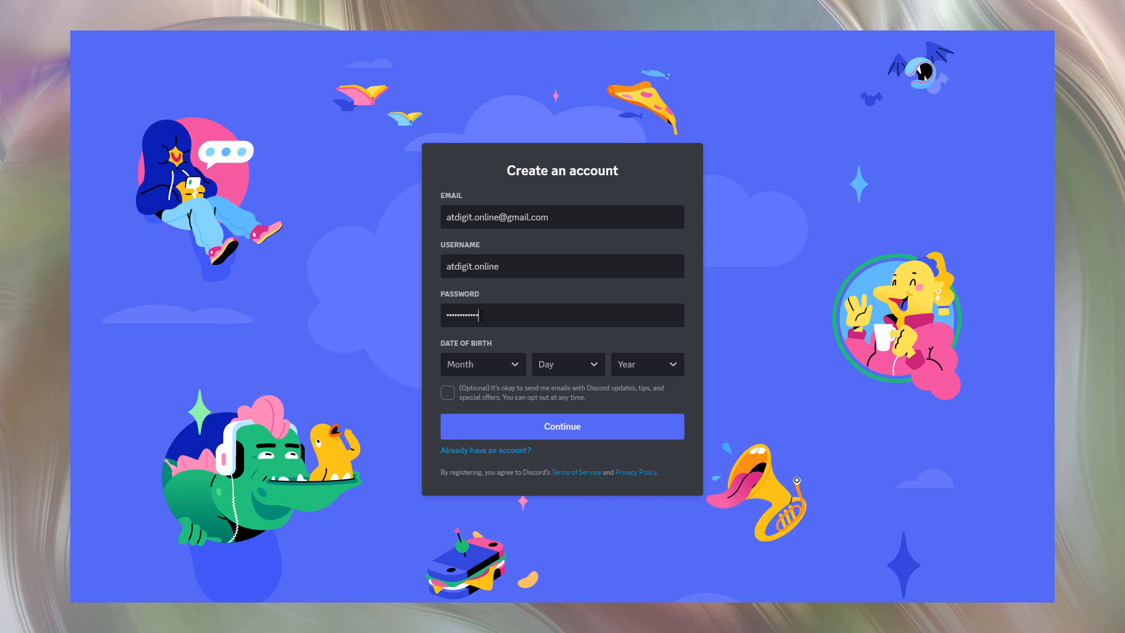
mouse_move(493, 364)
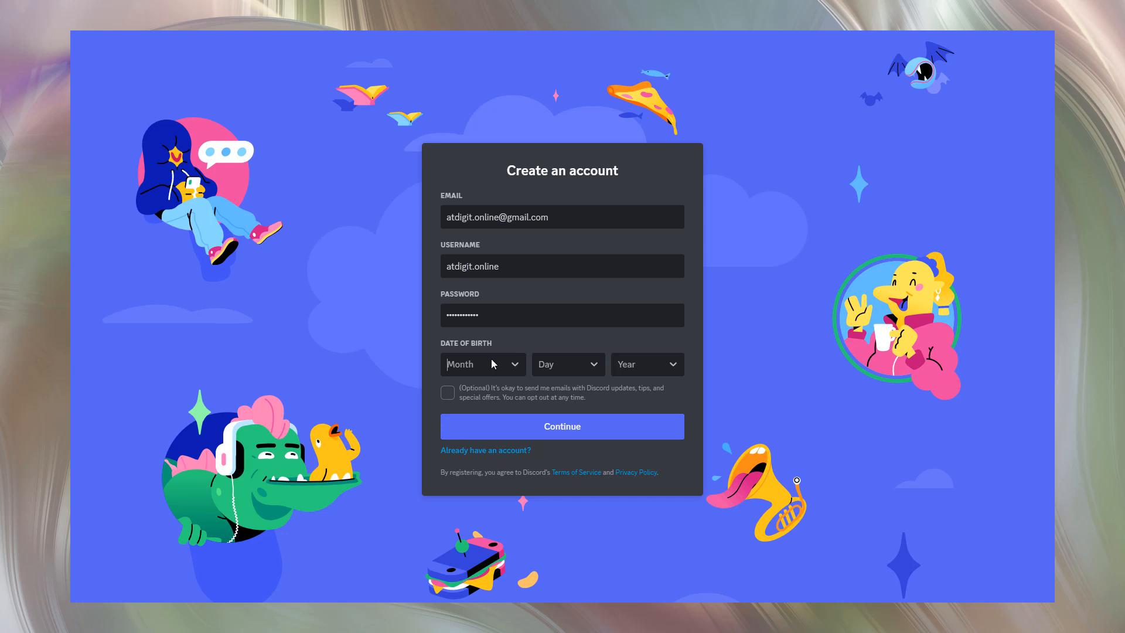
- Set the birth month, submit the registration and solve the hCaptcha daisy challenge
click(482, 363)
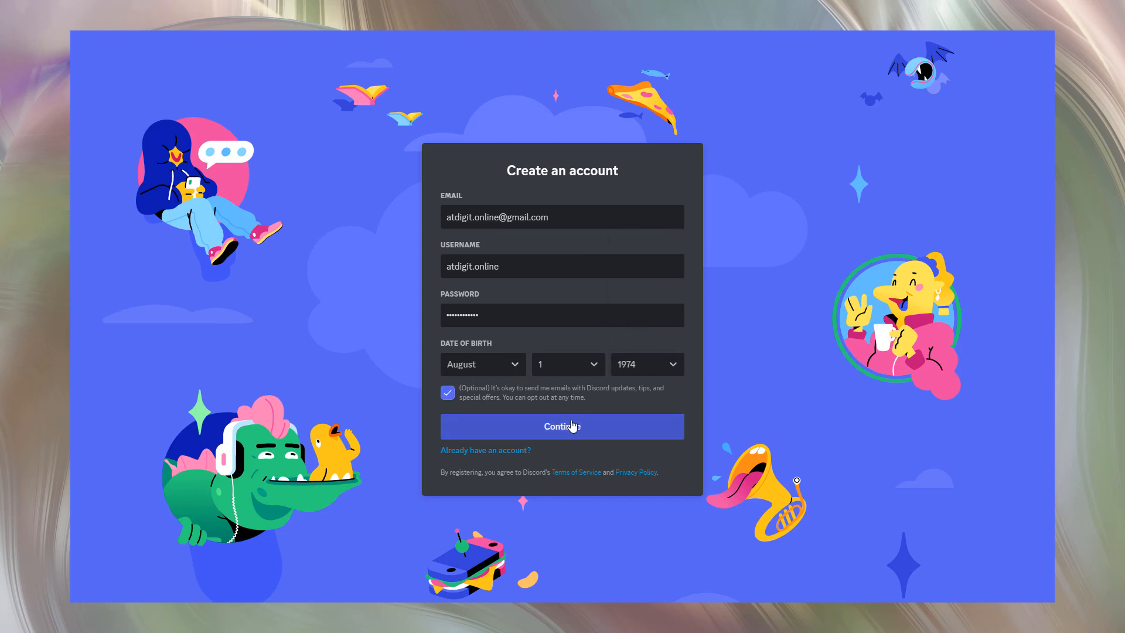
click(561, 427)
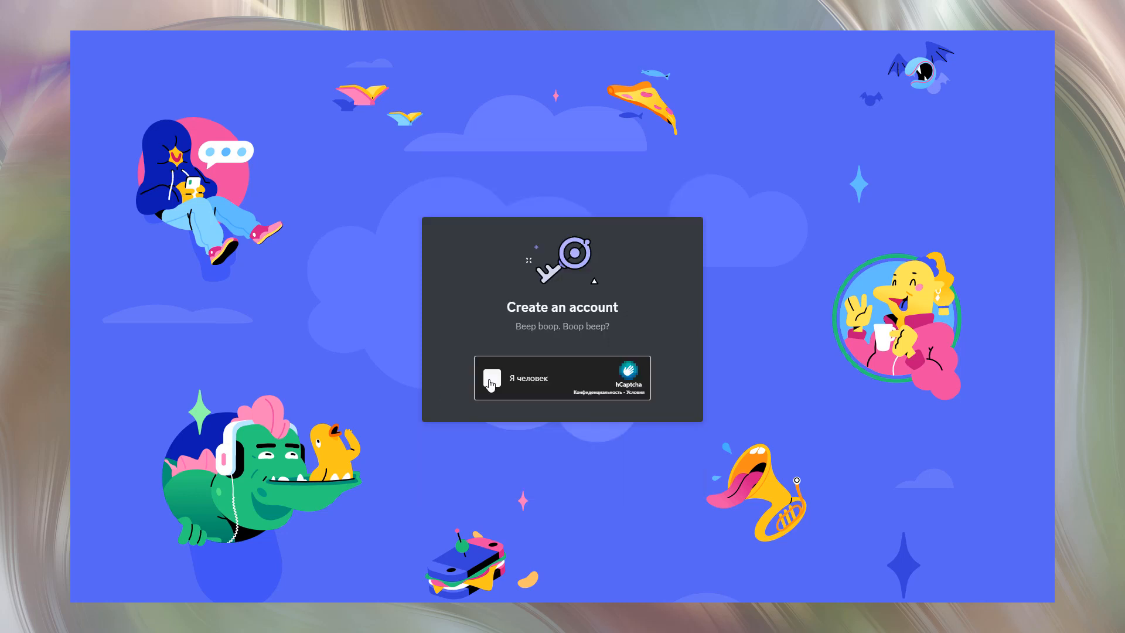
click(491, 379)
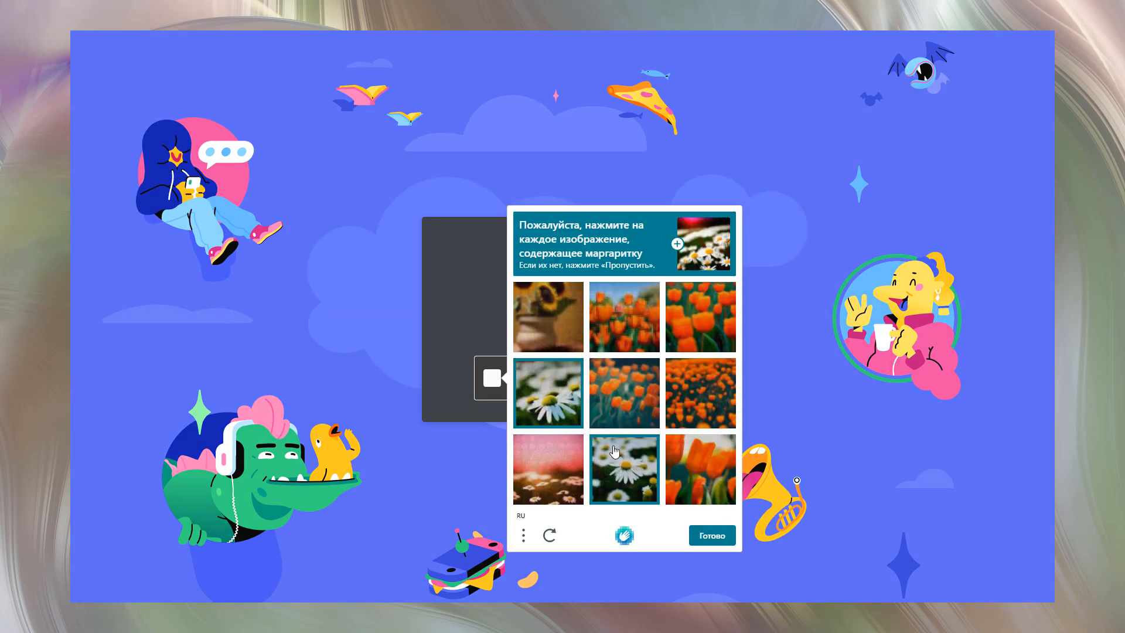
click(712, 536)
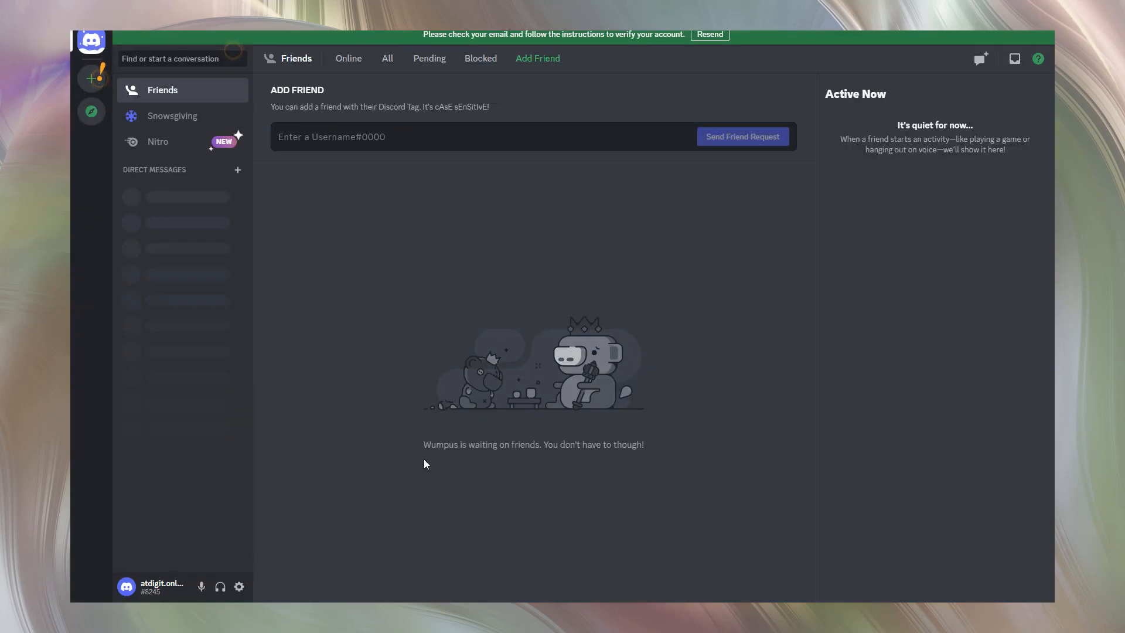
mouse_move(400, 564)
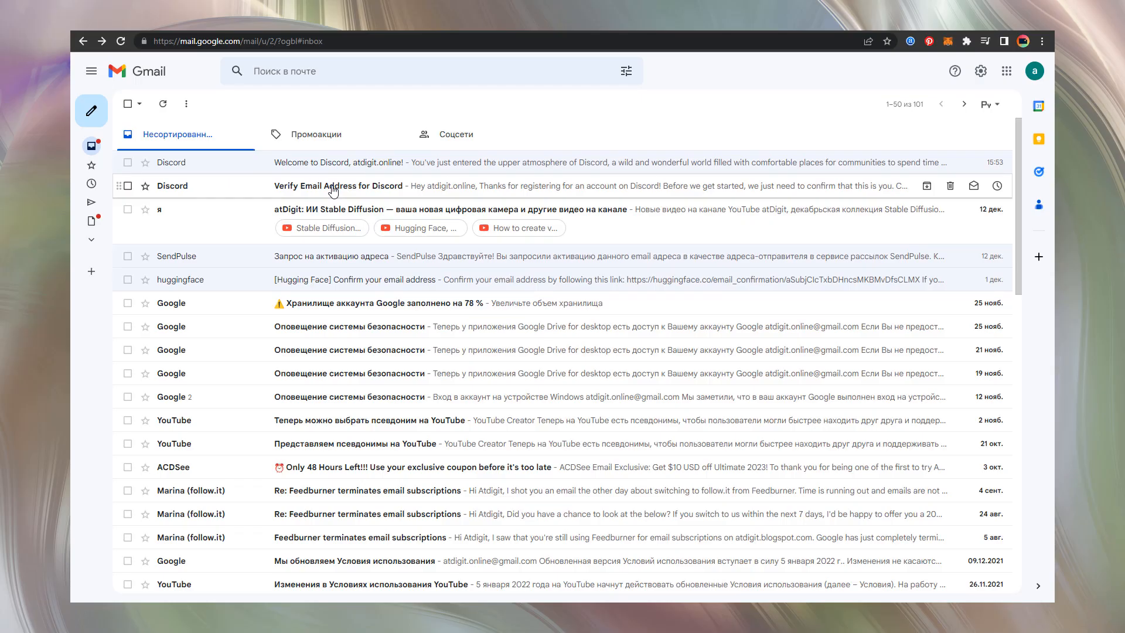
- Verify the email from the 'Verify Email Address for Discord' message and continue to Discord
click(338, 186)
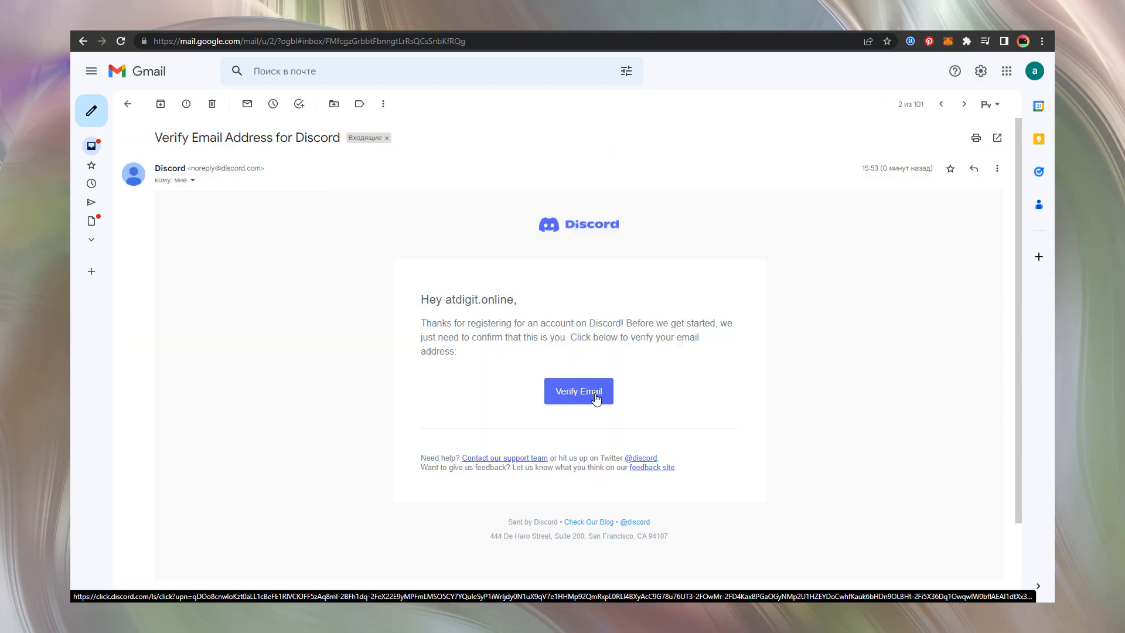
click(578, 392)
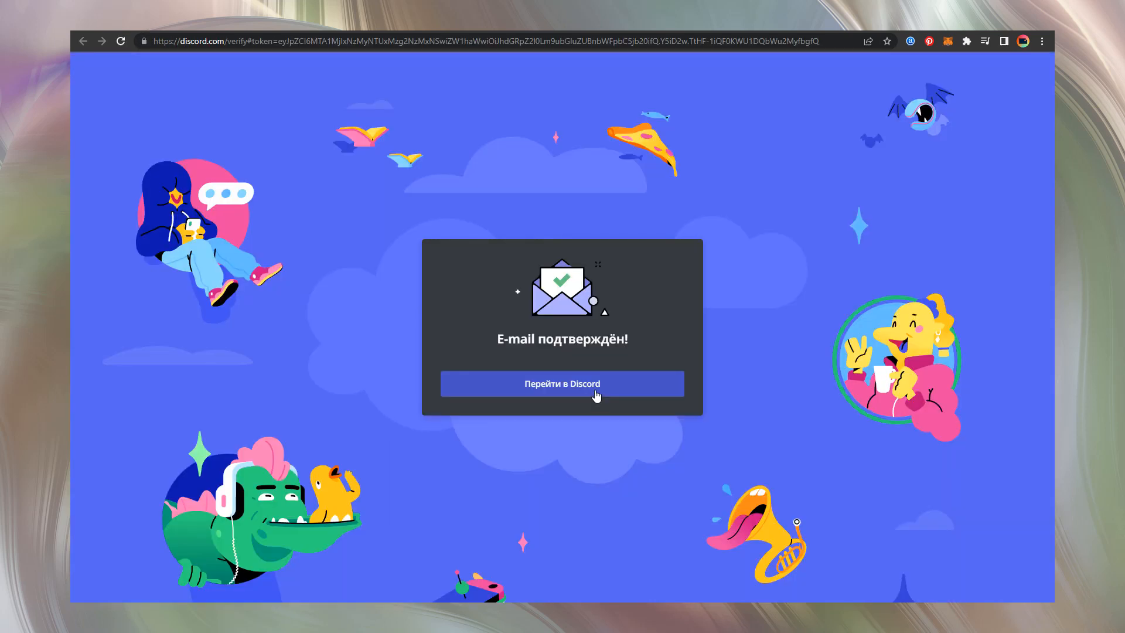
click(563, 383)
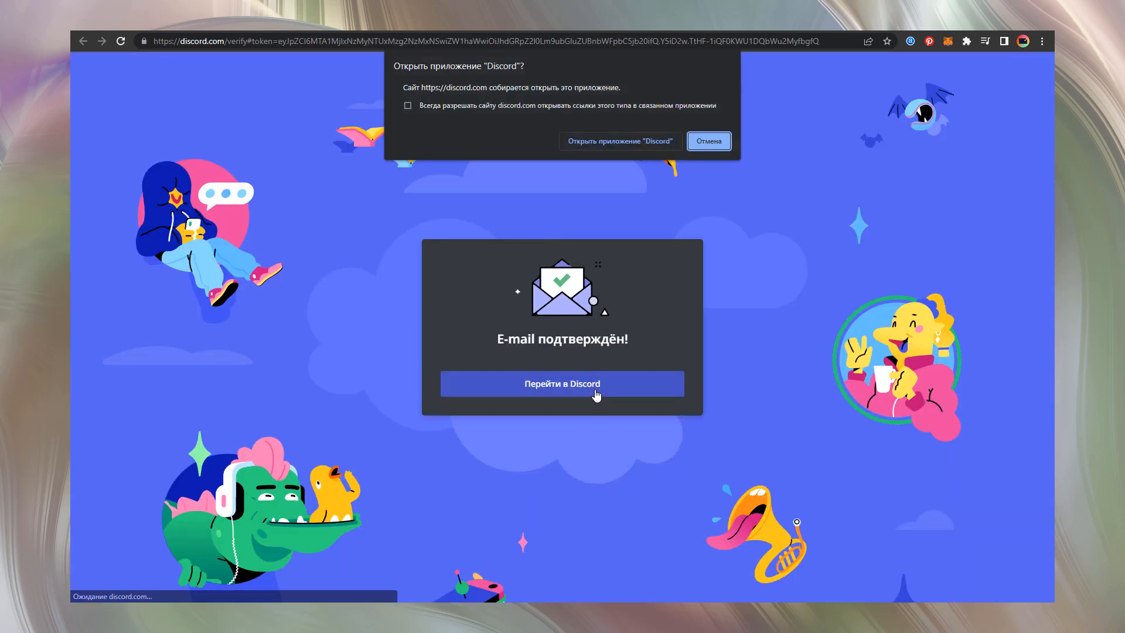
click(618, 140)
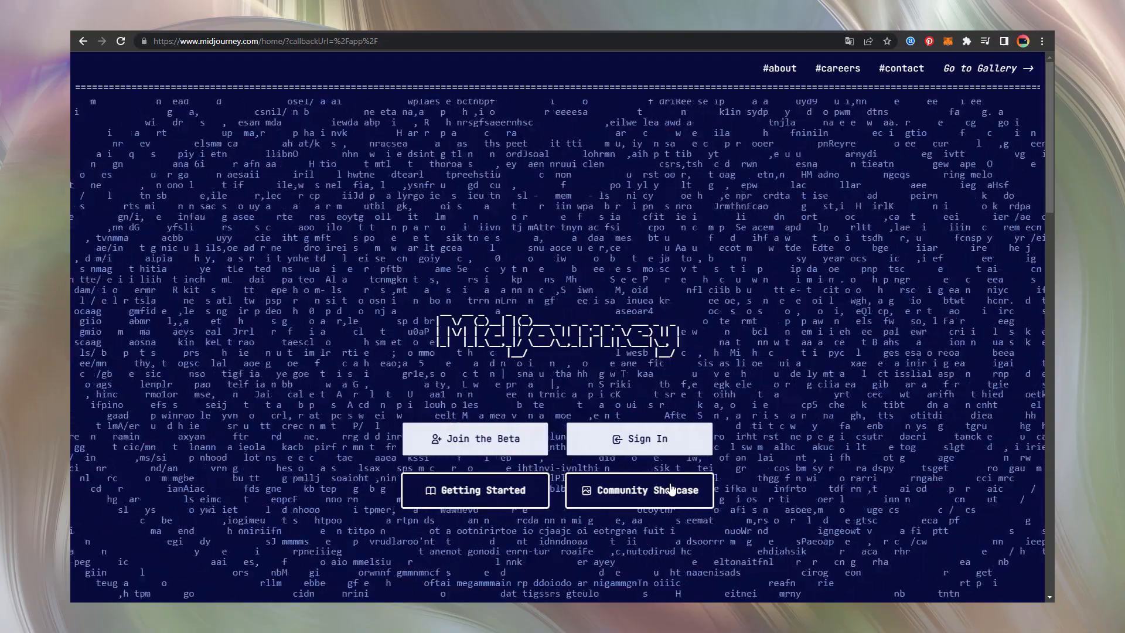
- Load the Community Showcase gallery of recent images on midjourney.com
click(638, 490)
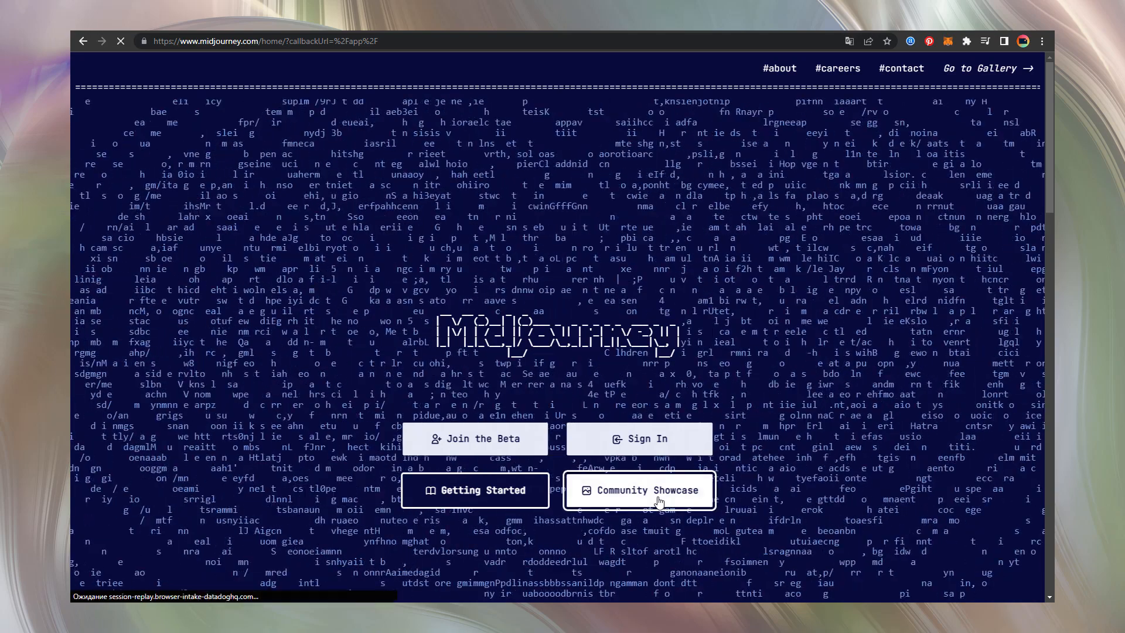
click(639, 490)
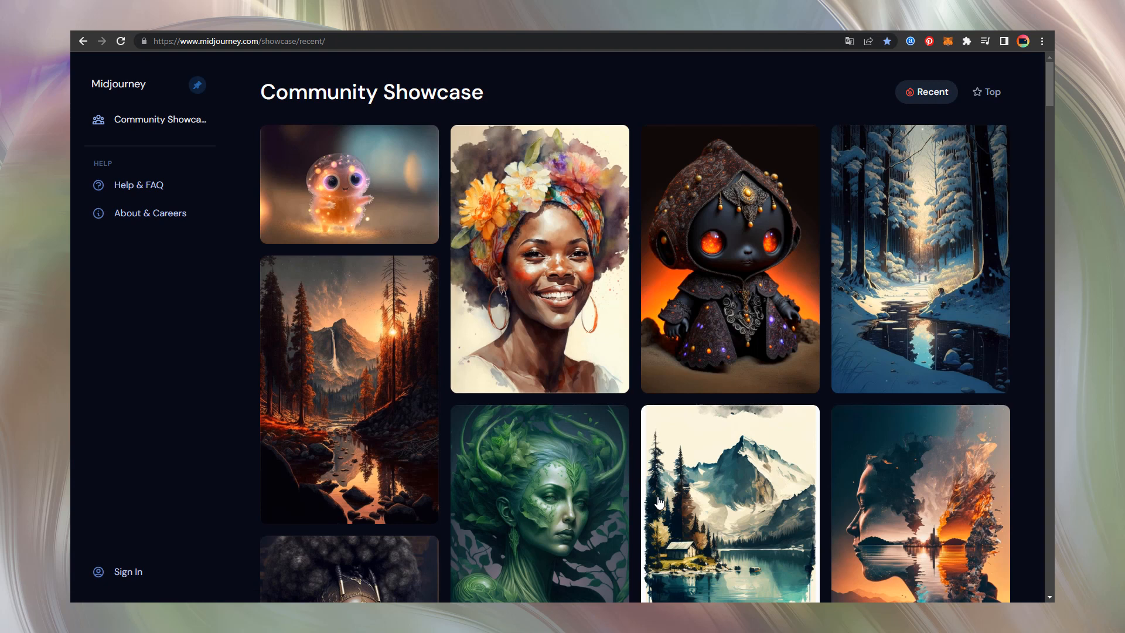
mouse_move(331, 171)
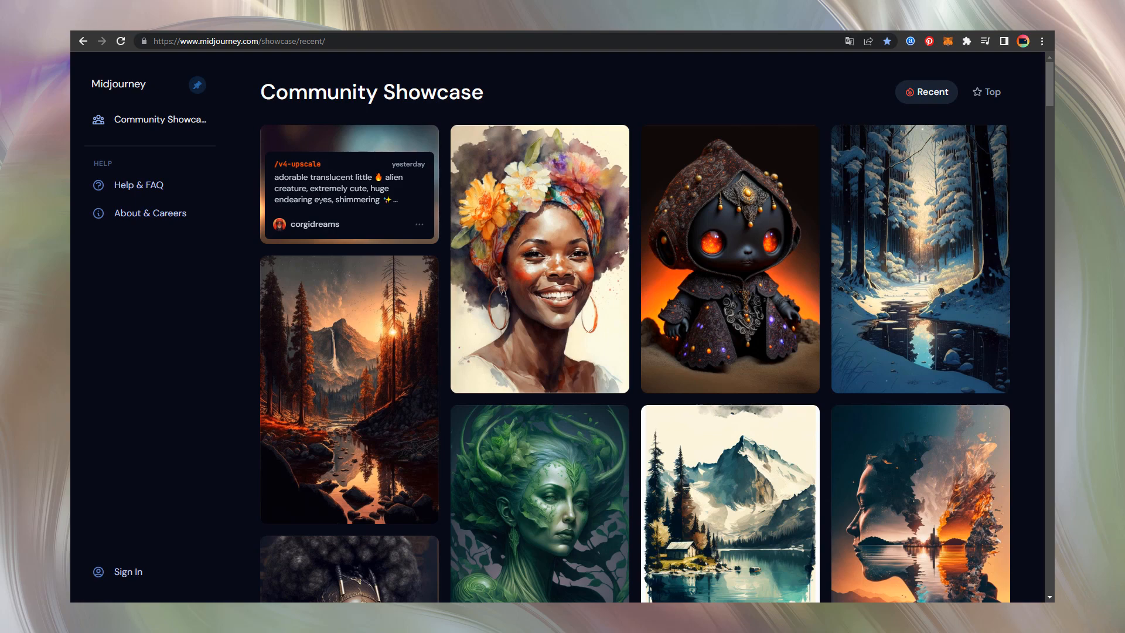
mouse_move(241, 275)
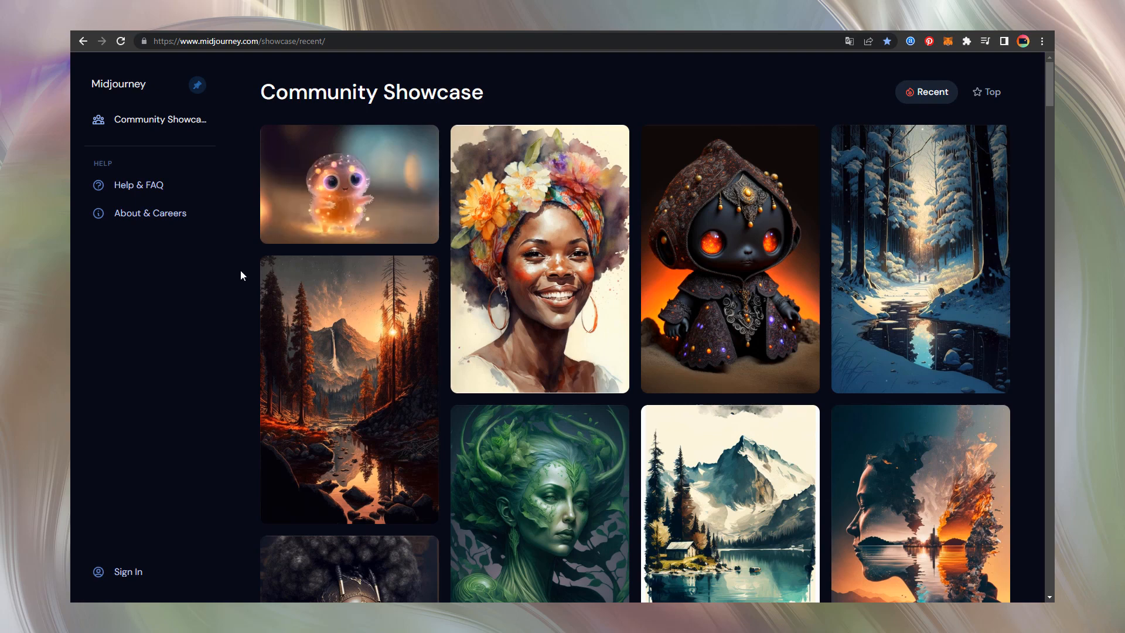
mouse_move(223, 445)
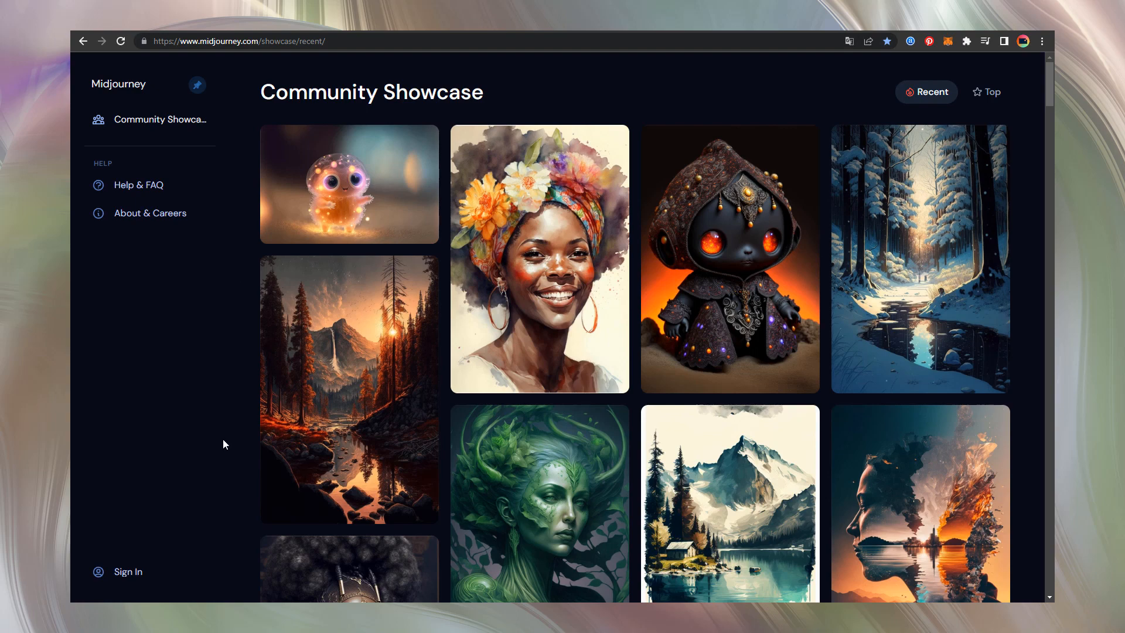
mouse_move(209, 465)
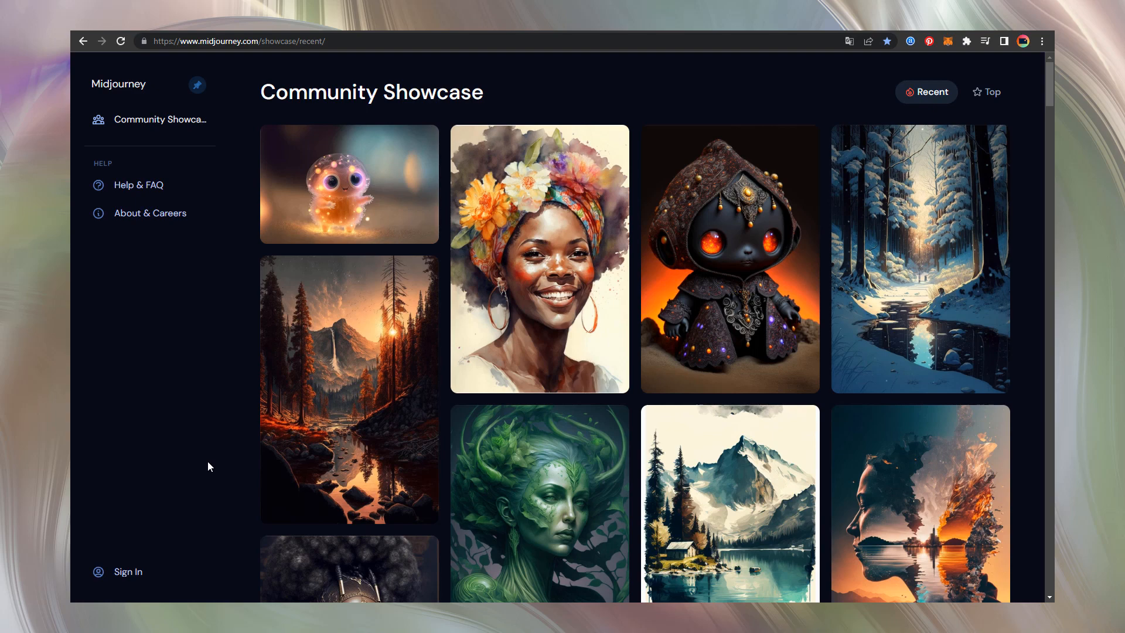
mouse_move(128, 572)
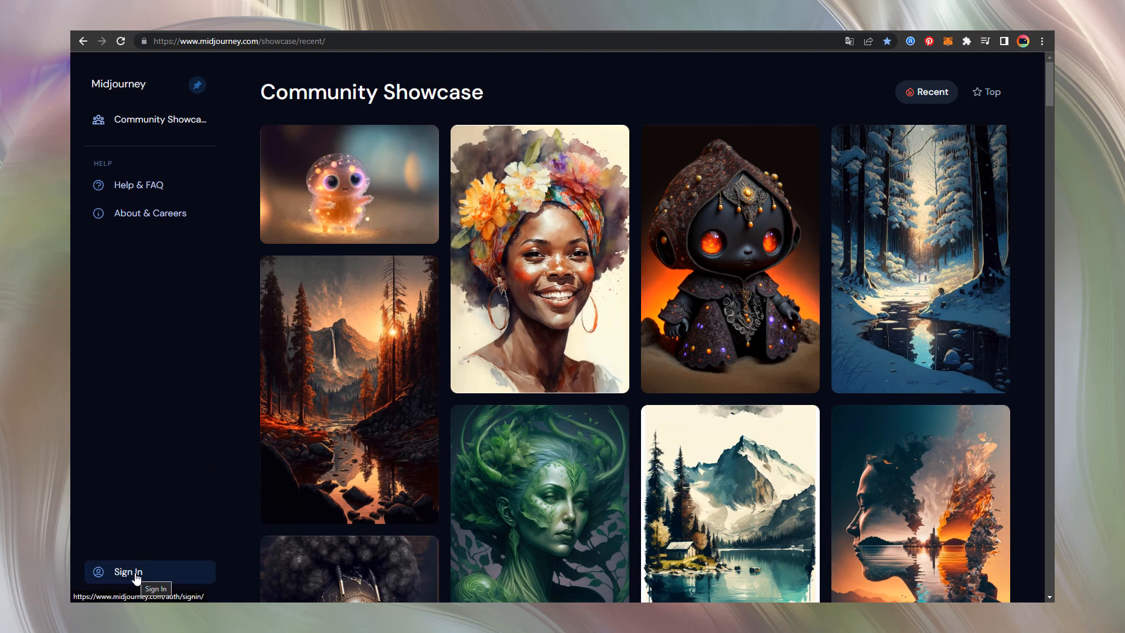
- Sign in to Midjourney with the Discord account and authorize the Midjourney Bot
click(134, 572)
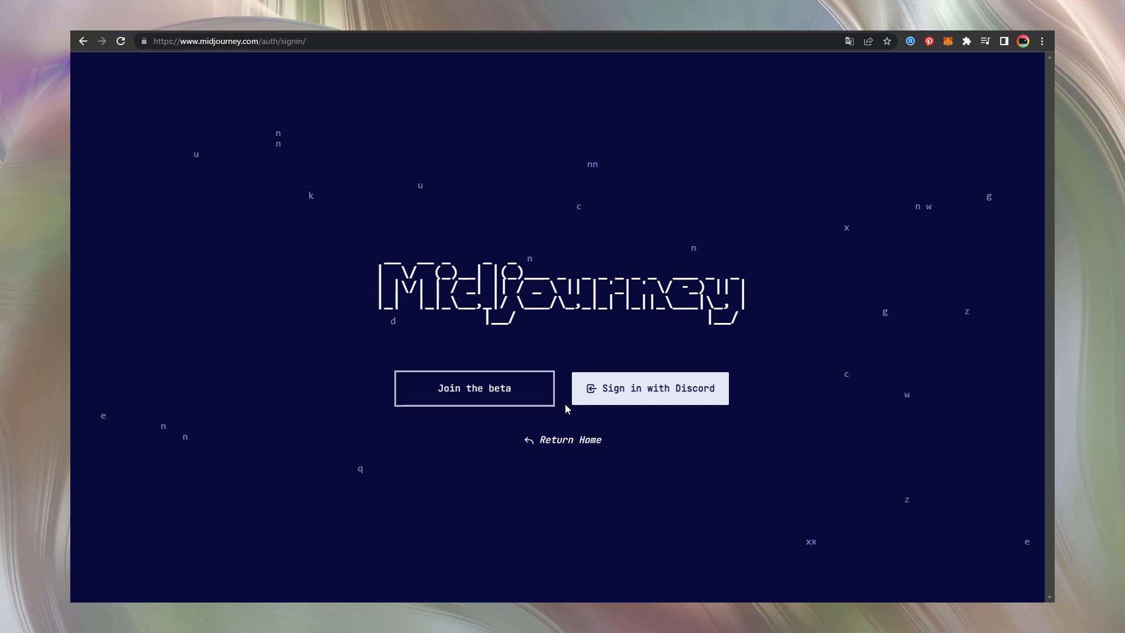
mouse_move(727, 422)
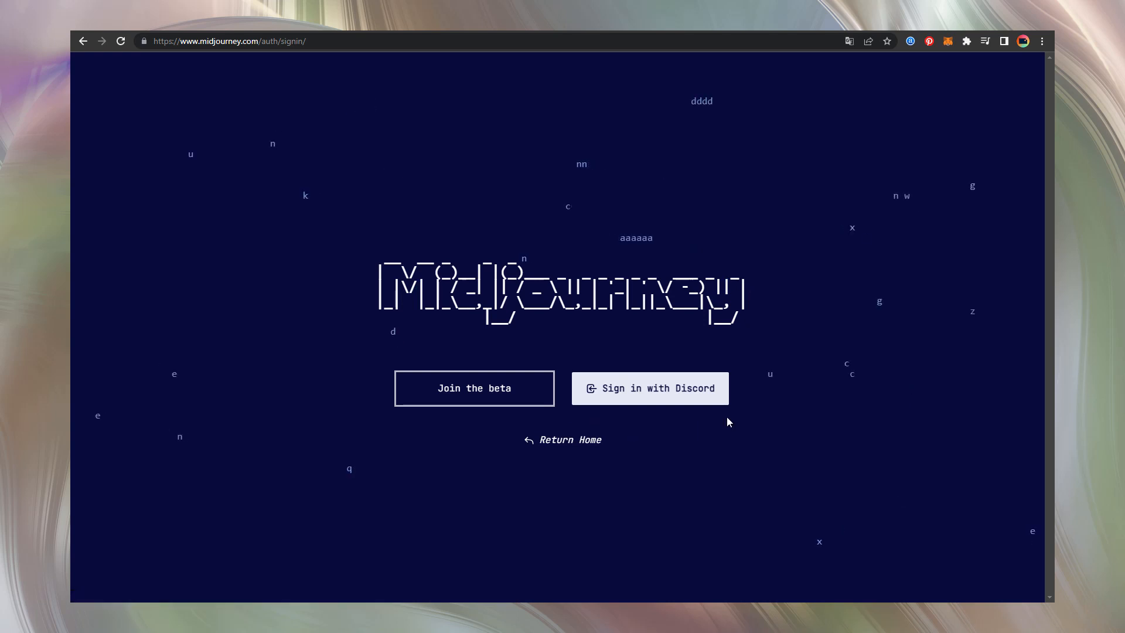
mouse_move(683, 408)
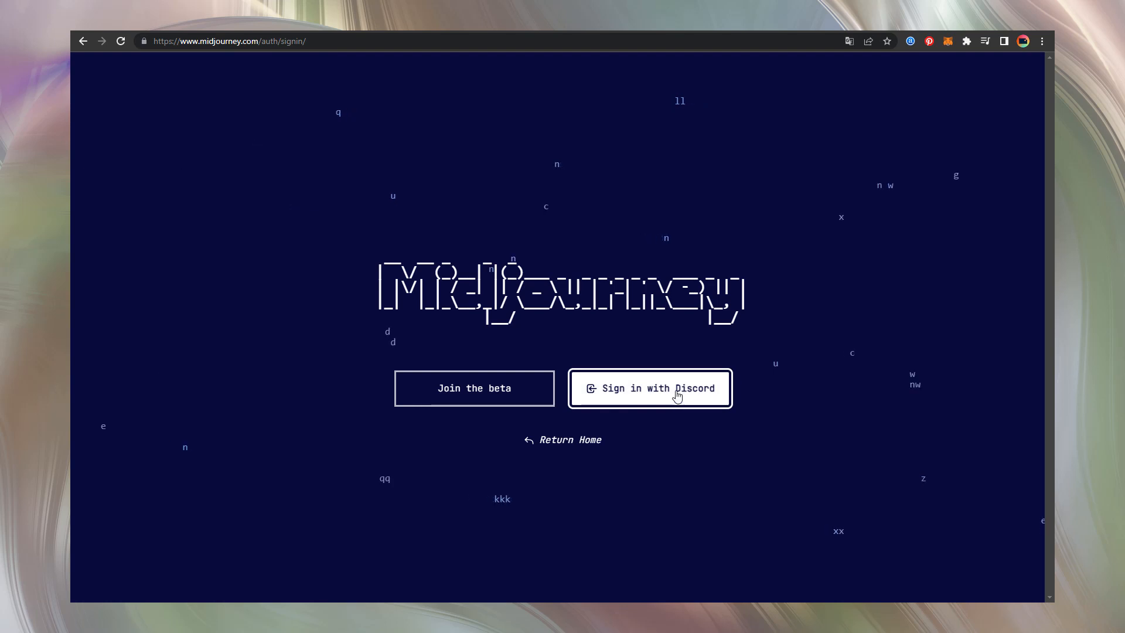
click(650, 388)
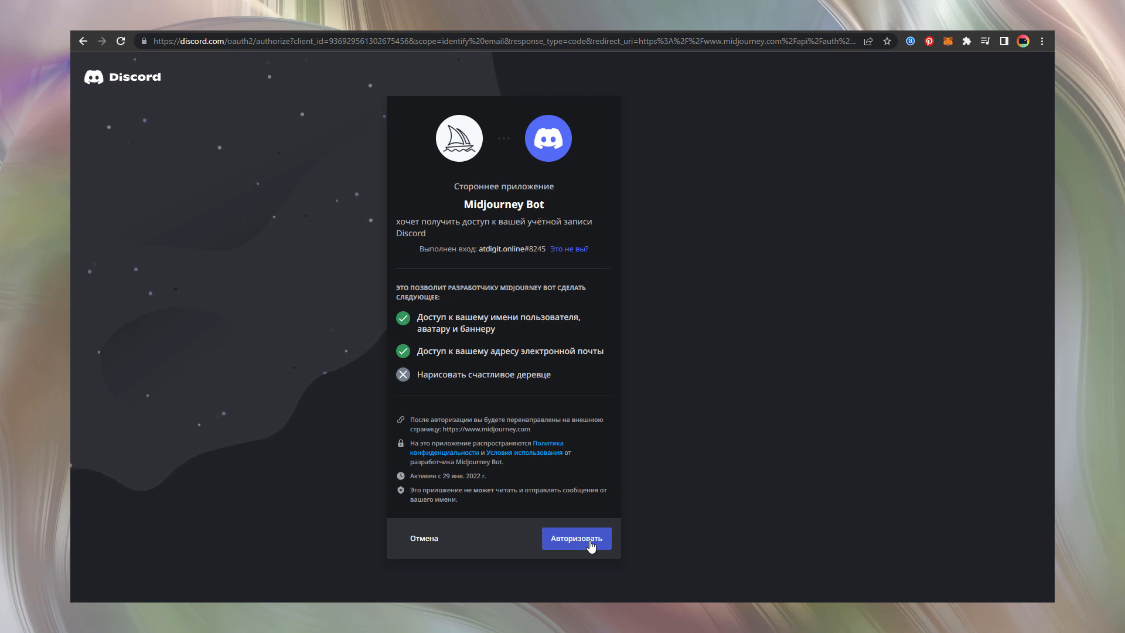
click(575, 538)
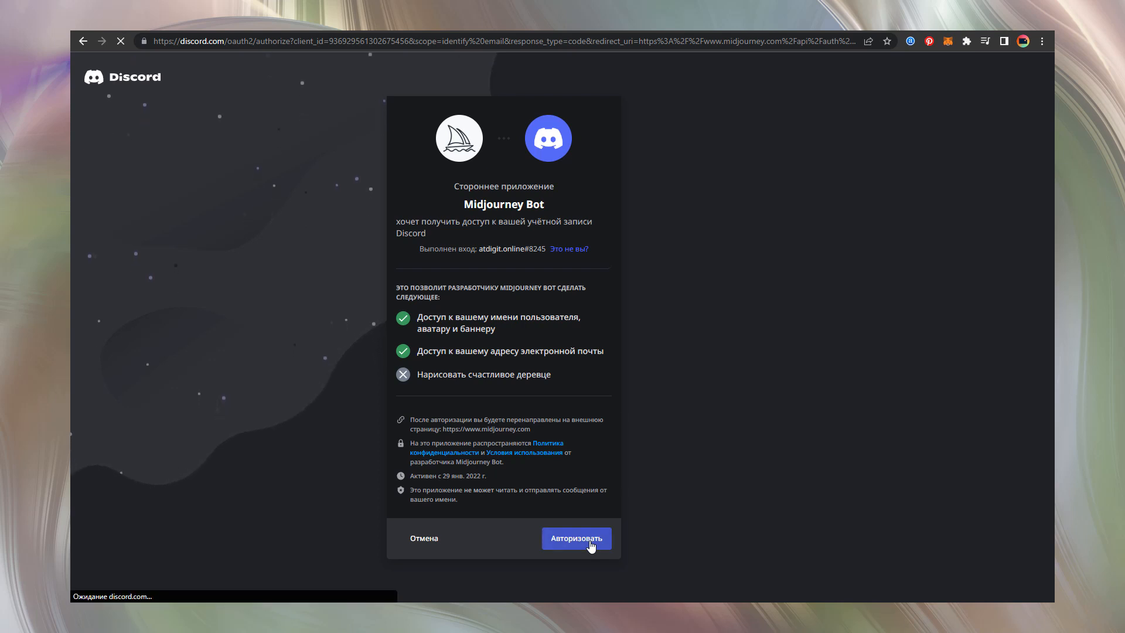
click(576, 537)
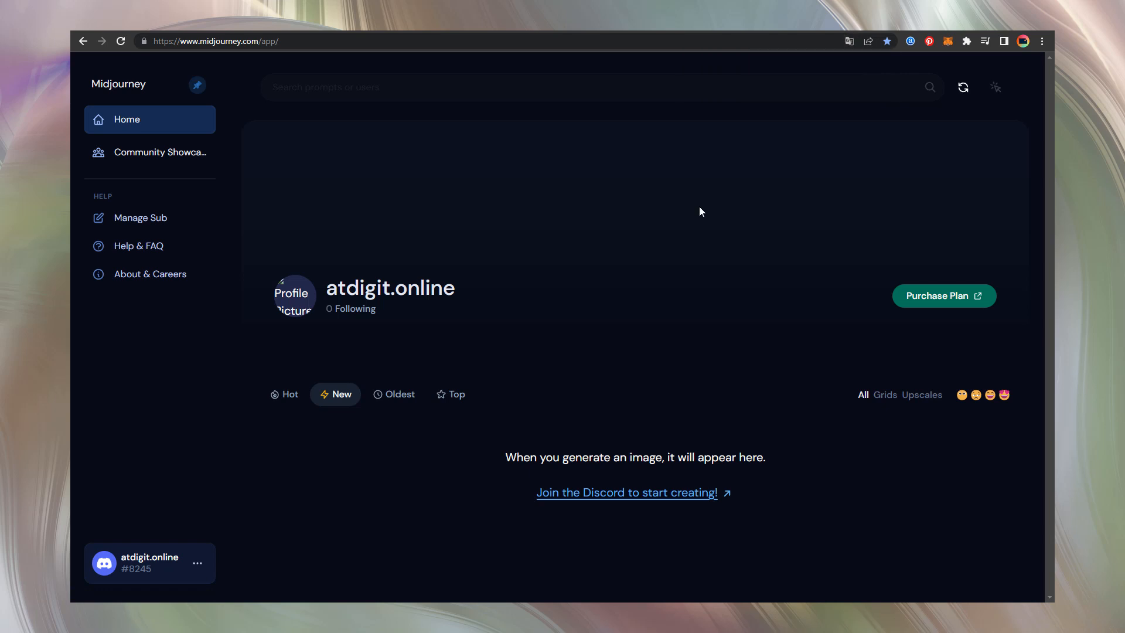
mouse_move(622, 535)
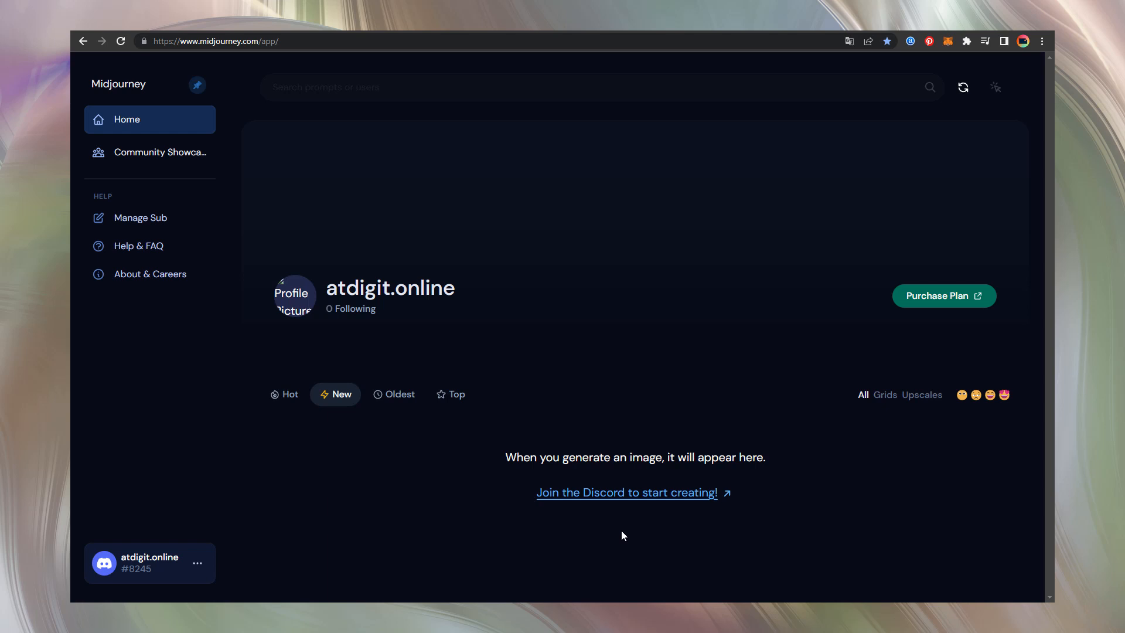
mouse_move(625, 525)
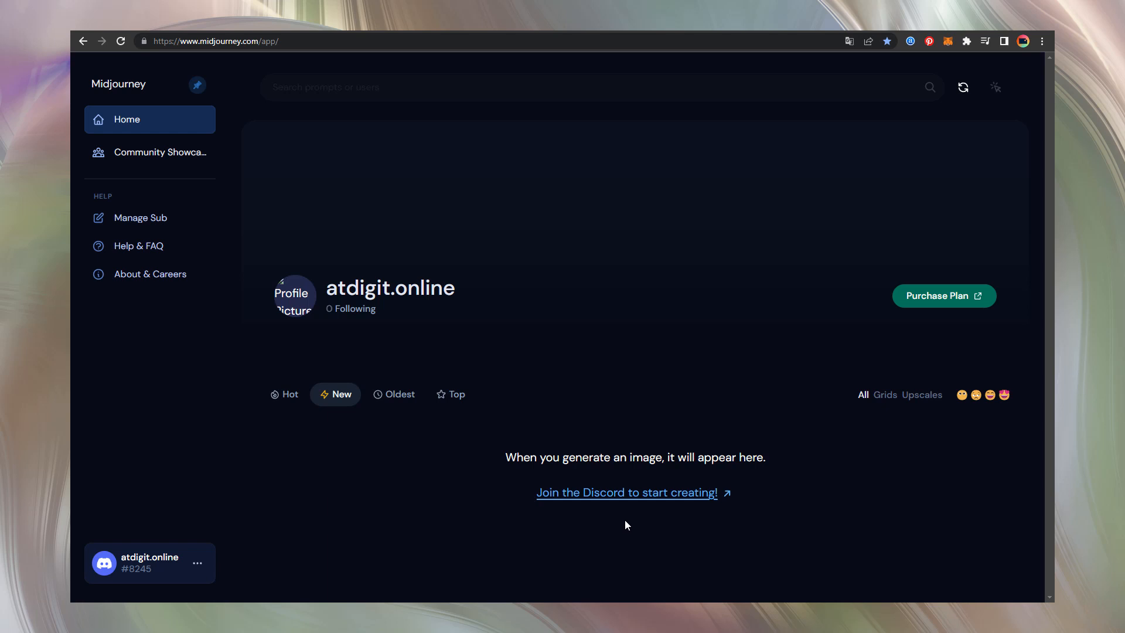
- Follow 'Join the Discord to start creating!' and join the Midjourney server
click(626, 494)
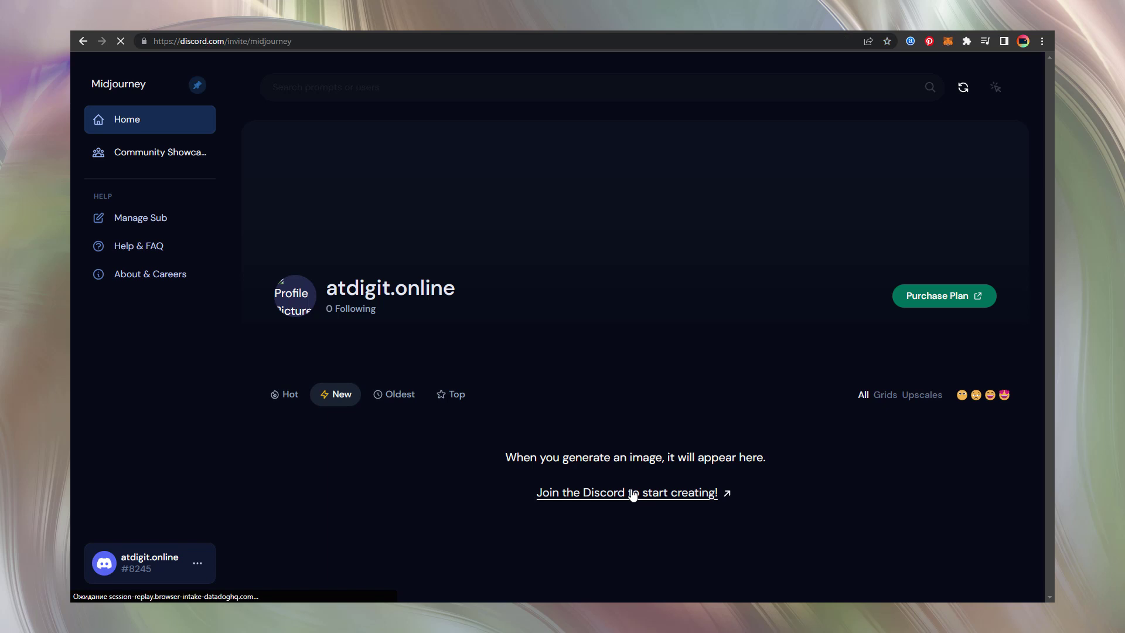
click(627, 492)
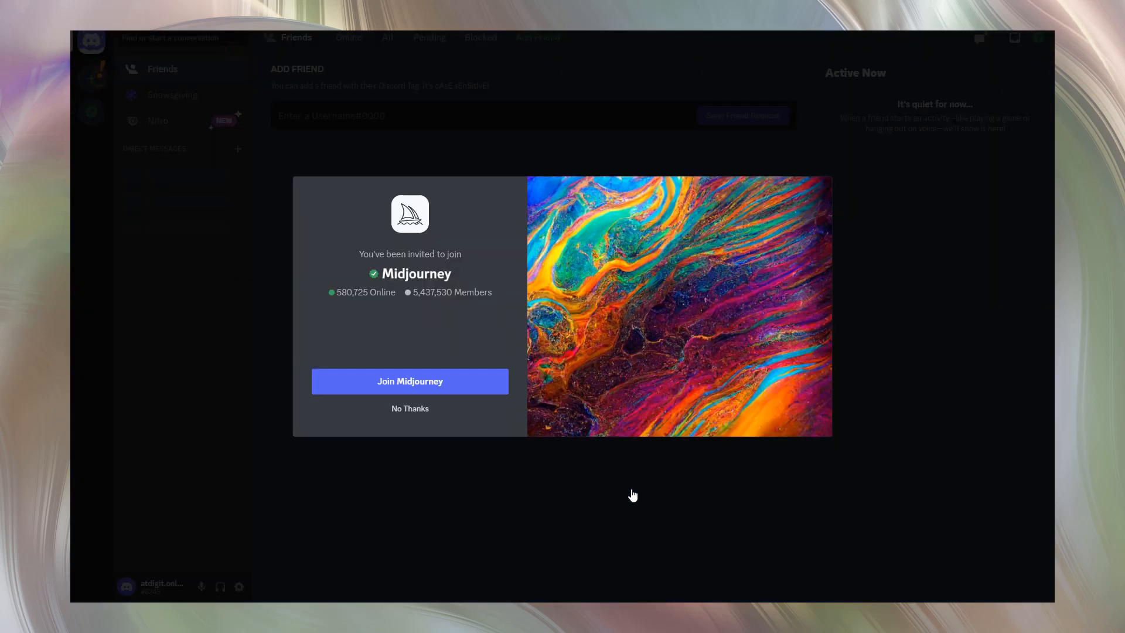
mouse_move(420, 452)
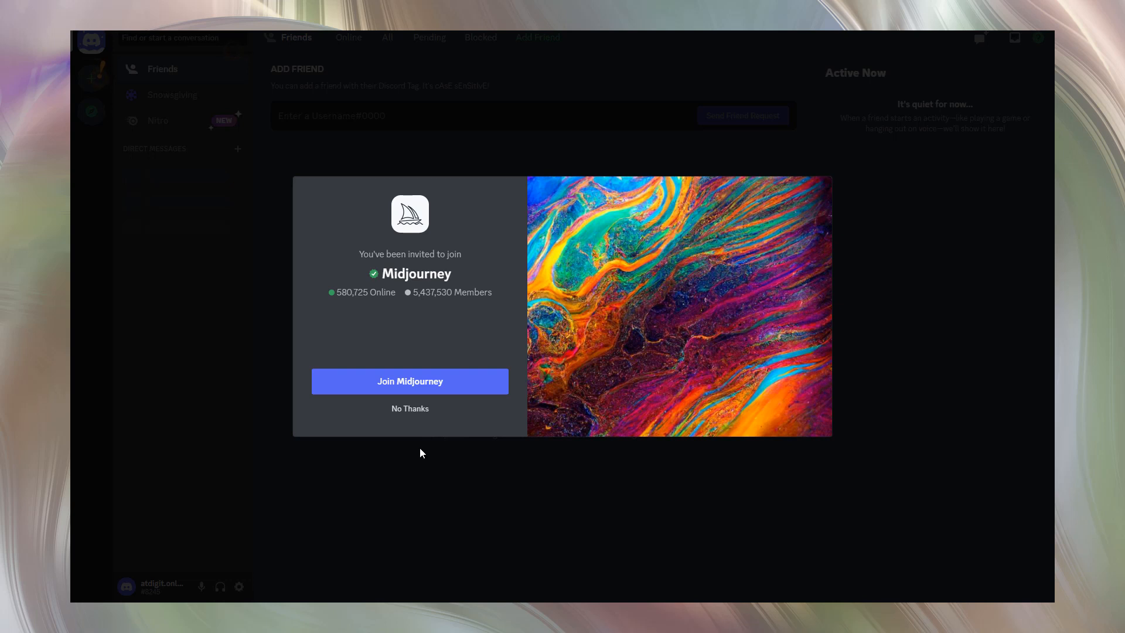
mouse_move(426, 381)
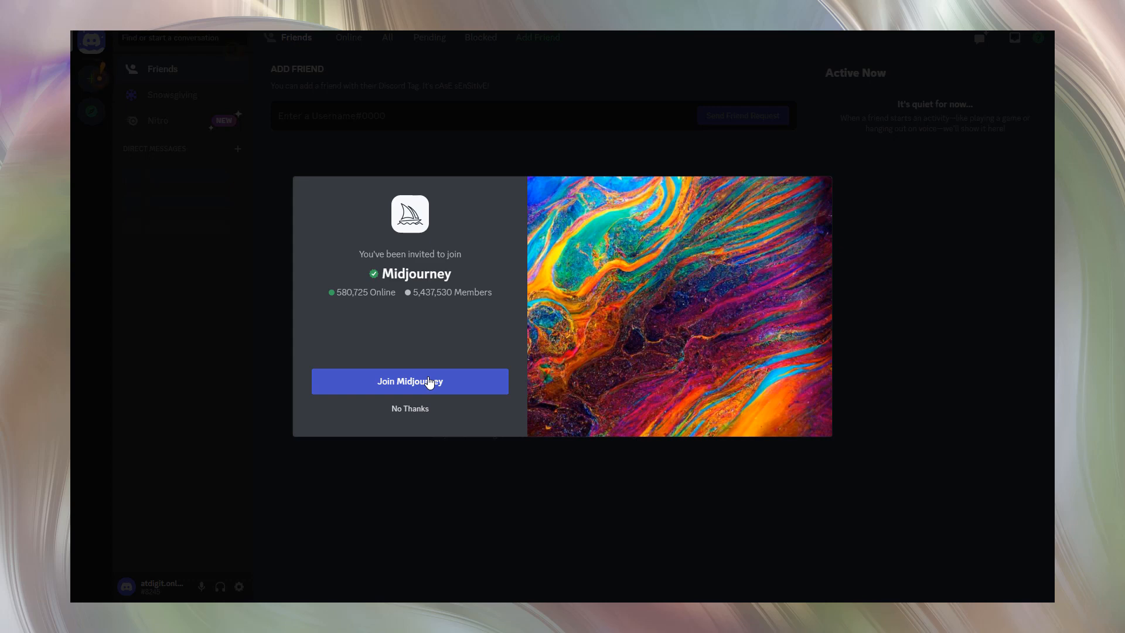
click(411, 381)
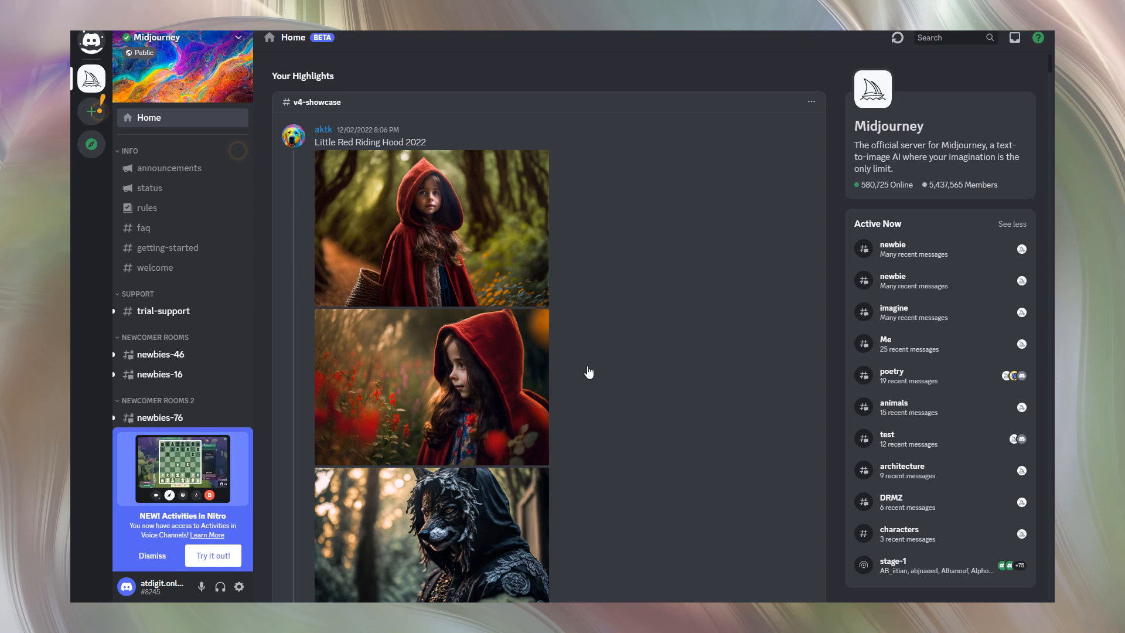
scroll(down, 3)
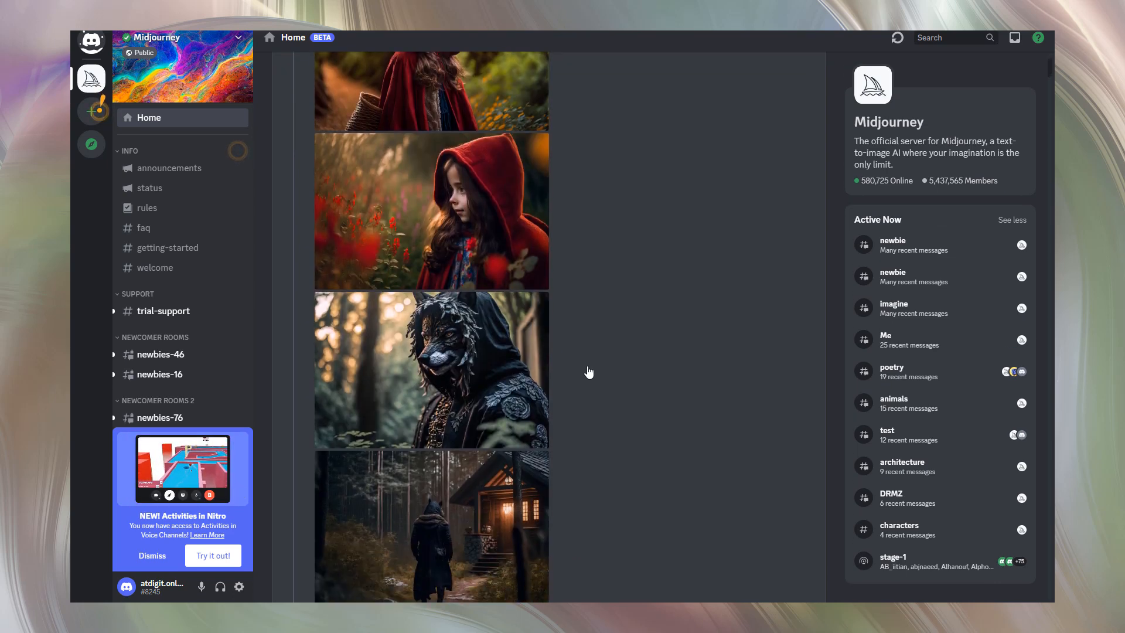
scroll(down, 3)
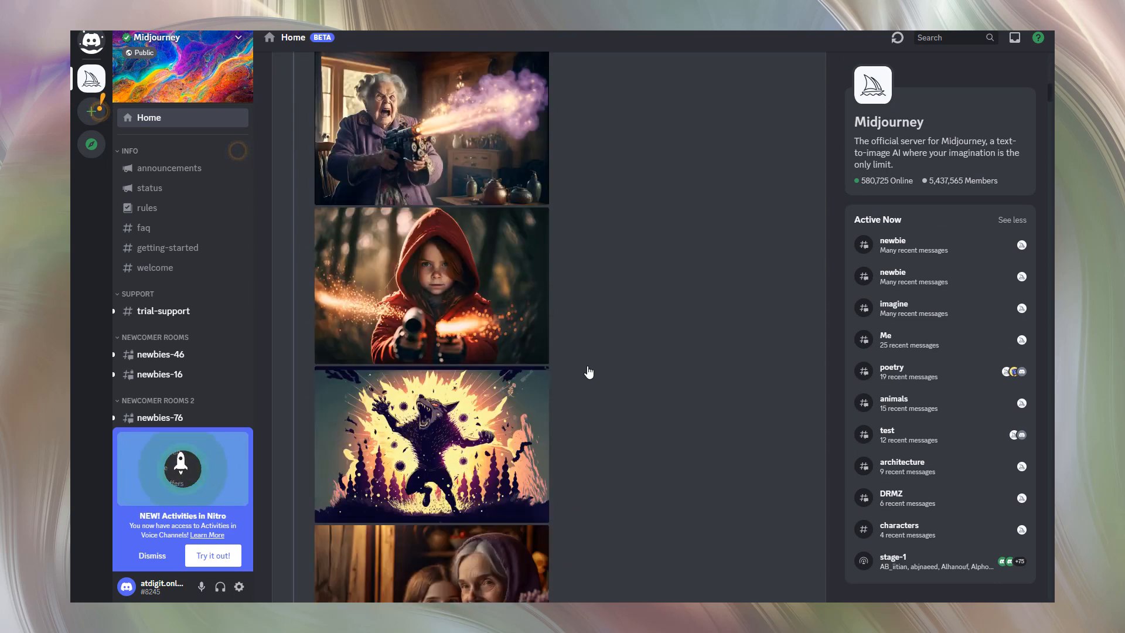
scroll(up, 3)
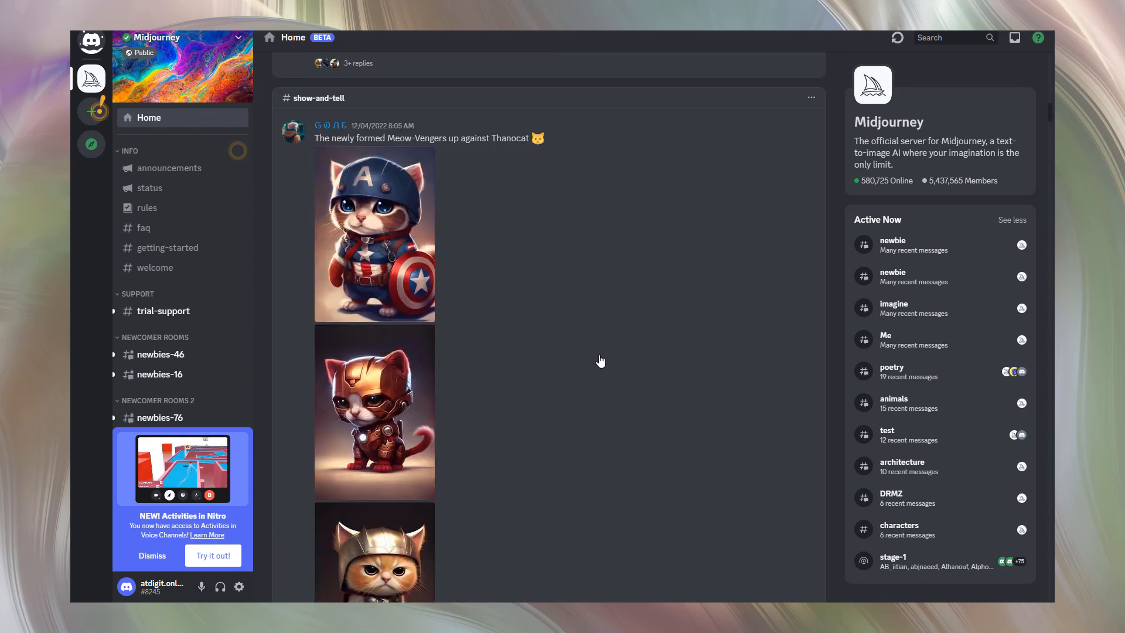
scroll(down, 3)
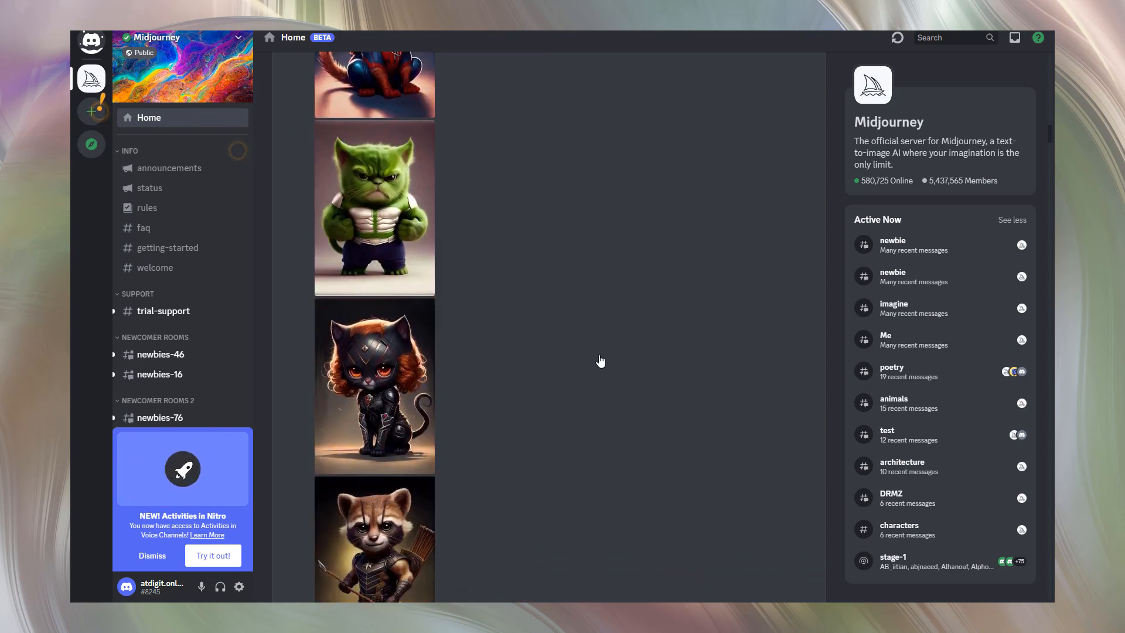
scroll(down, 3)
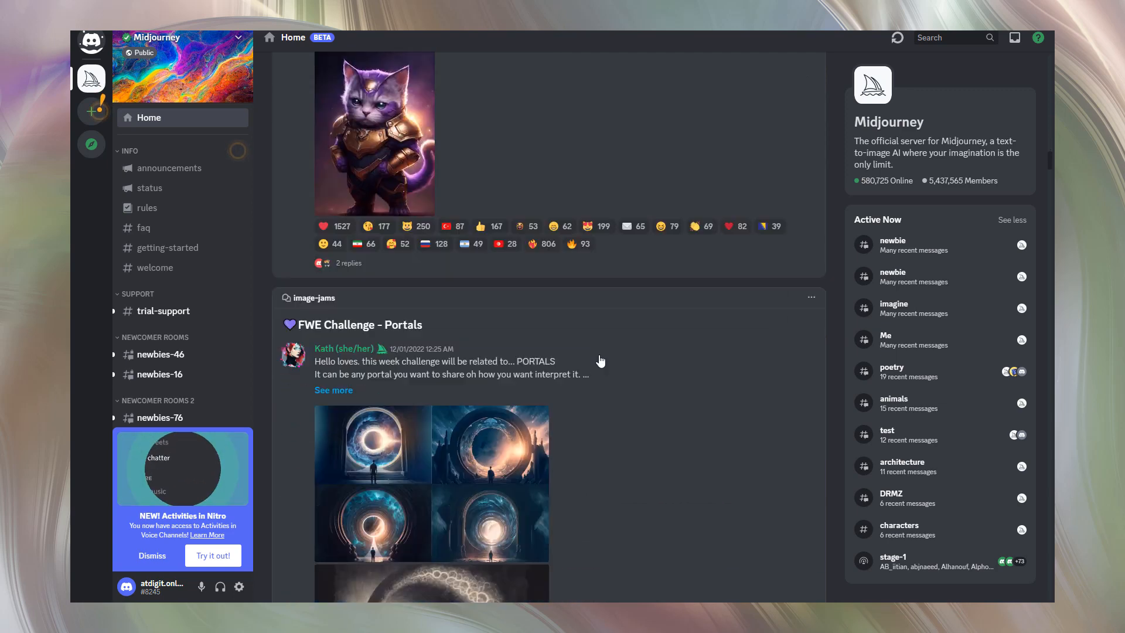
scroll(down, 3)
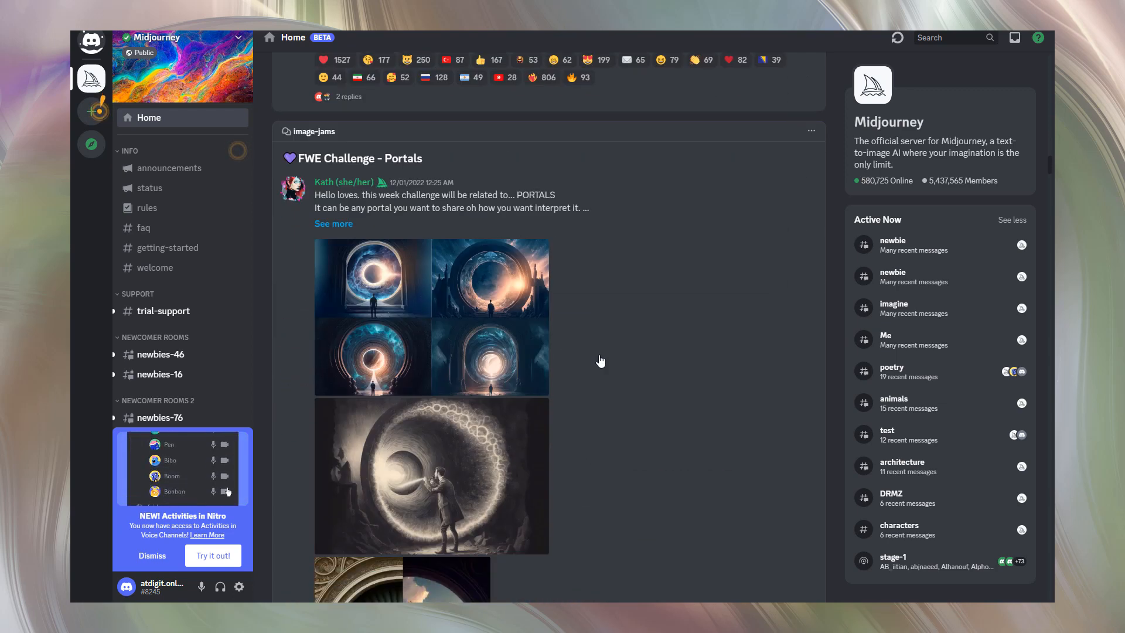
scroll(down, 3)
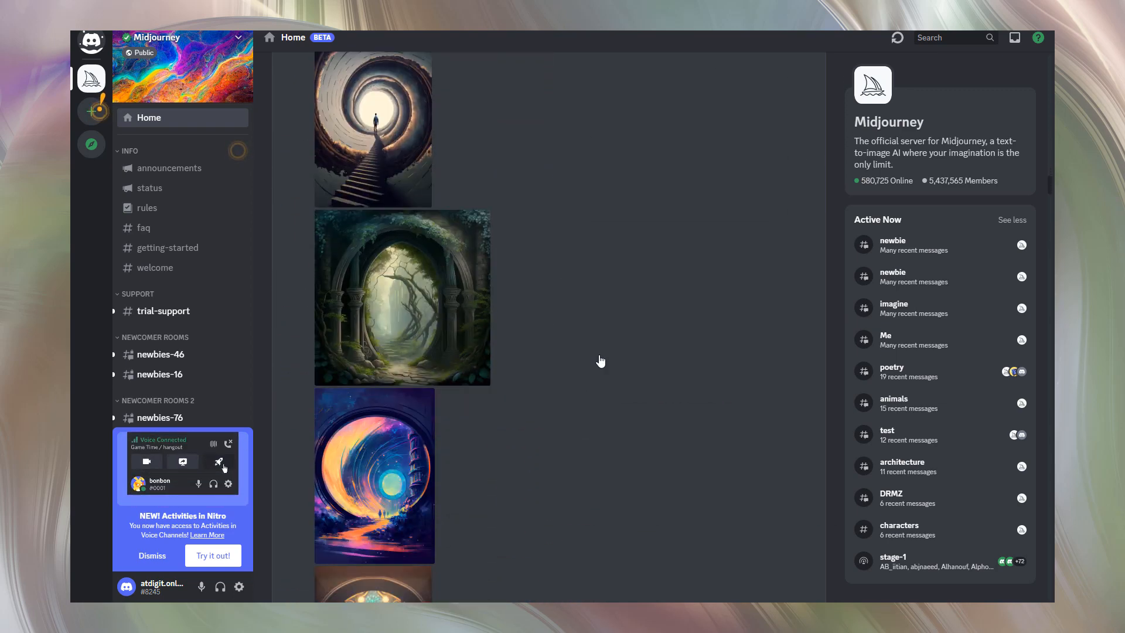
scroll(down, 3)
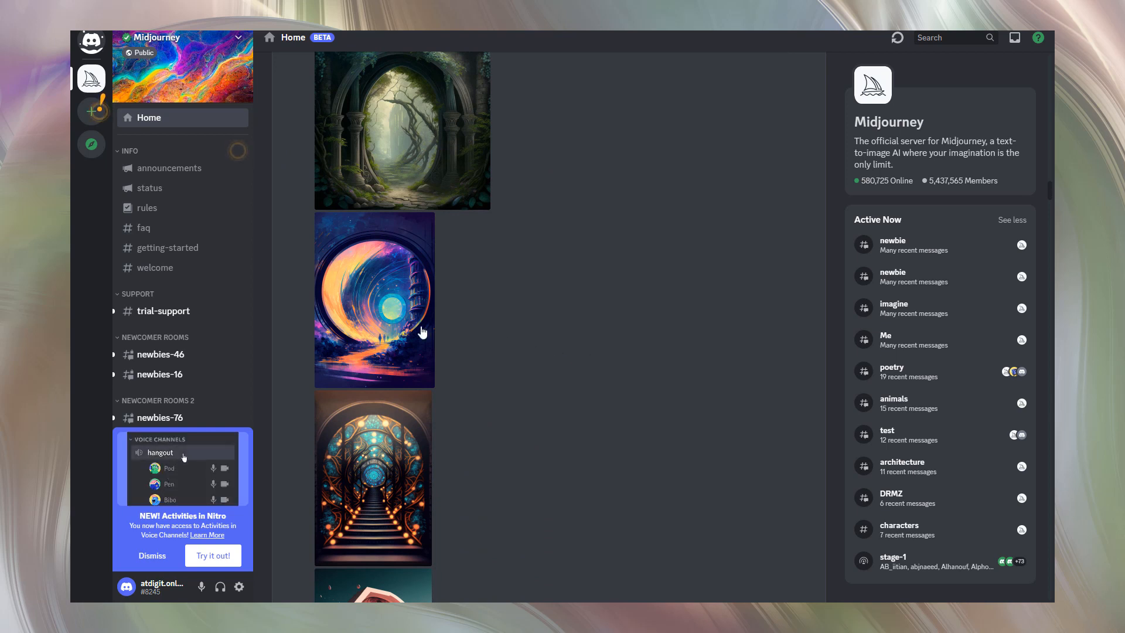
click(160, 453)
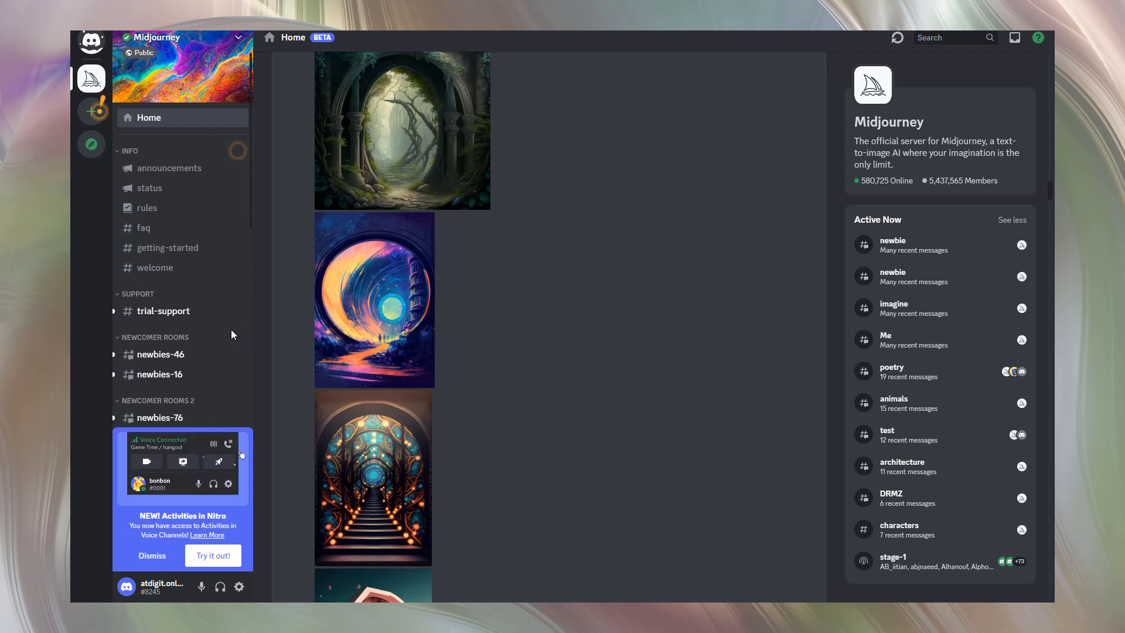
scroll(down, 3)
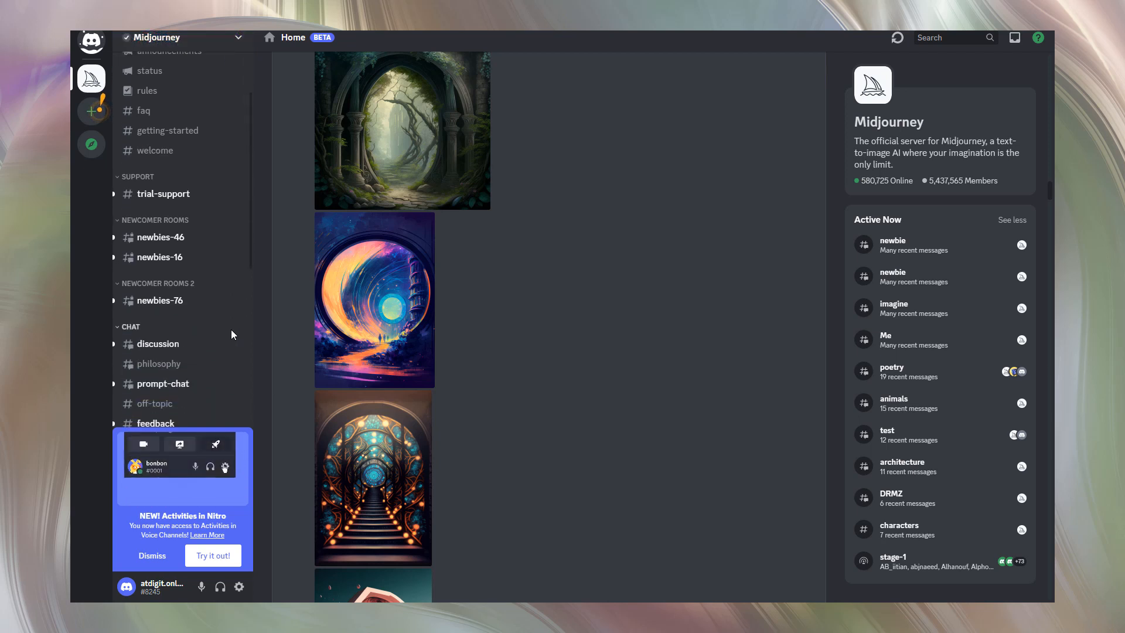
mouse_move(158, 300)
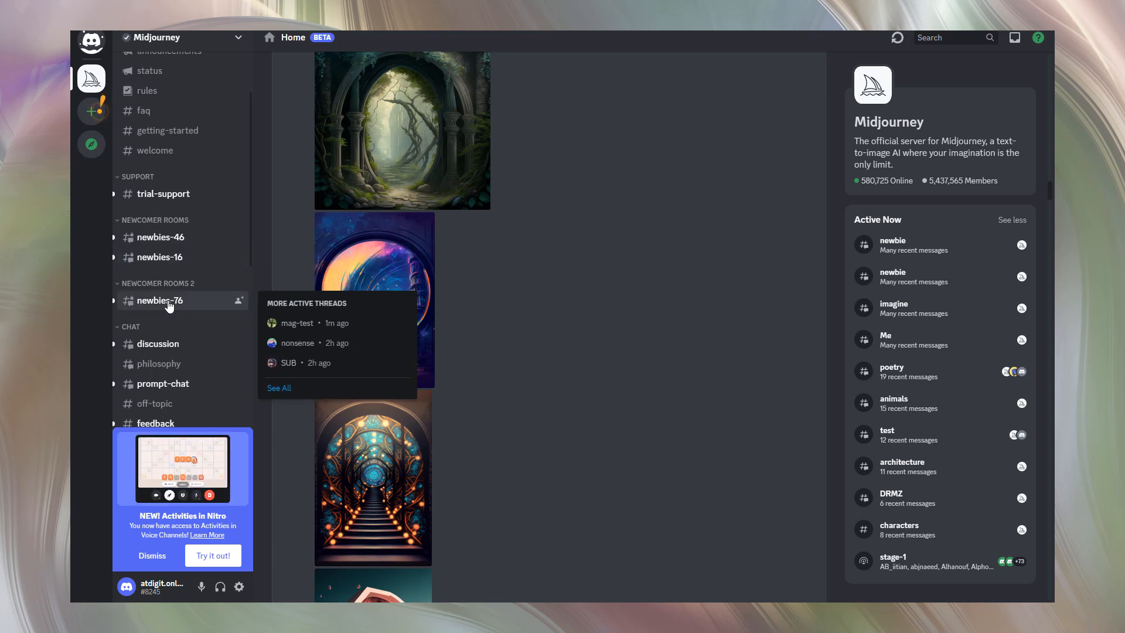
- Send the /settings command to the Midjourney Bot in the newbies-76 channel
click(160, 300)
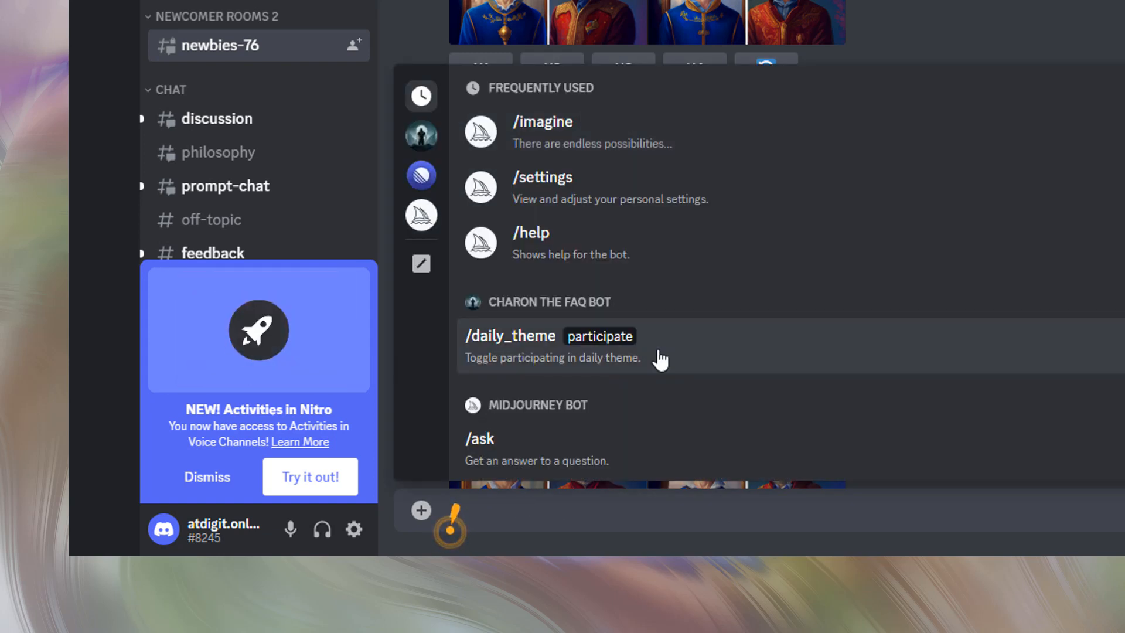
click(542, 177)
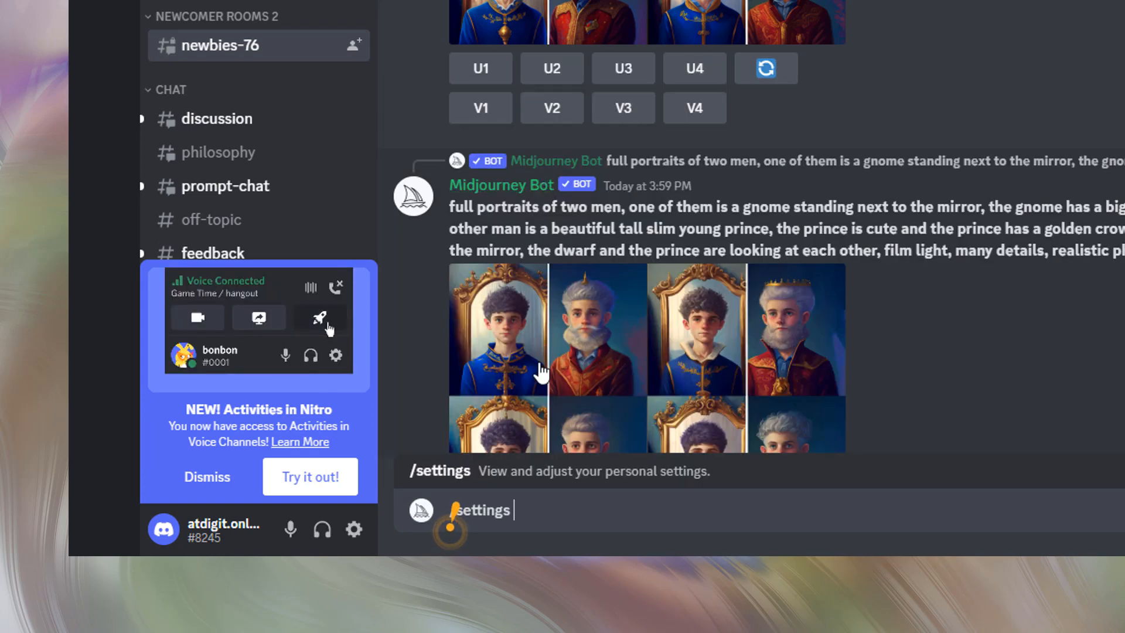
key(Return)
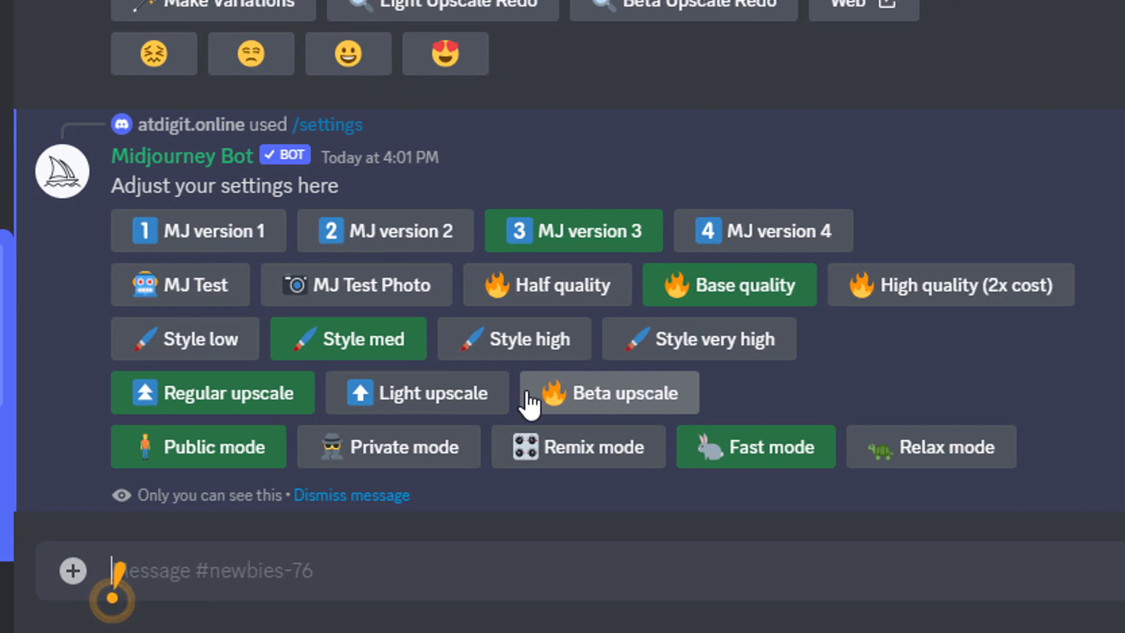
mouse_move(521, 402)
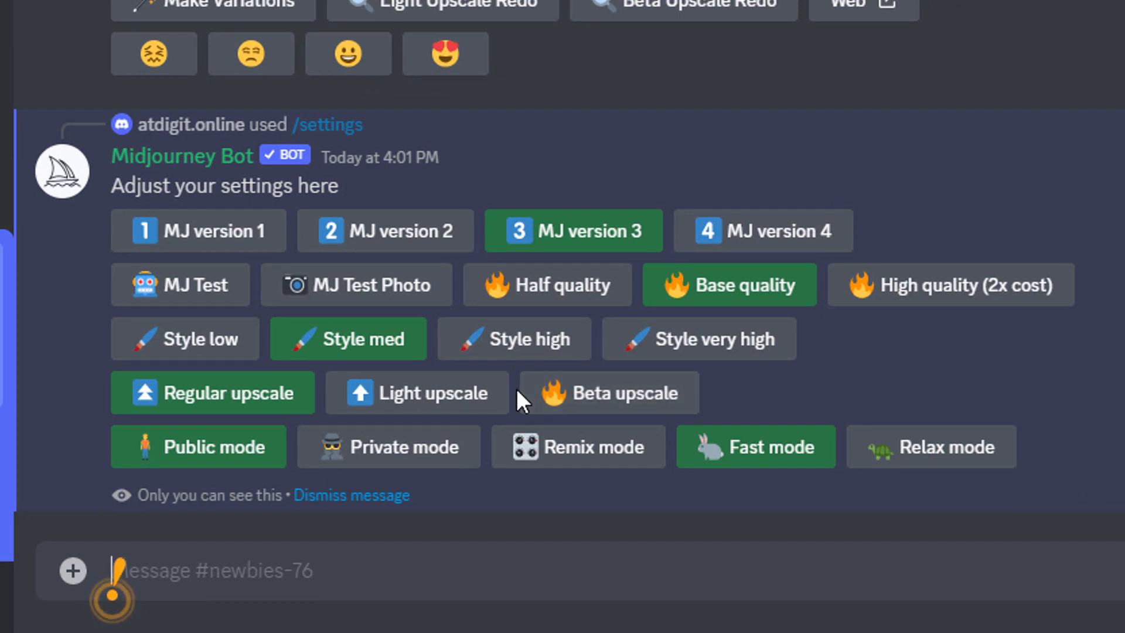
mouse_move(763, 231)
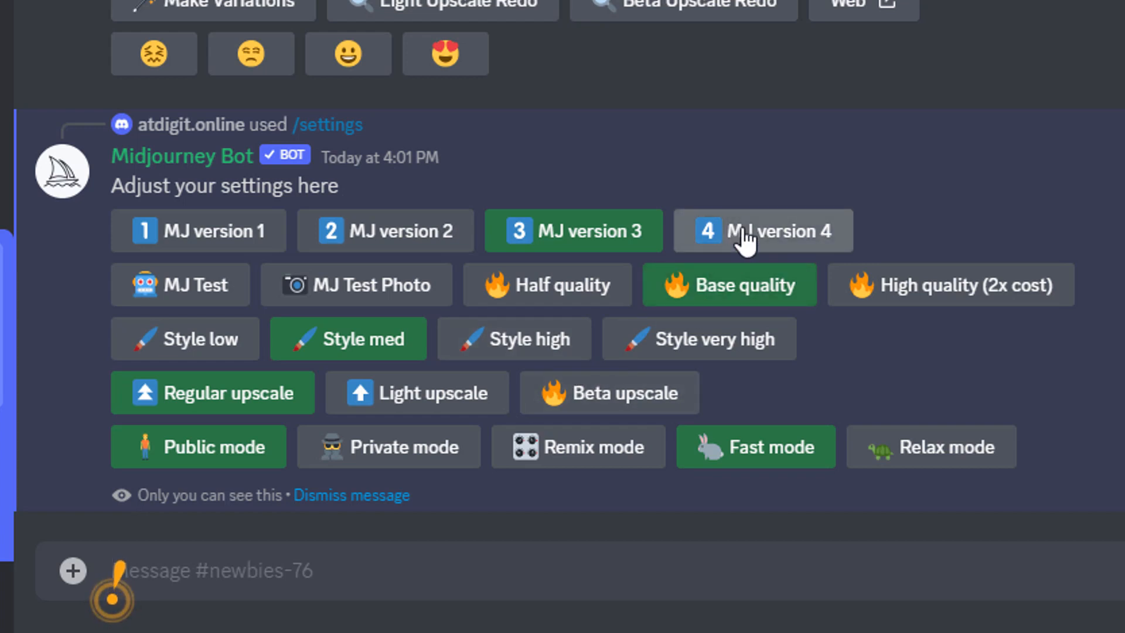
- Select MJ version 4 in the bot's settings message so the suffix reads --v 4
click(763, 231)
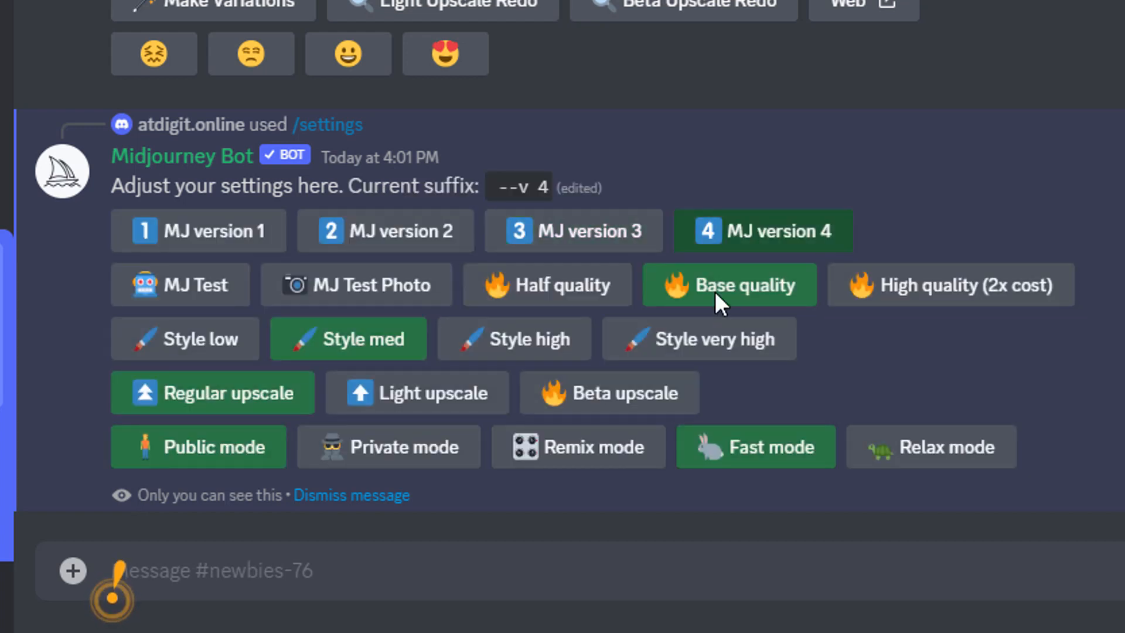
mouse_move(730, 231)
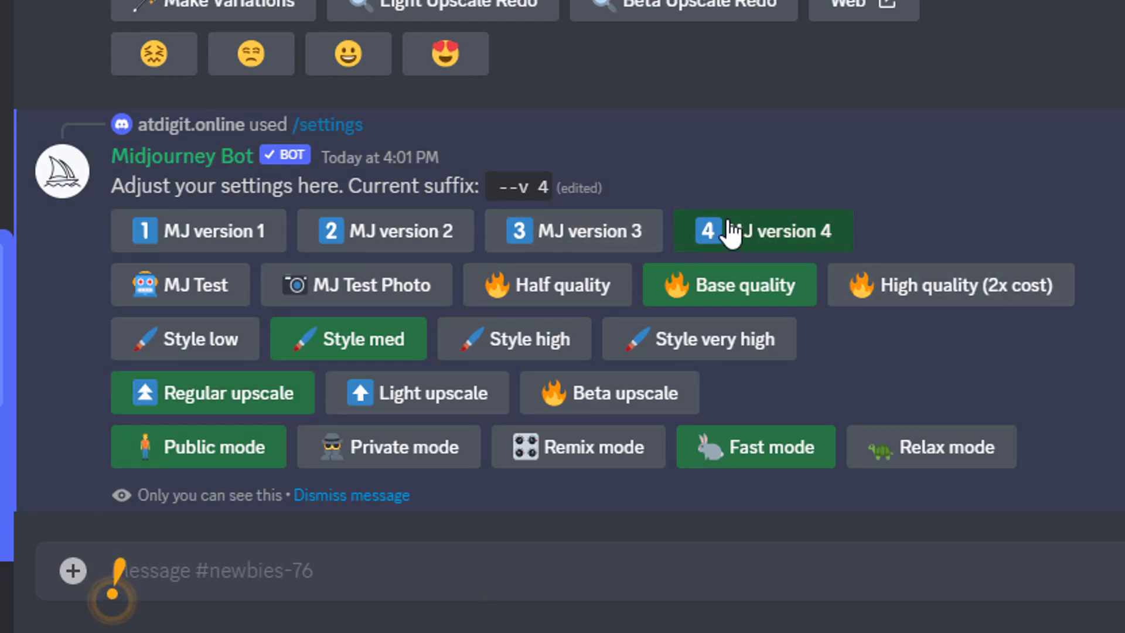
mouse_move(865, 251)
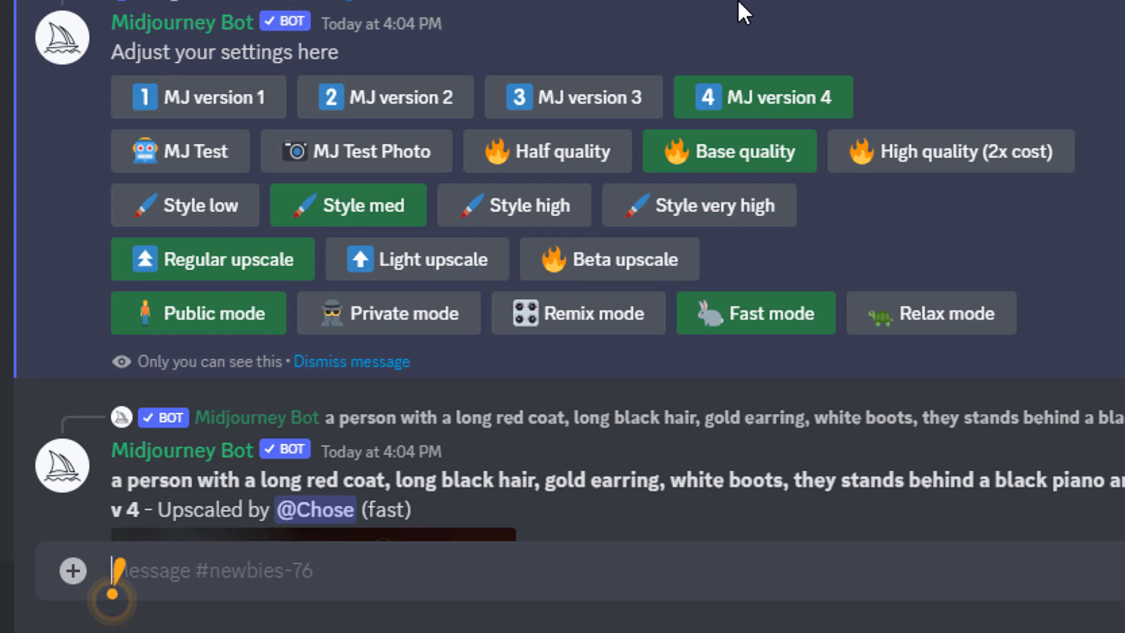
mouse_move(494, 591)
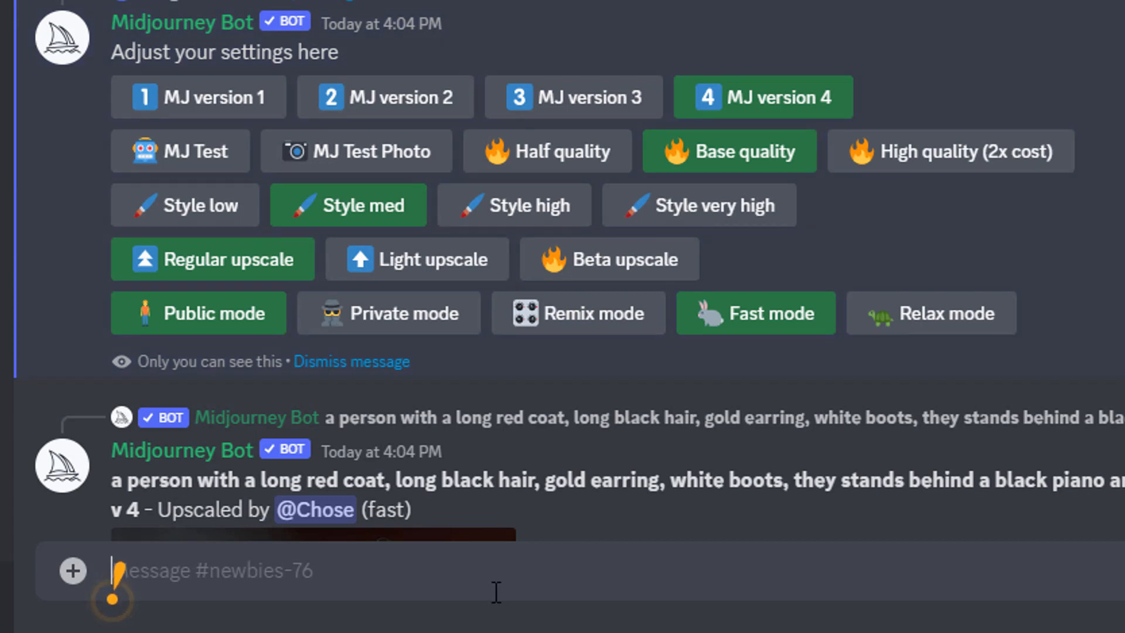
mouse_move(442, 567)
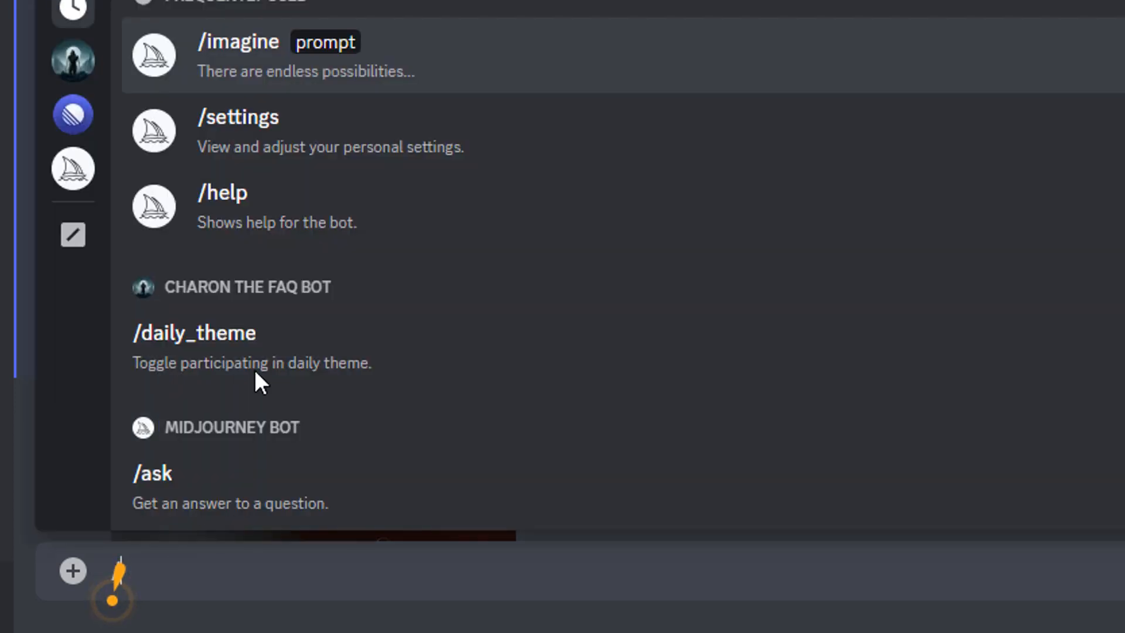
mouse_move(258, 65)
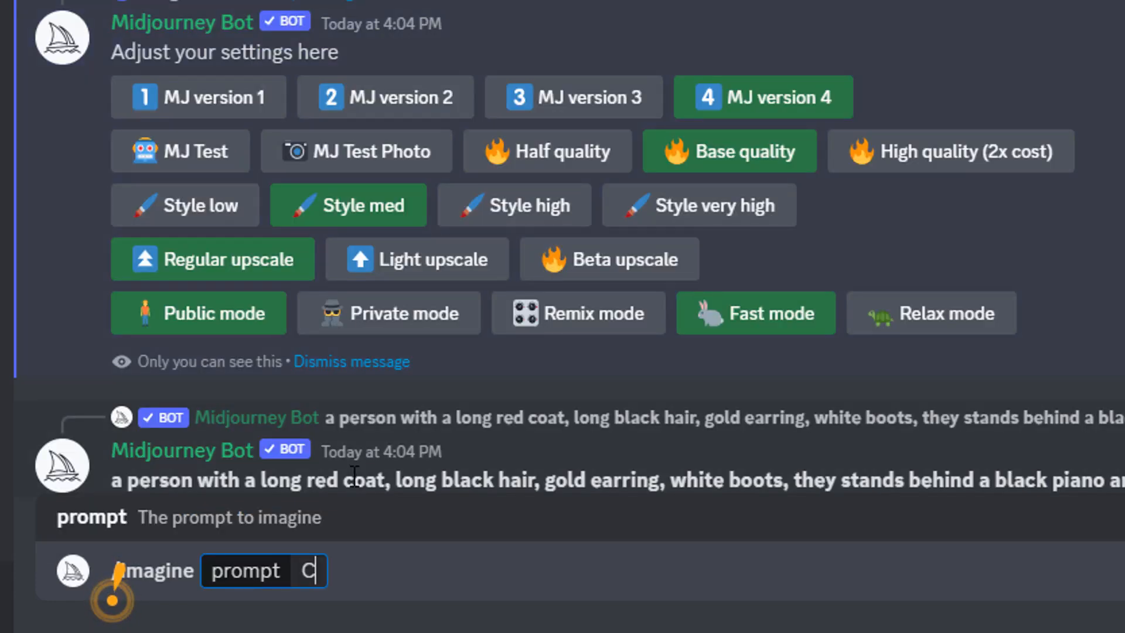
- Send the /imagine prompt 'Chameleon' to the Midjourney Bot
text(ha)
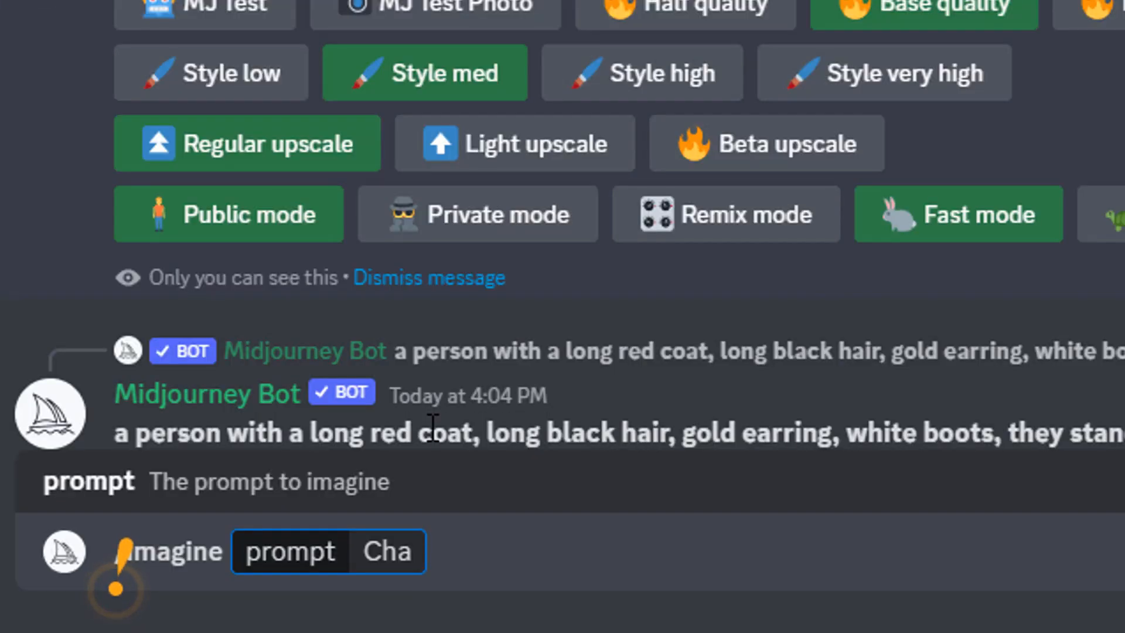
key(Return)
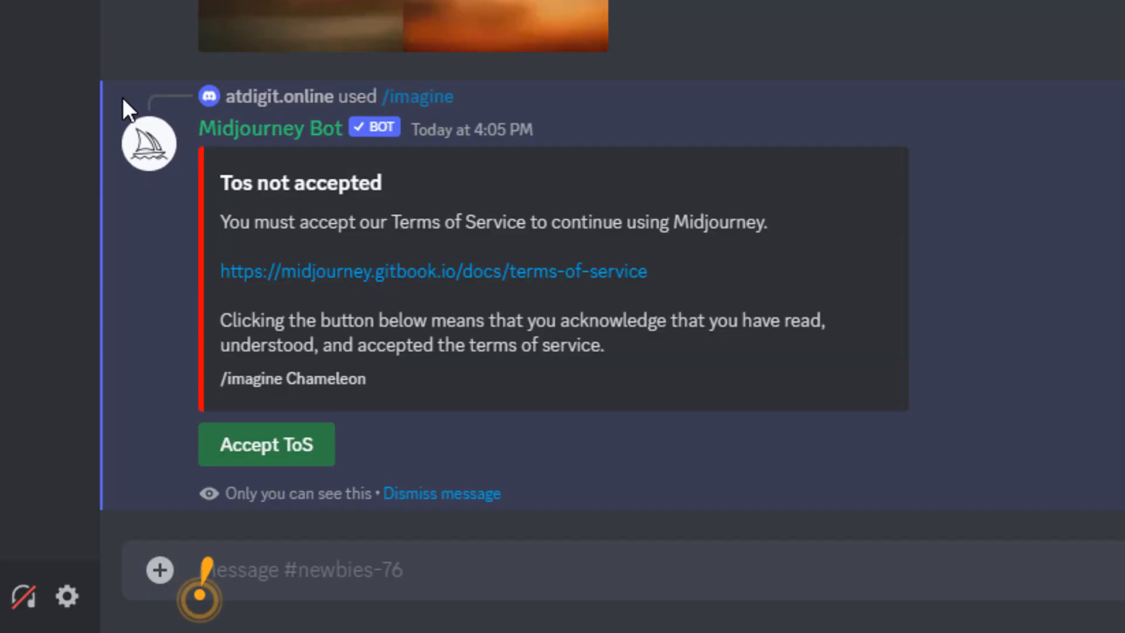
mouse_move(1111, 309)
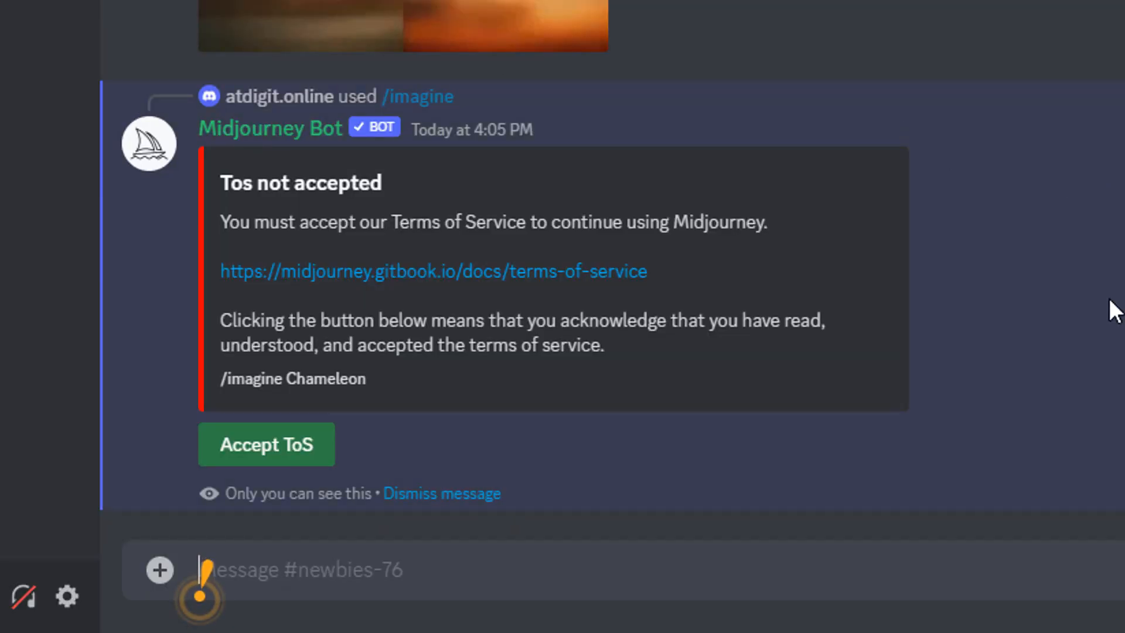
mouse_move(166, 473)
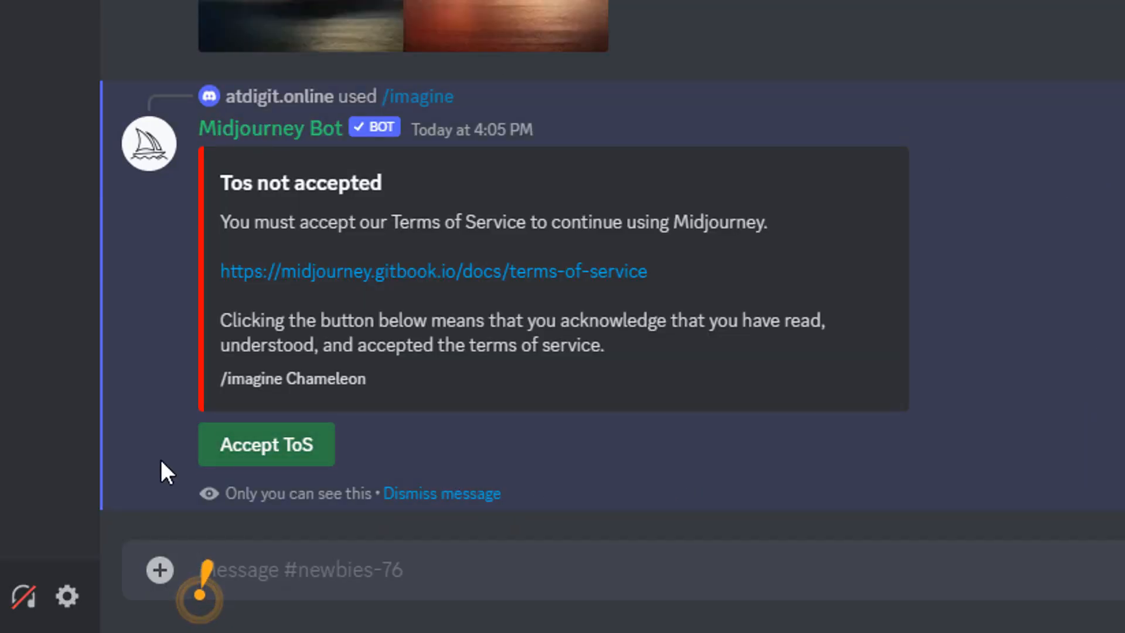
scroll(down, 3)
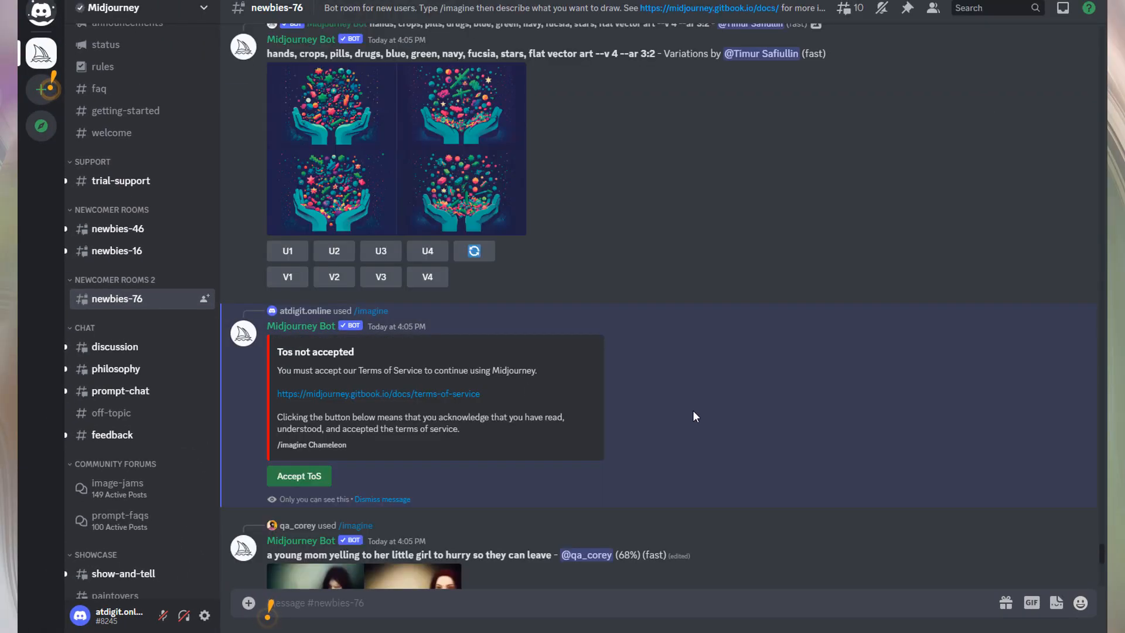
scroll(up, 3)
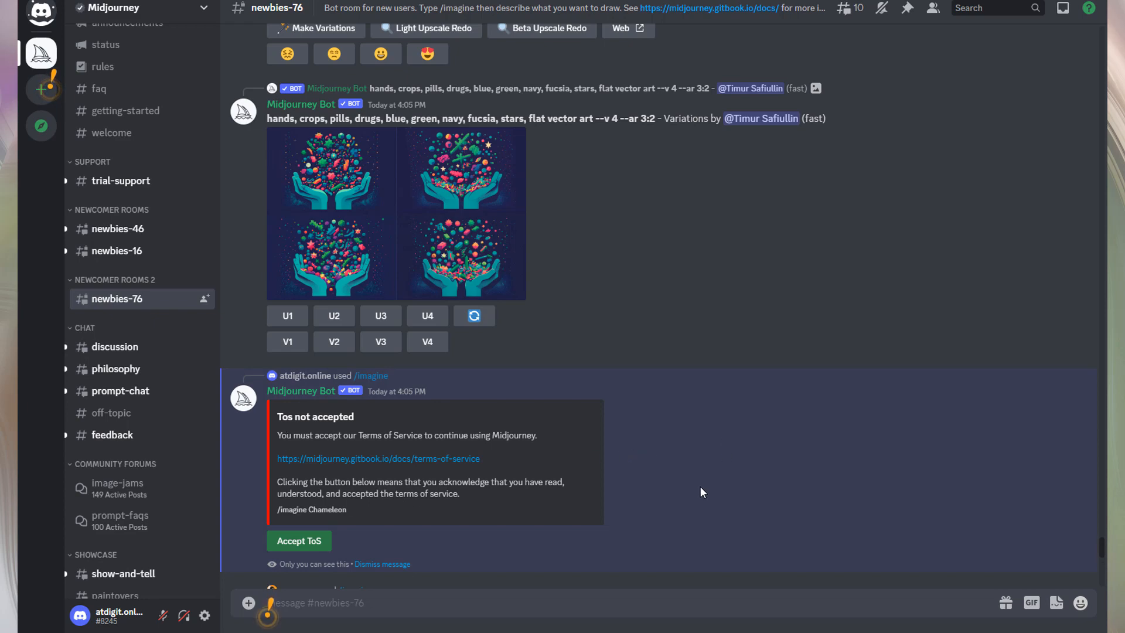
mouse_move(356, 465)
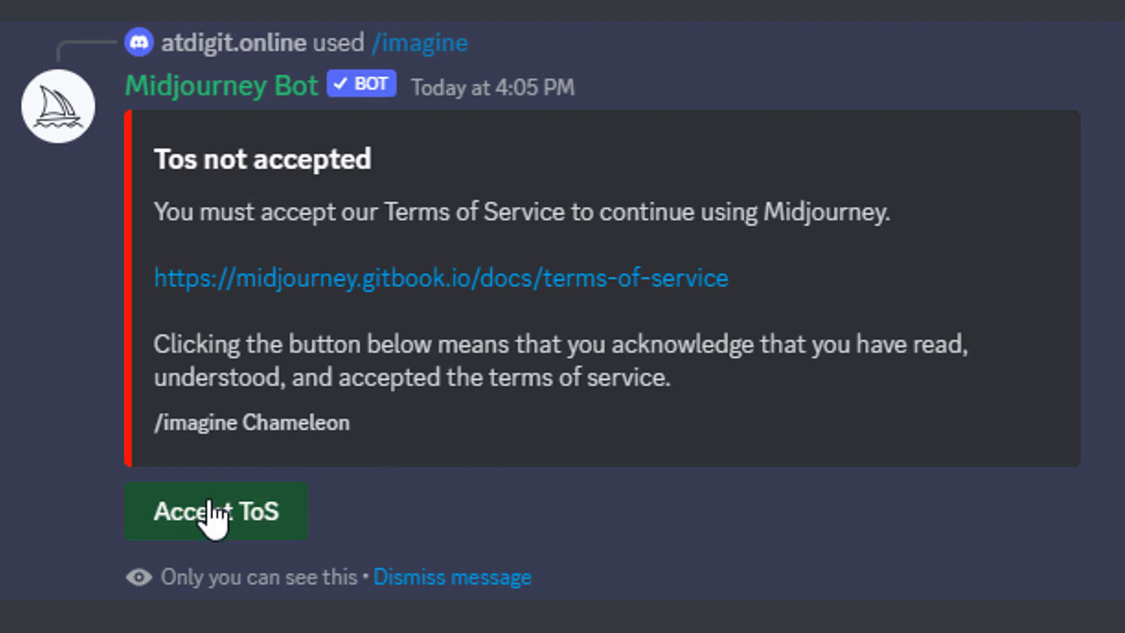
- Accept the ToS and enter the /imagine prompt 'Chameleon against blue sky'
click(216, 513)
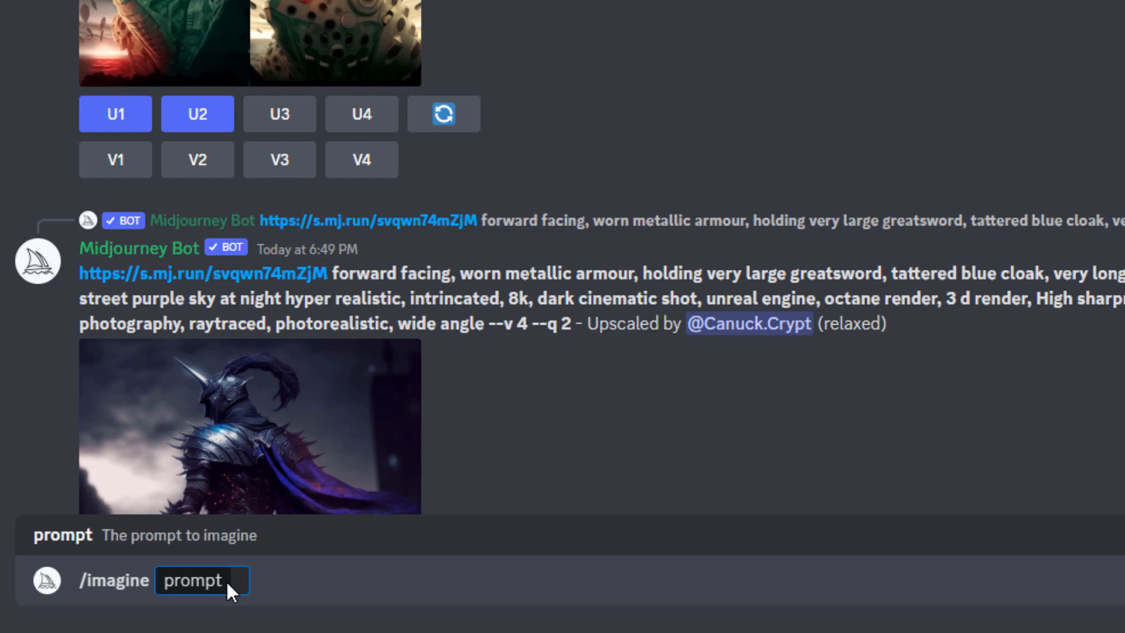
click(201, 580)
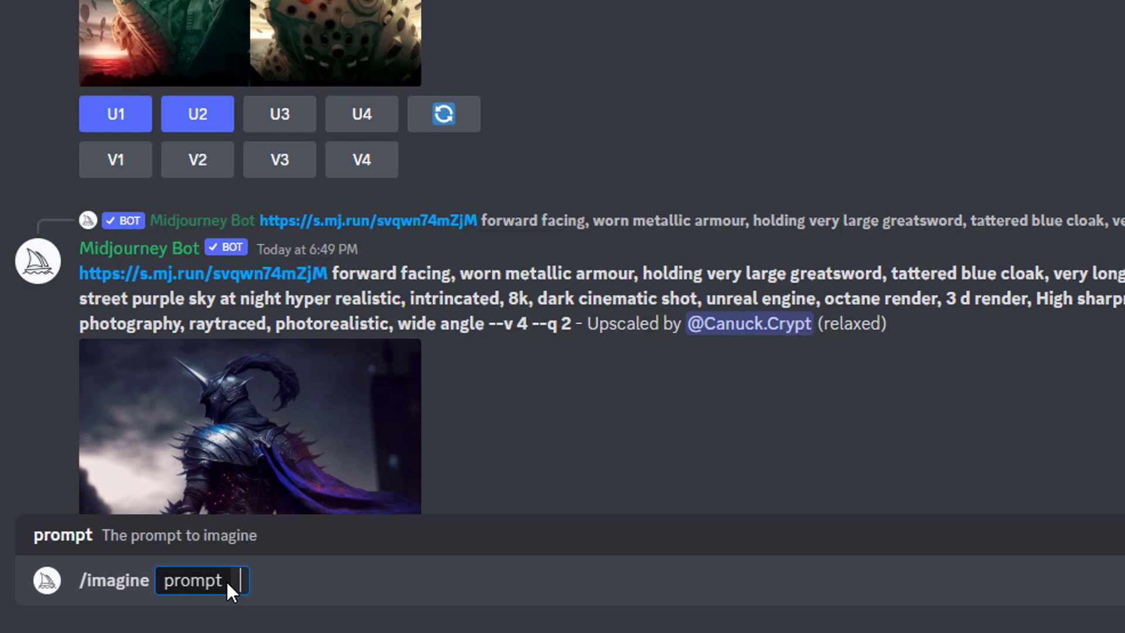
text(Chameleon)
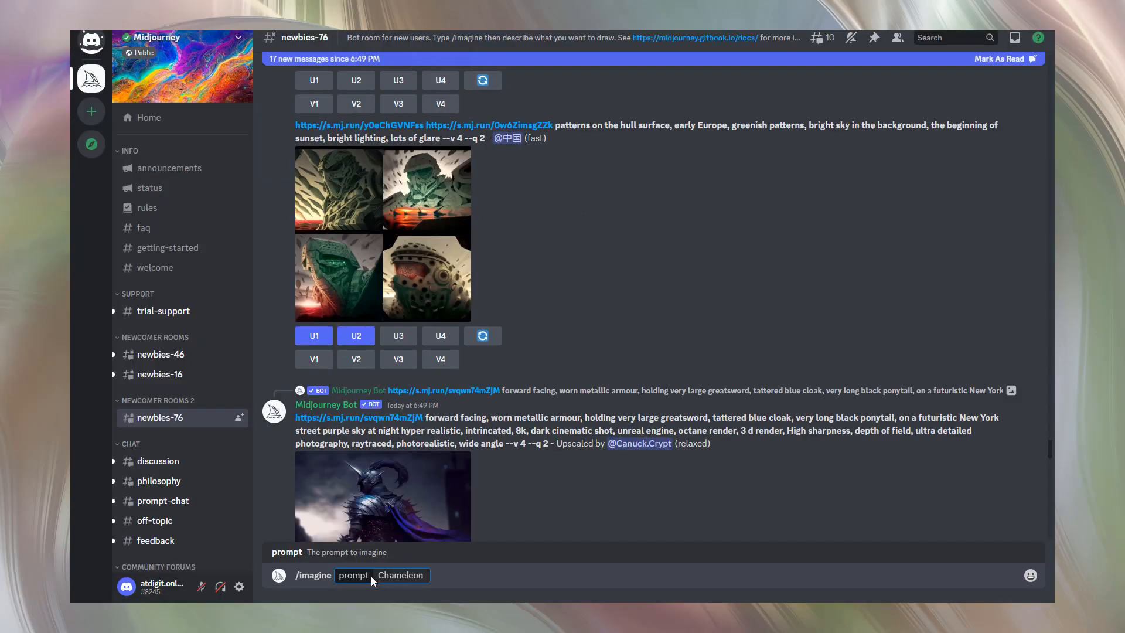
text(aga)
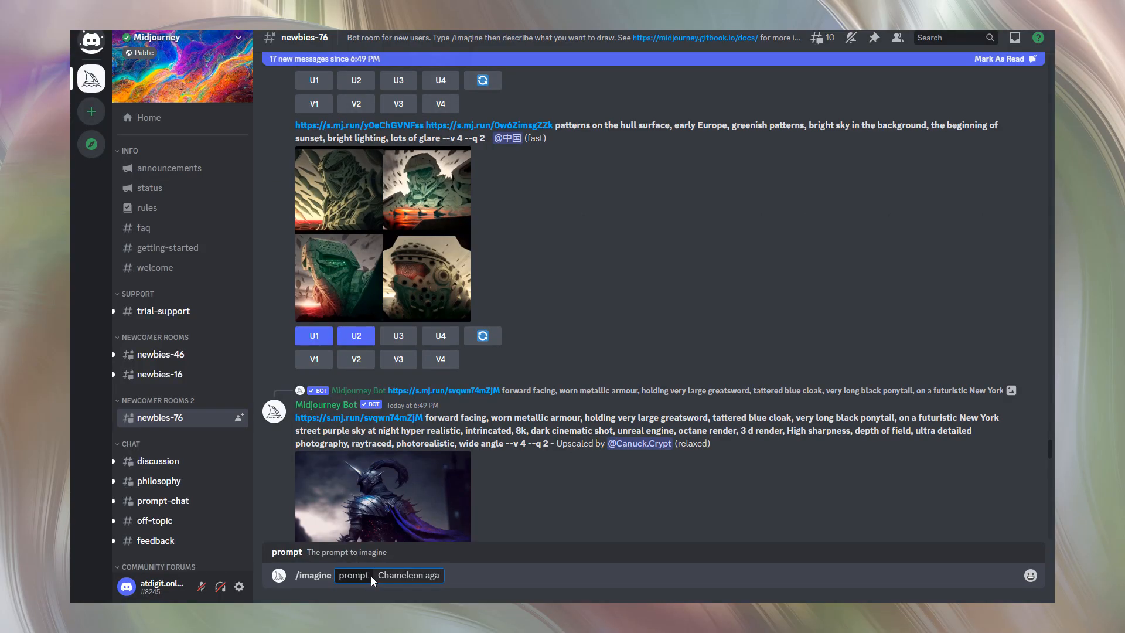
text(inst blue sky)
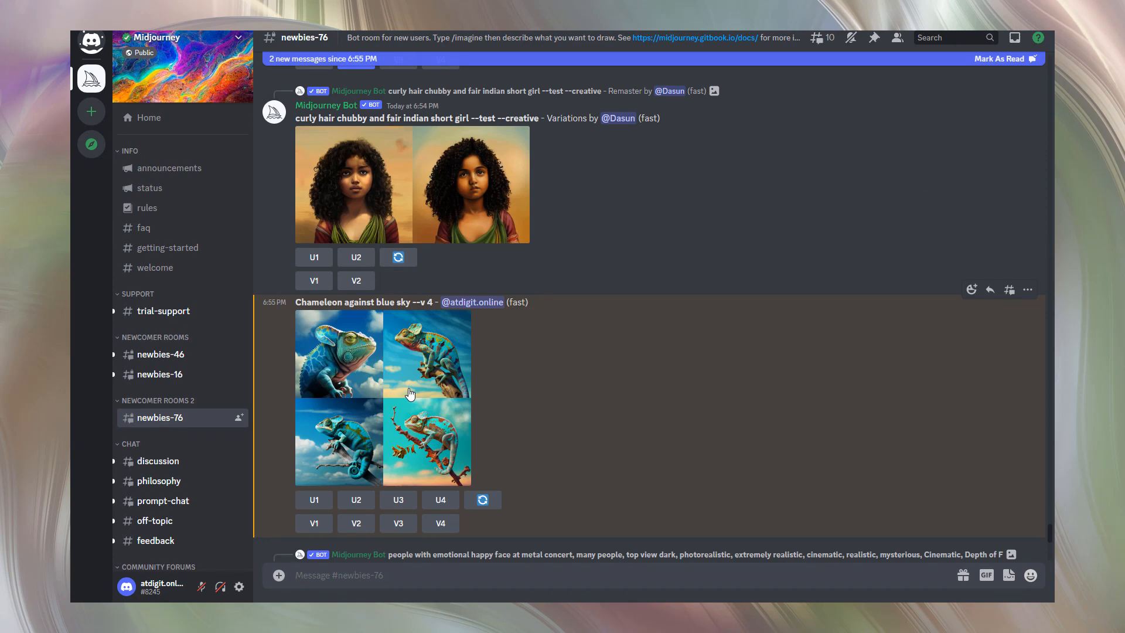
- Preview the chameleon grid and open its original full-size image in the browser
click(383, 399)
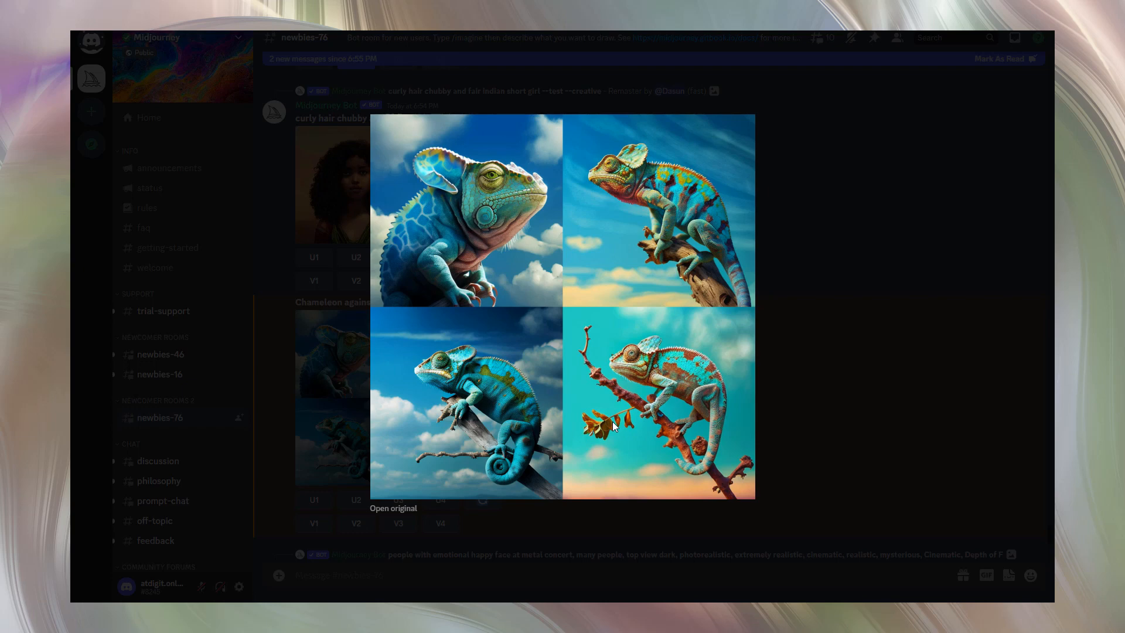
click(393, 508)
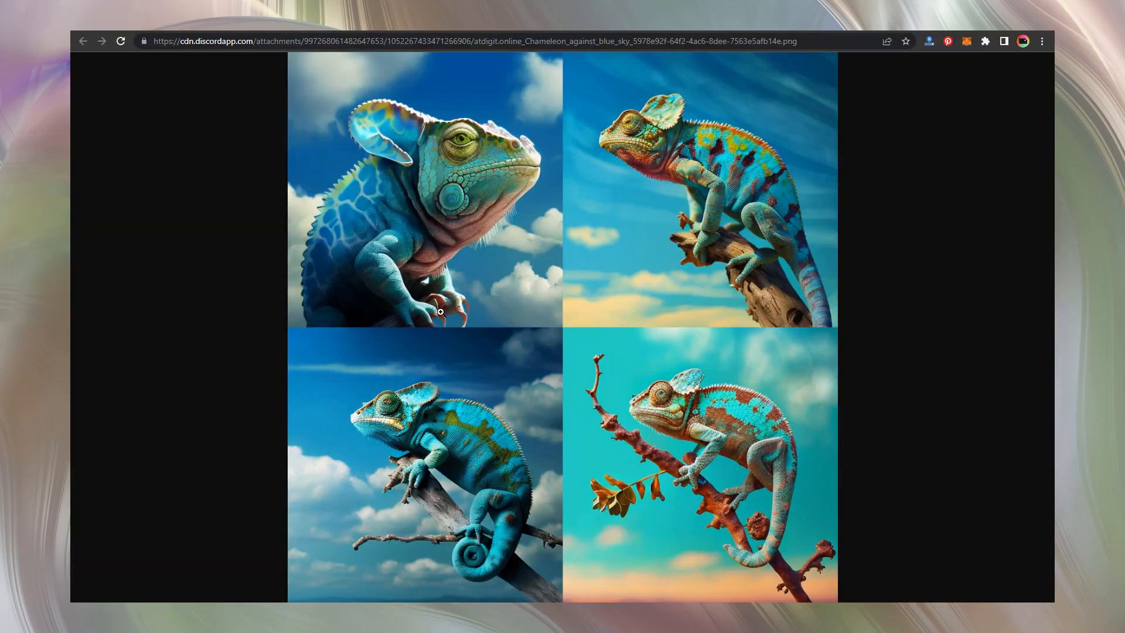
- Scroll the full-size chameleon grid and bring up its save/copy options
scroll(down, 3)
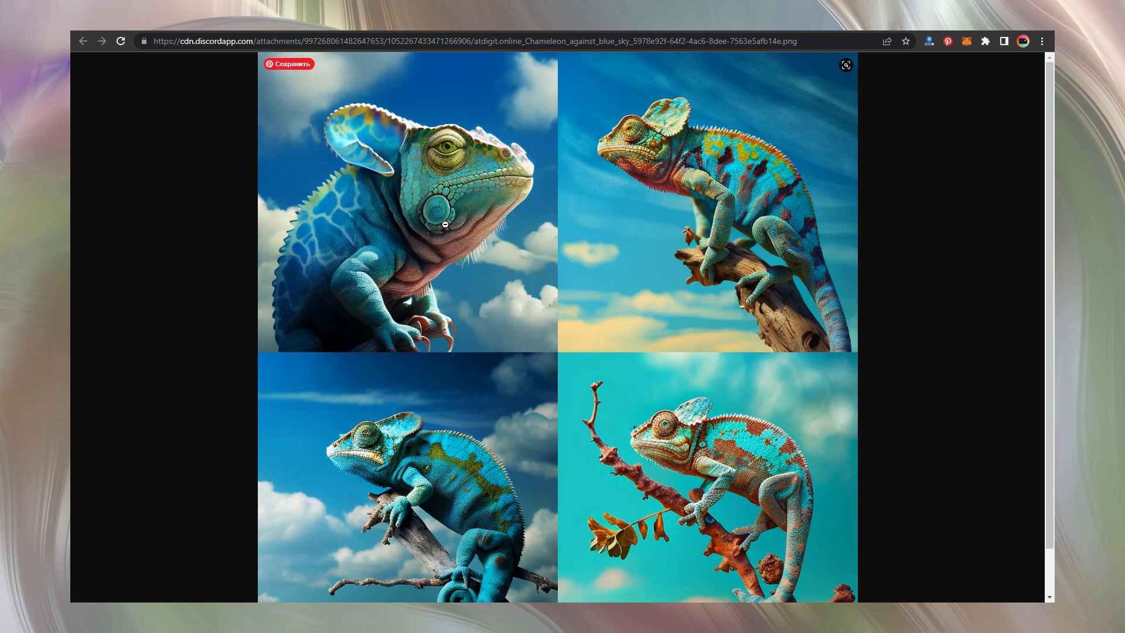
right_click(445, 226)
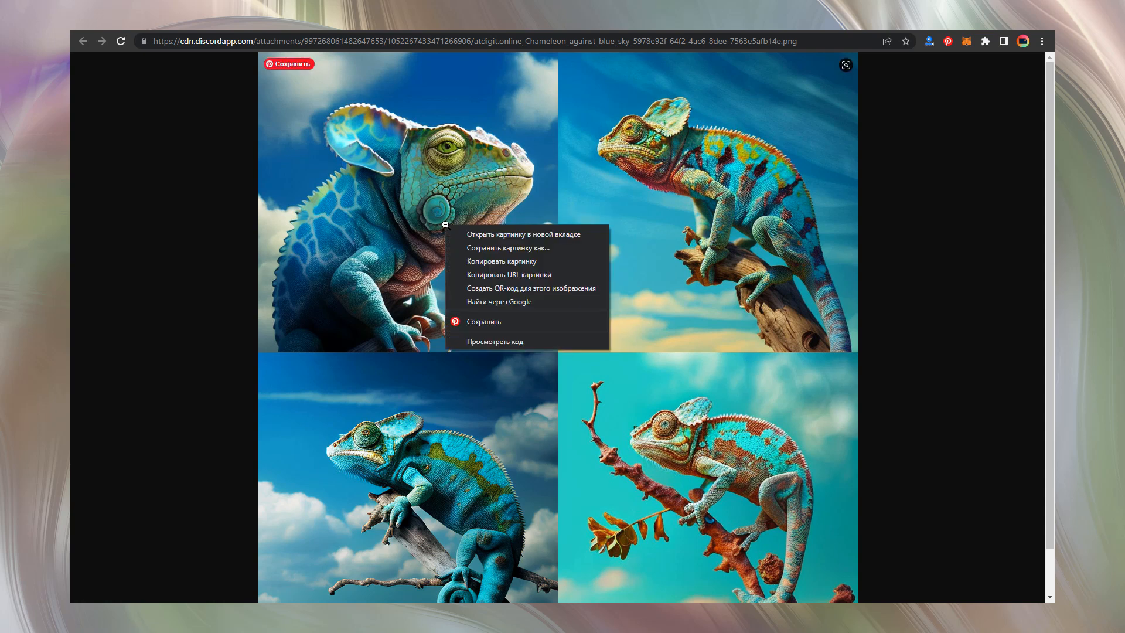
mouse_move(865, 280)
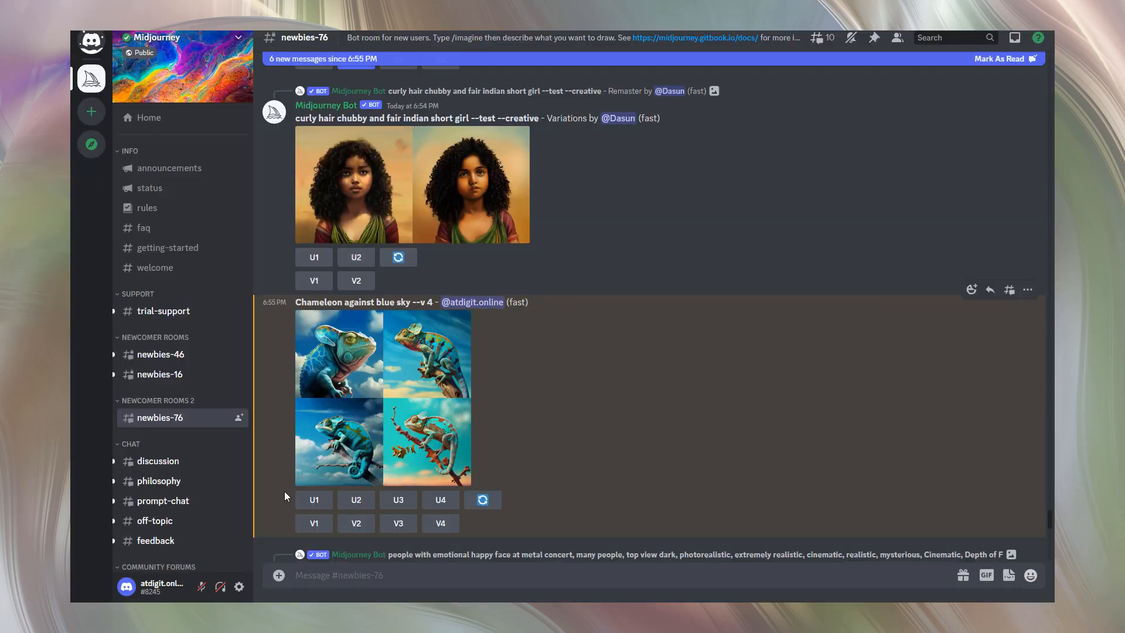
mouse_move(289, 498)
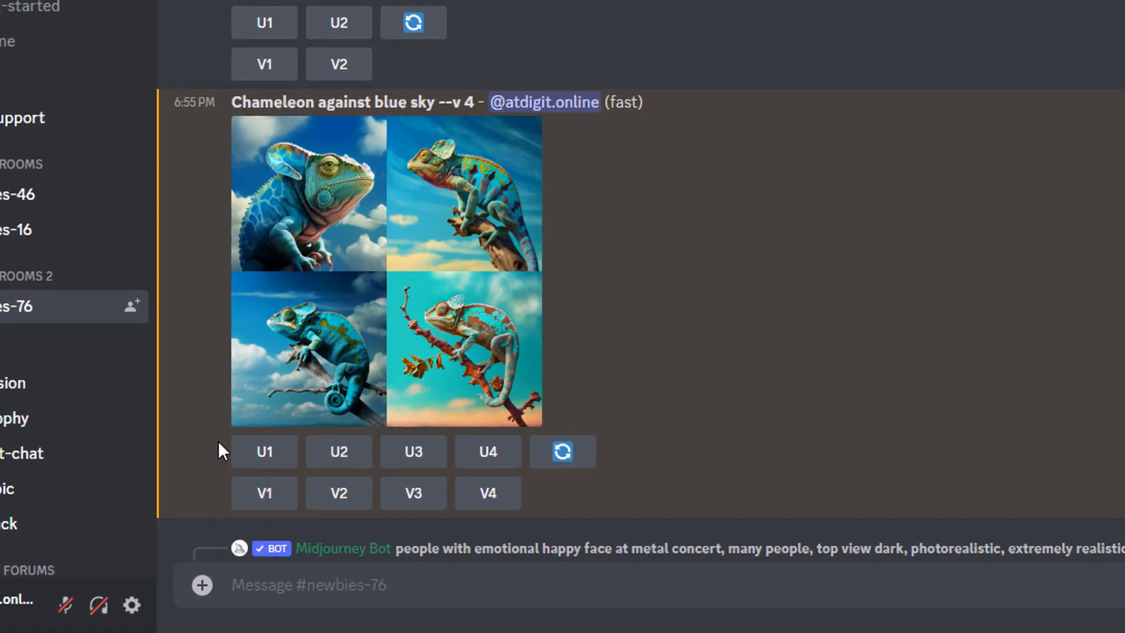
mouse_move(413, 451)
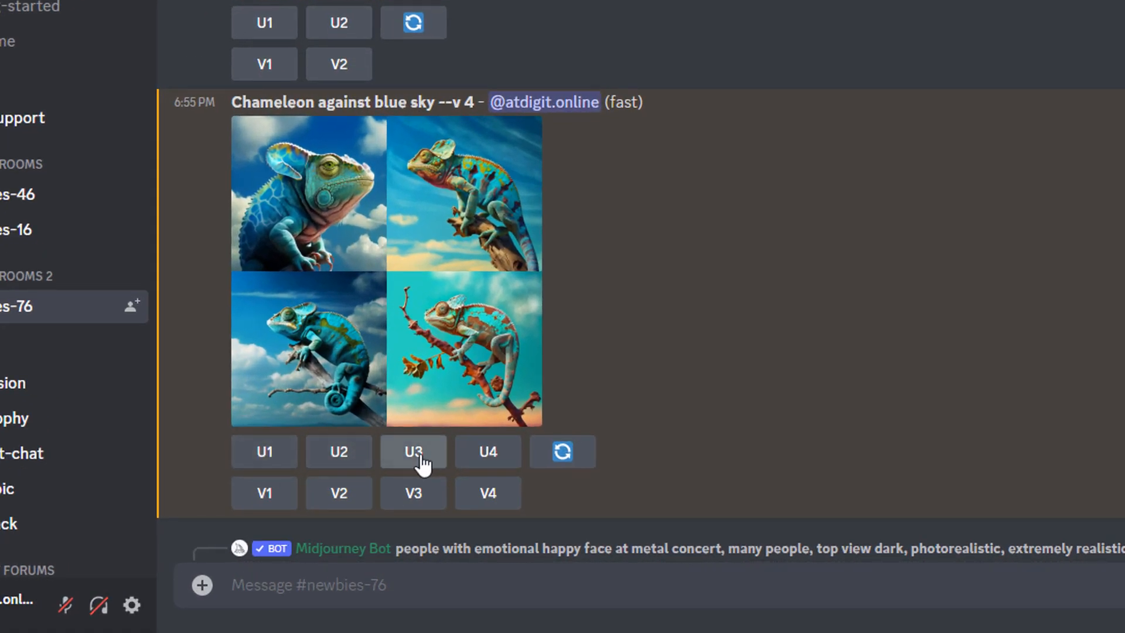
mouse_move(264, 494)
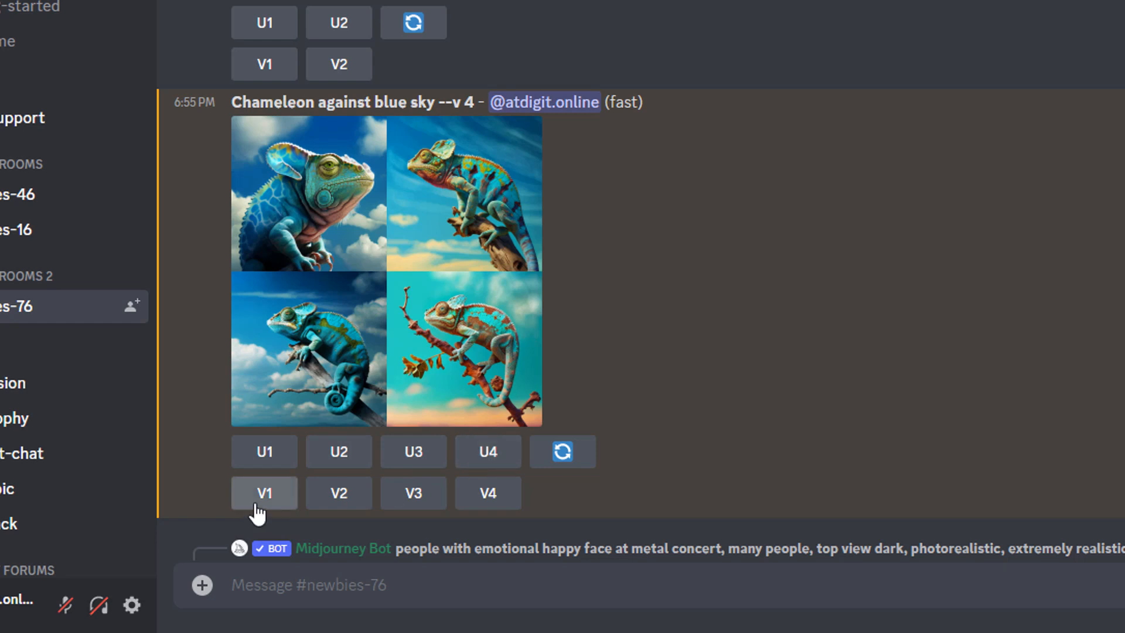
mouse_move(470, 518)
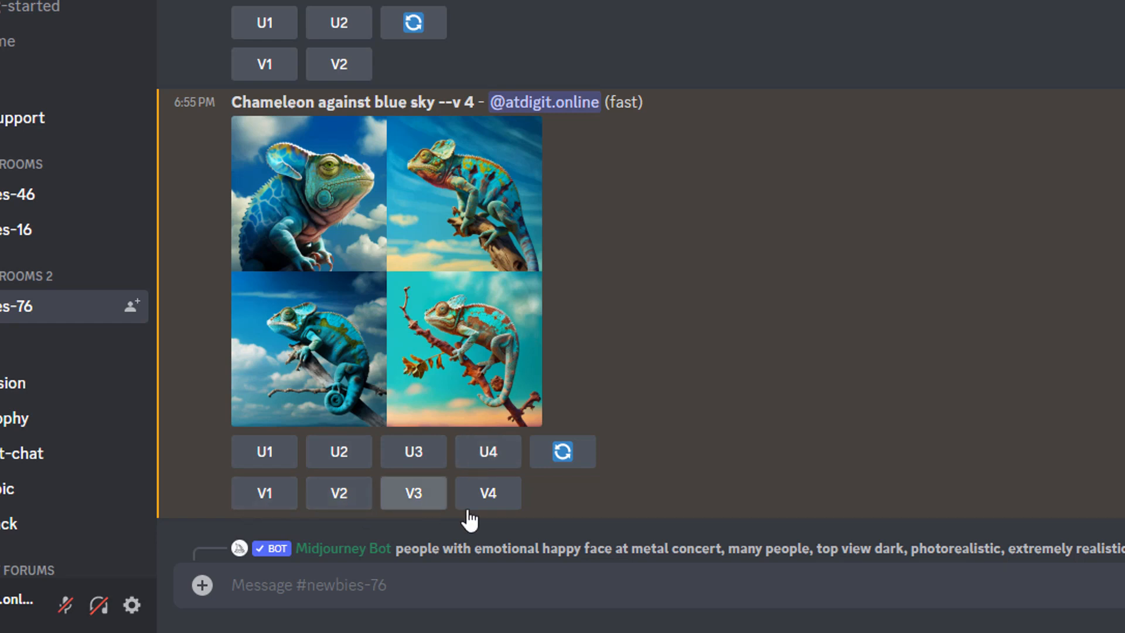
mouse_move(562, 453)
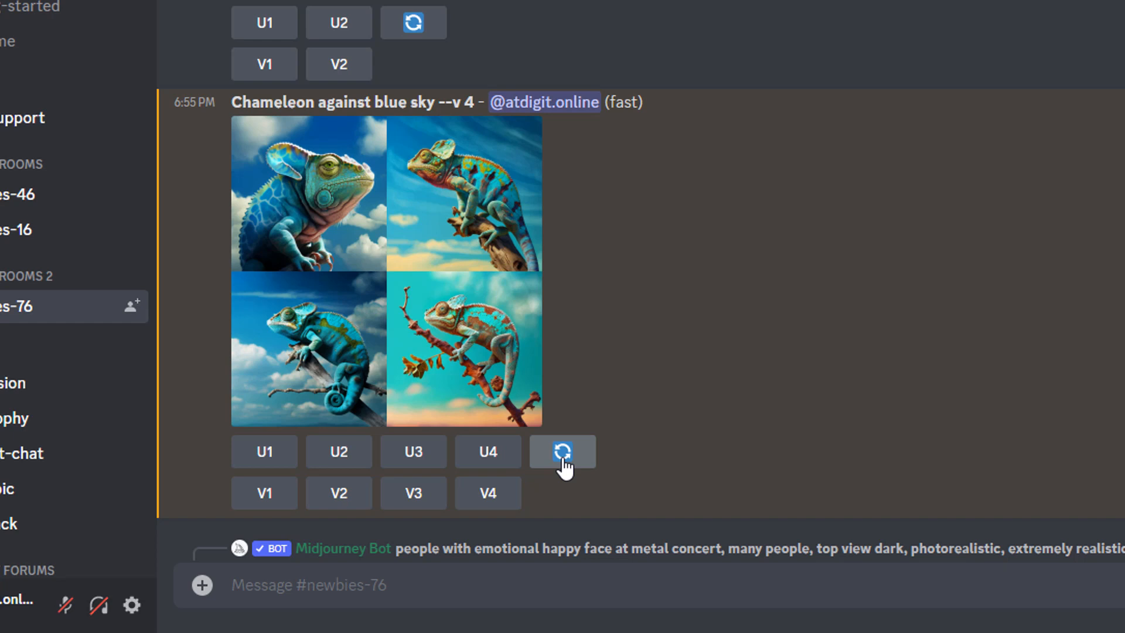
mouse_move(263, 452)
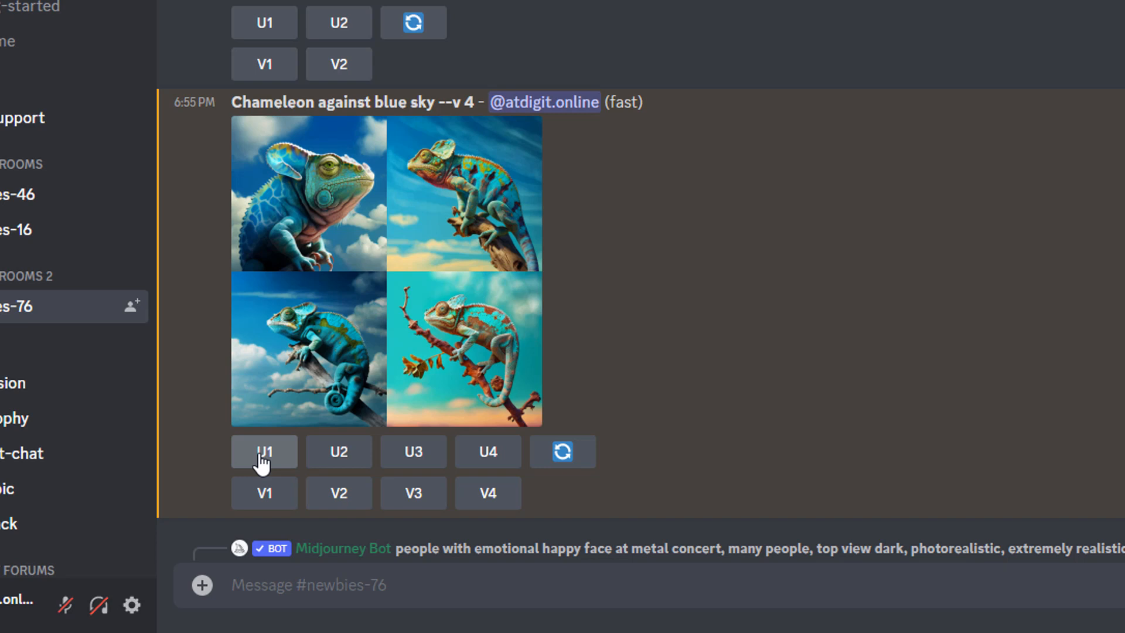
mouse_move(265, 494)
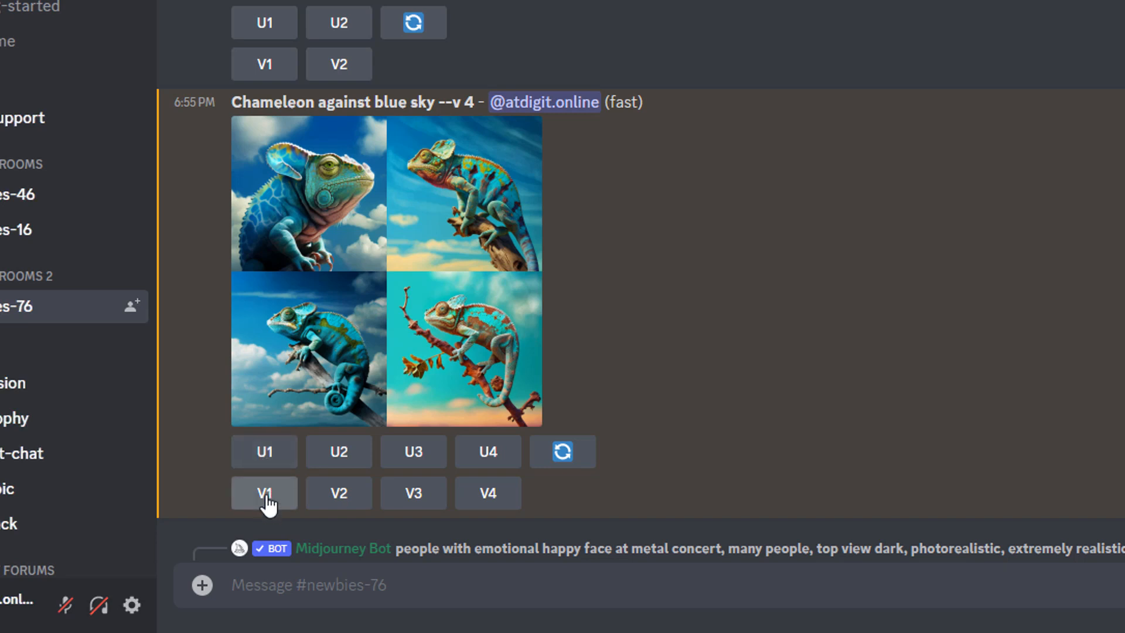
- Enlarge the chameleon grid again, then re-roll the prompt for a fresh set of four images
scroll(up, 3)
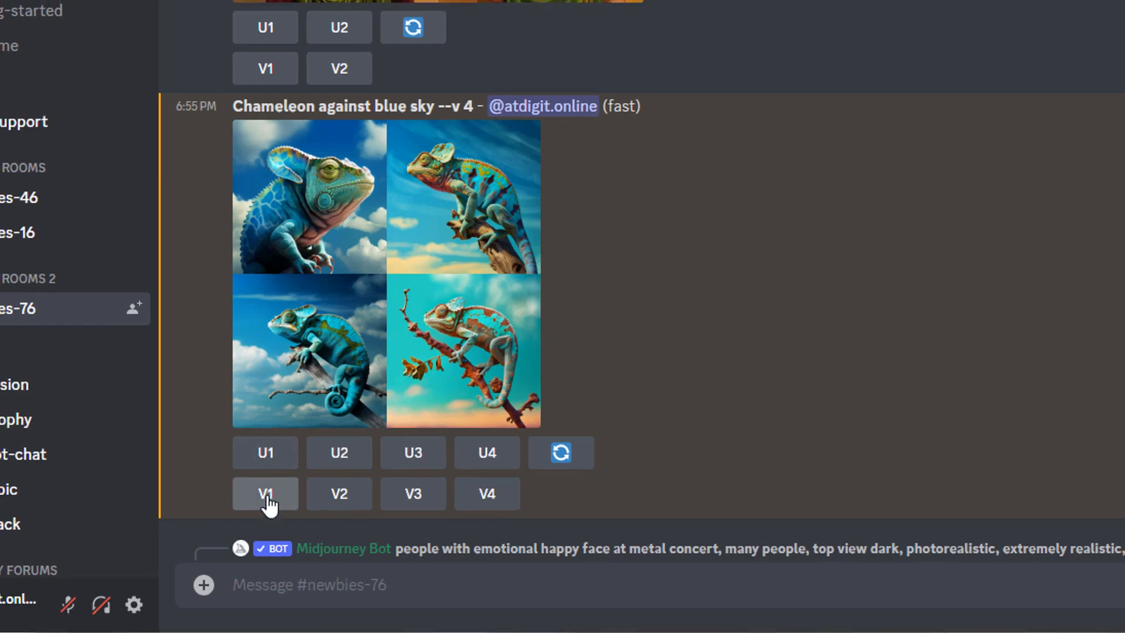
click(386, 273)
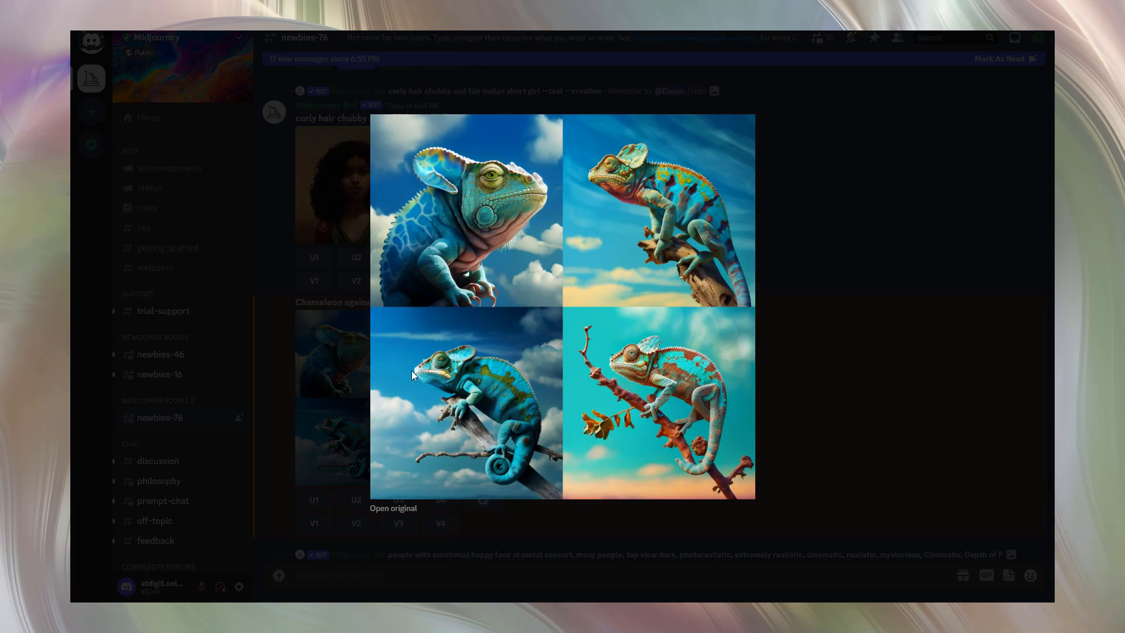
mouse_move(605, 389)
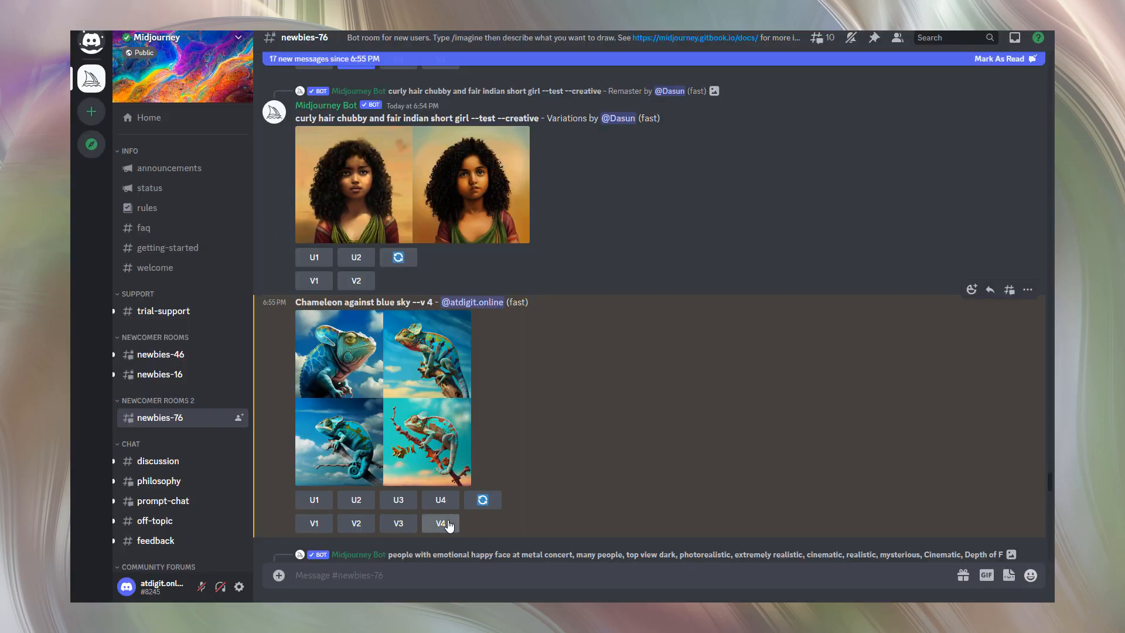
mouse_move(571, 482)
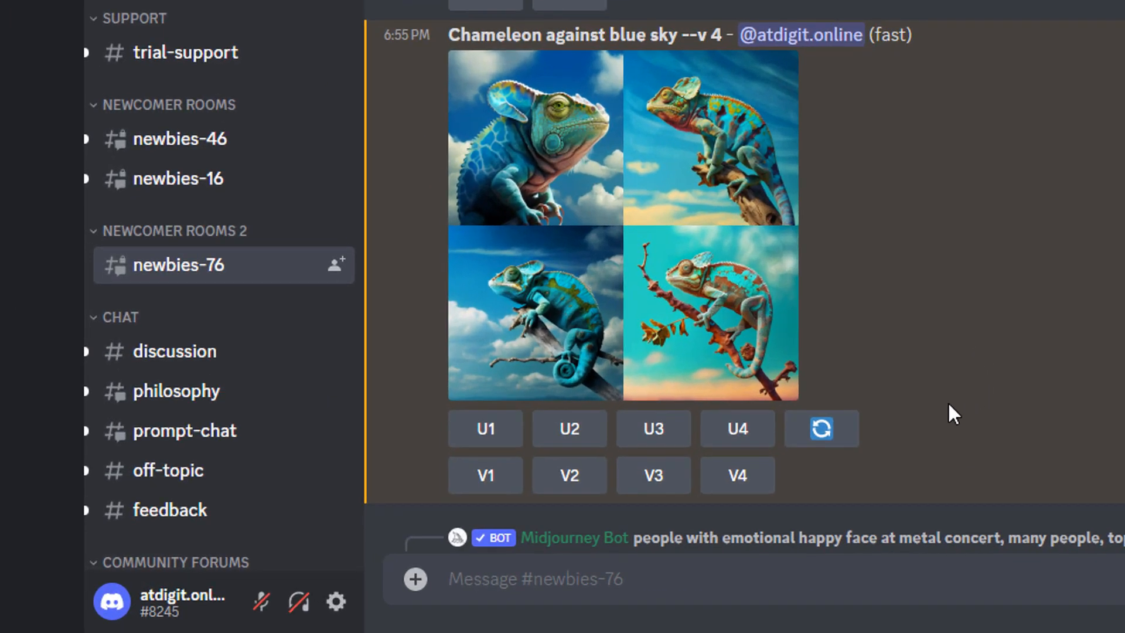
mouse_move(821, 429)
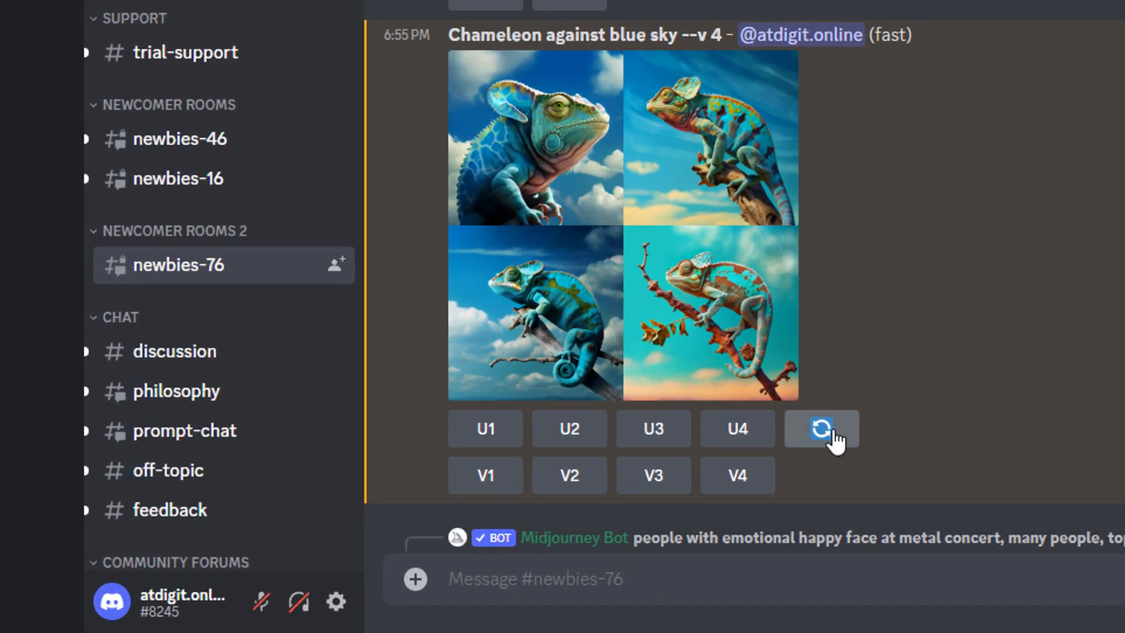
click(821, 429)
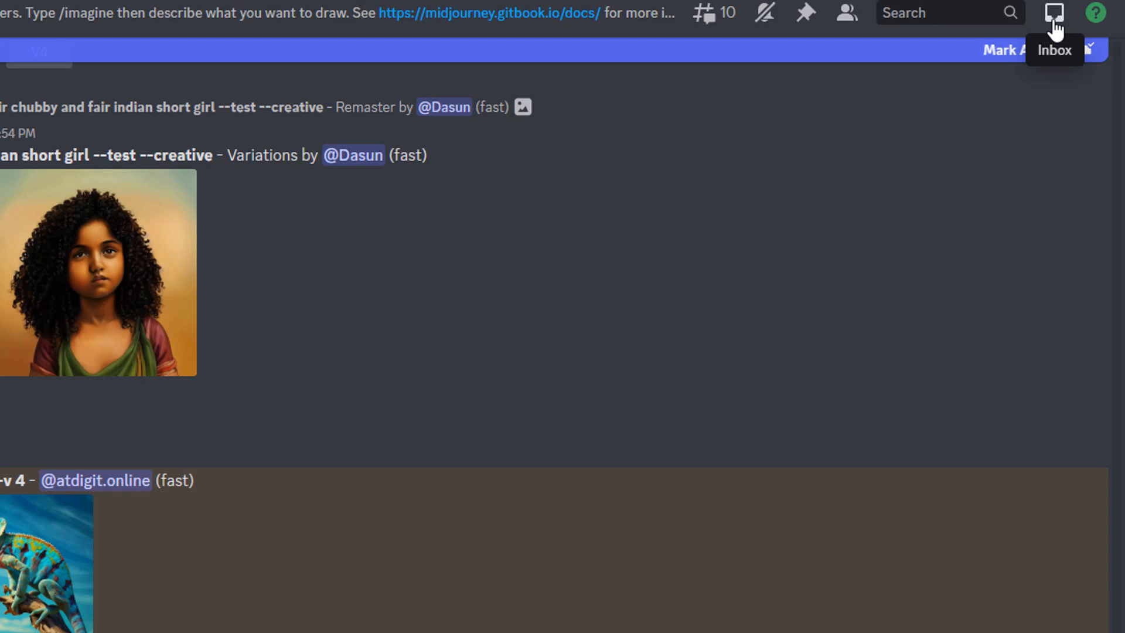
- Open the Mentions inbox to find the new 6:59 PM chameleon grid
click(1053, 13)
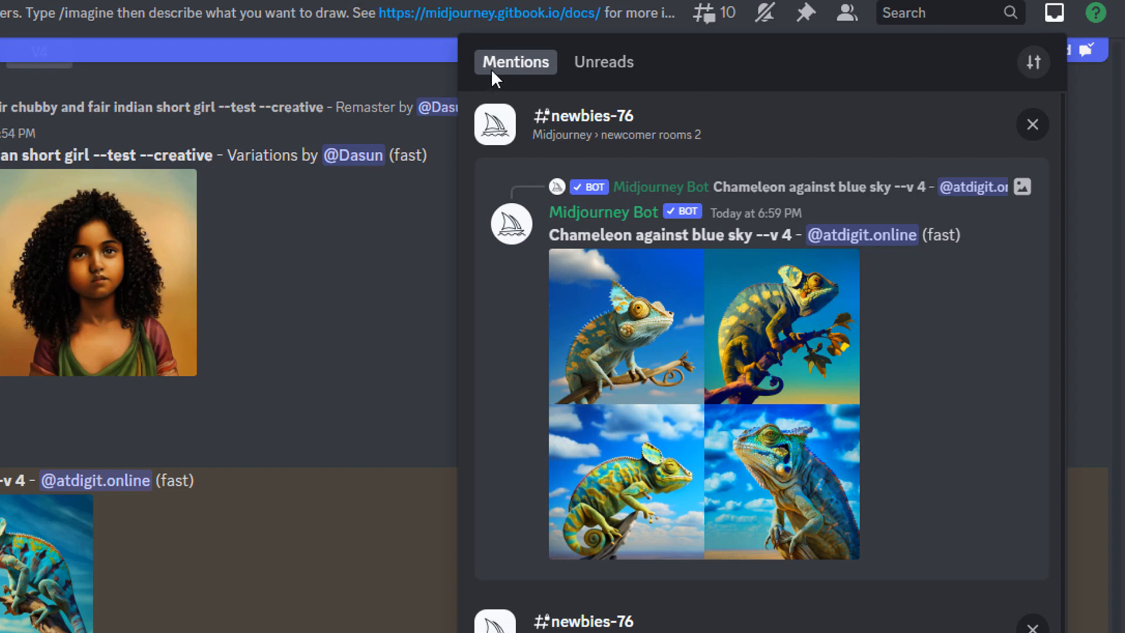
mouse_move(893, 589)
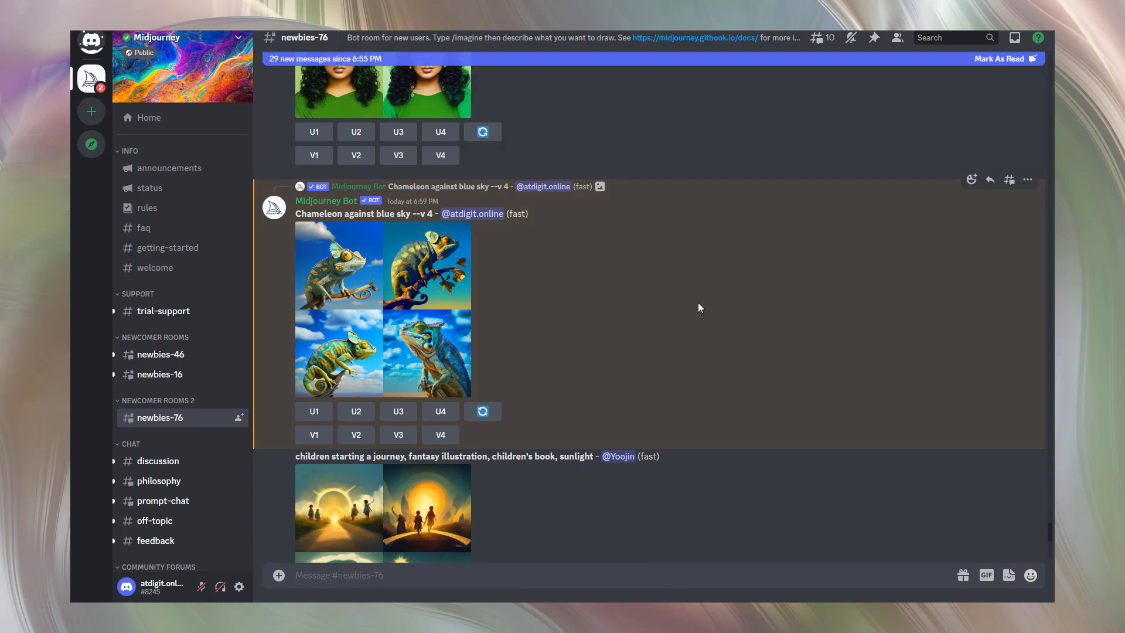
mouse_move(395, 316)
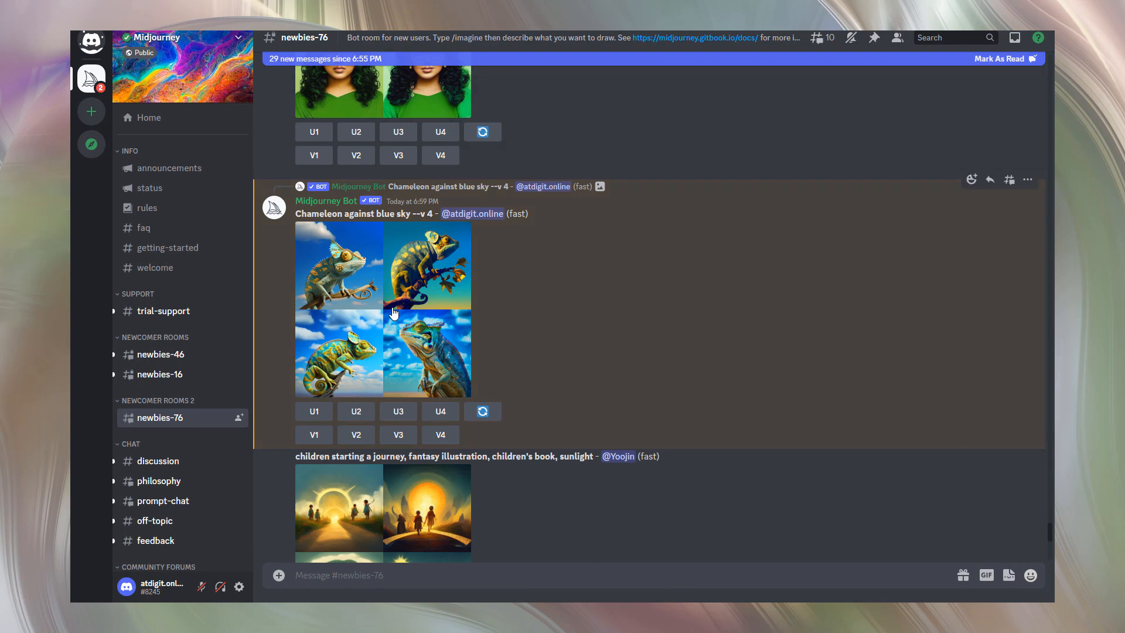
- Jump to the 6:59 PM grid and request variations of its first chameleon (V1)
click(382, 310)
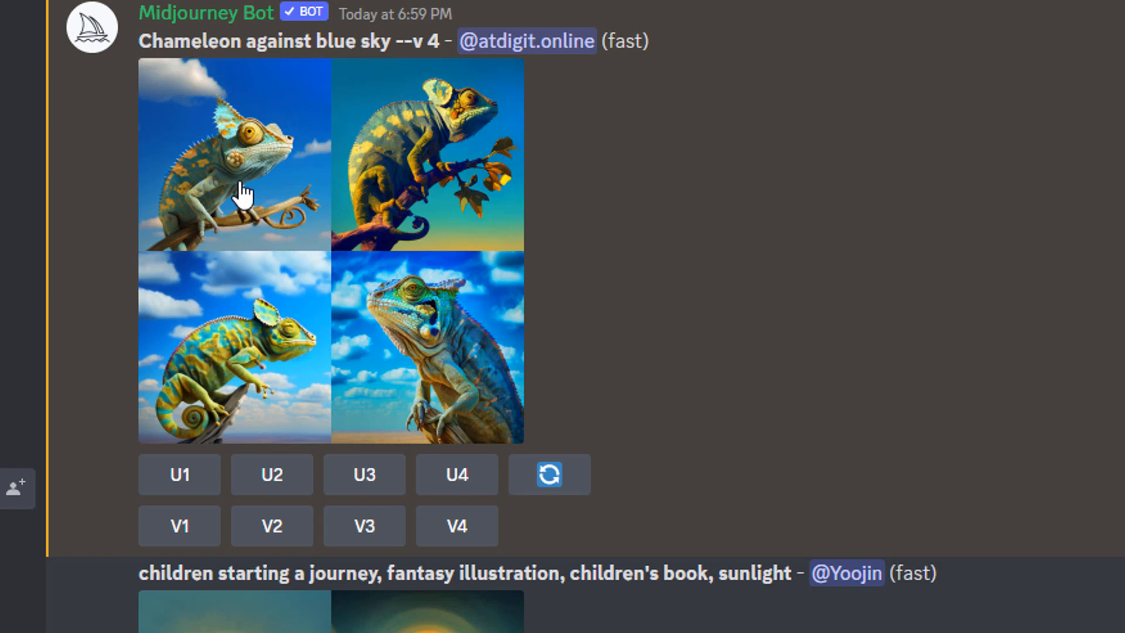
mouse_move(618, 311)
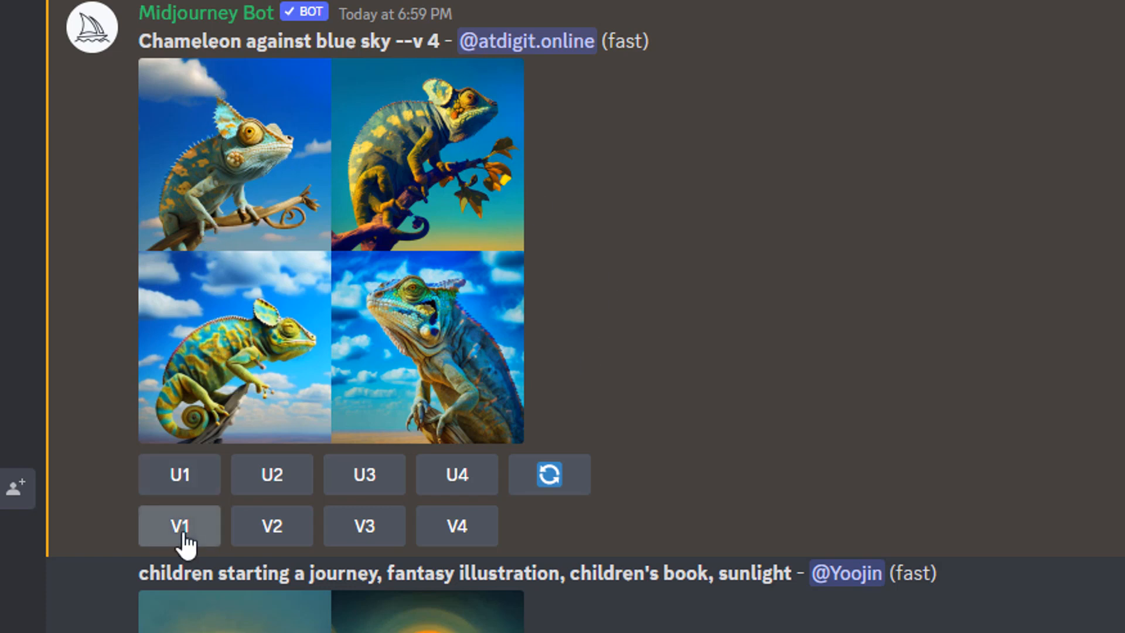
click(178, 526)
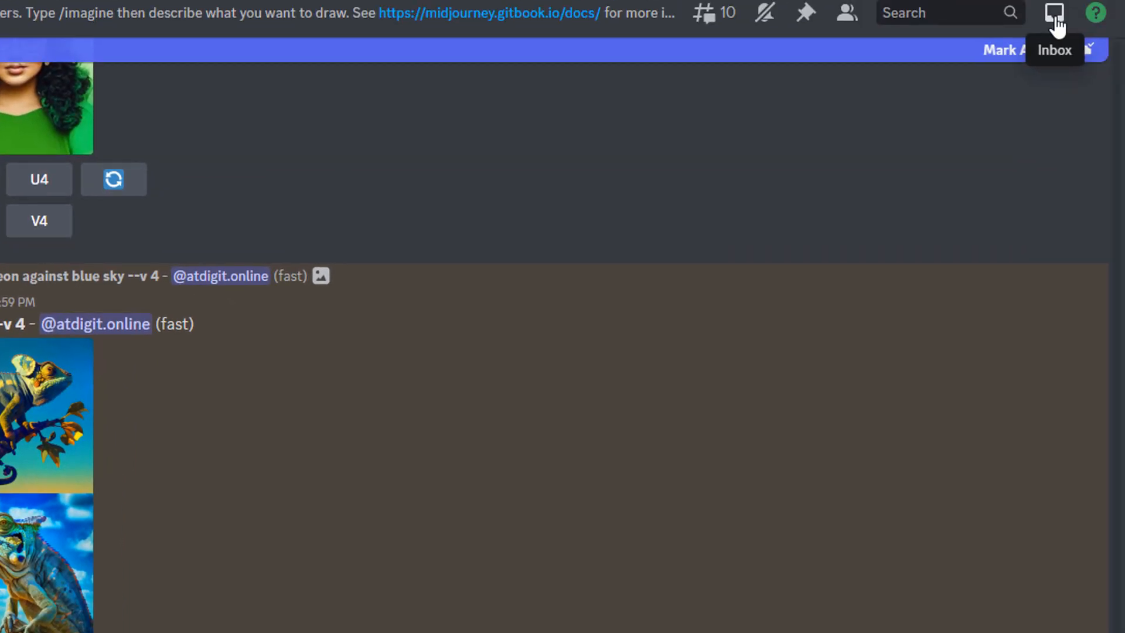
- Scroll through Mentions past the finished variations to the original 6:55 PM grid
click(1053, 13)
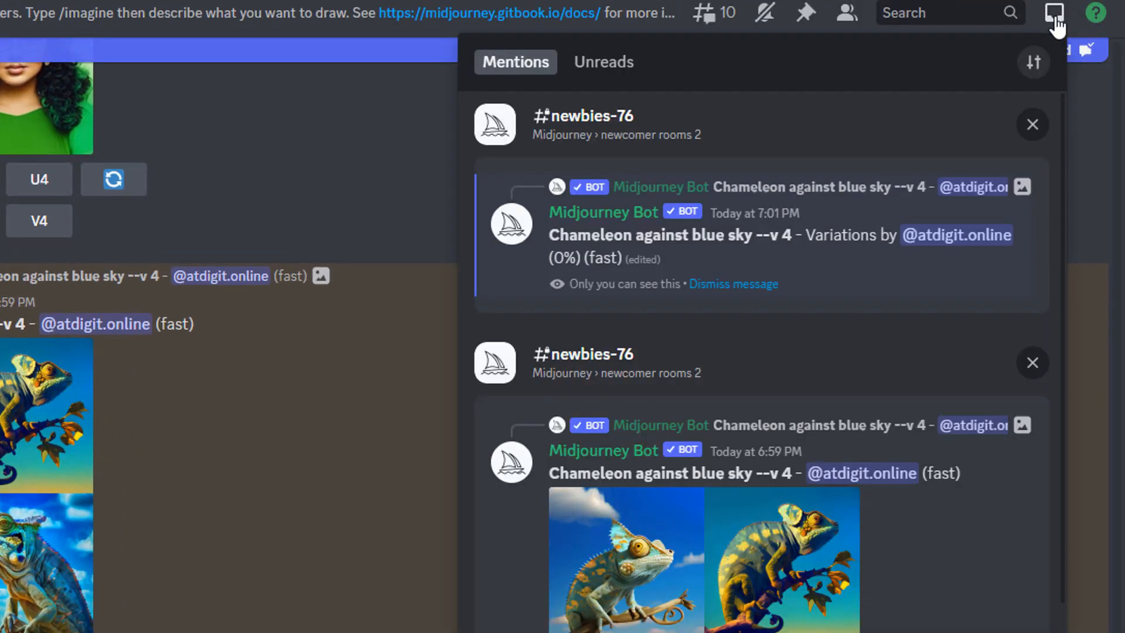
mouse_move(908, 298)
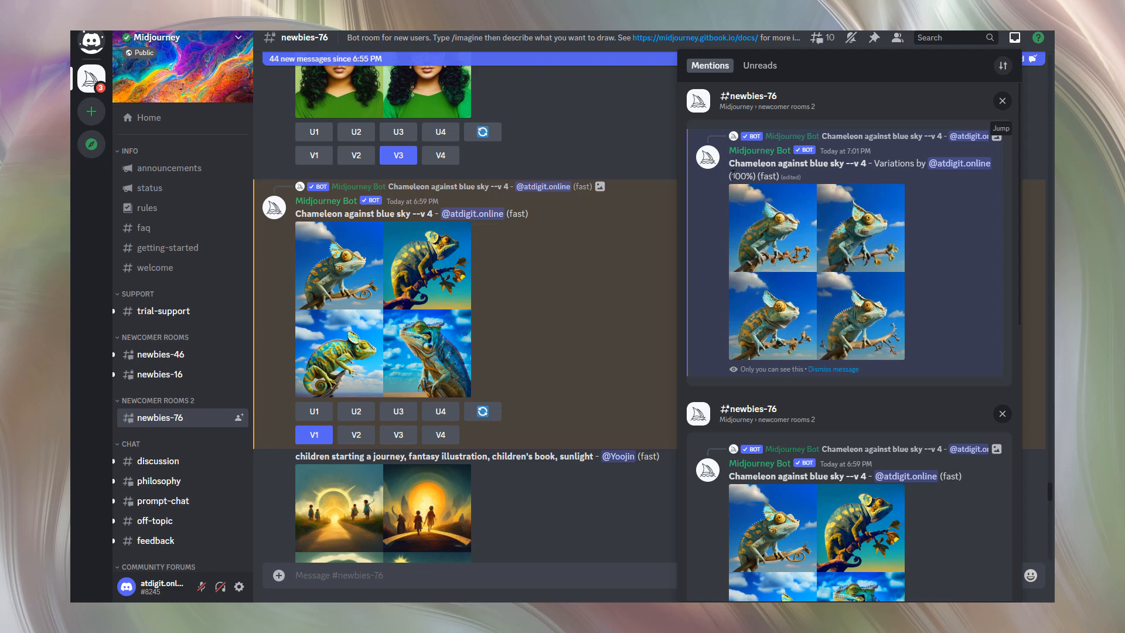
scroll(down, 3)
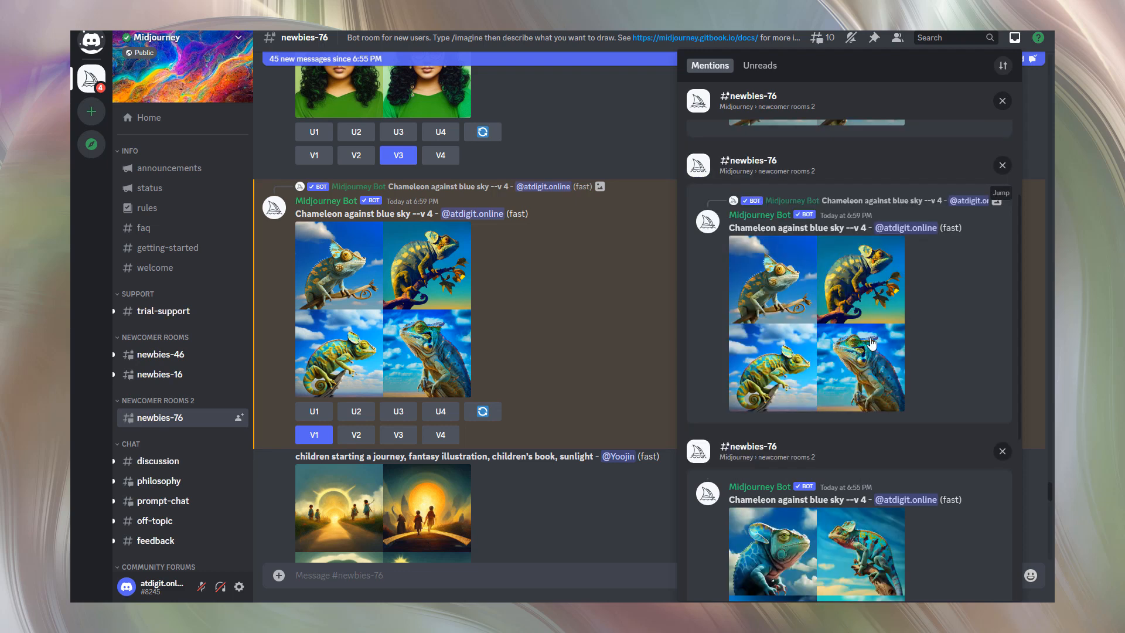
scroll(down, 3)
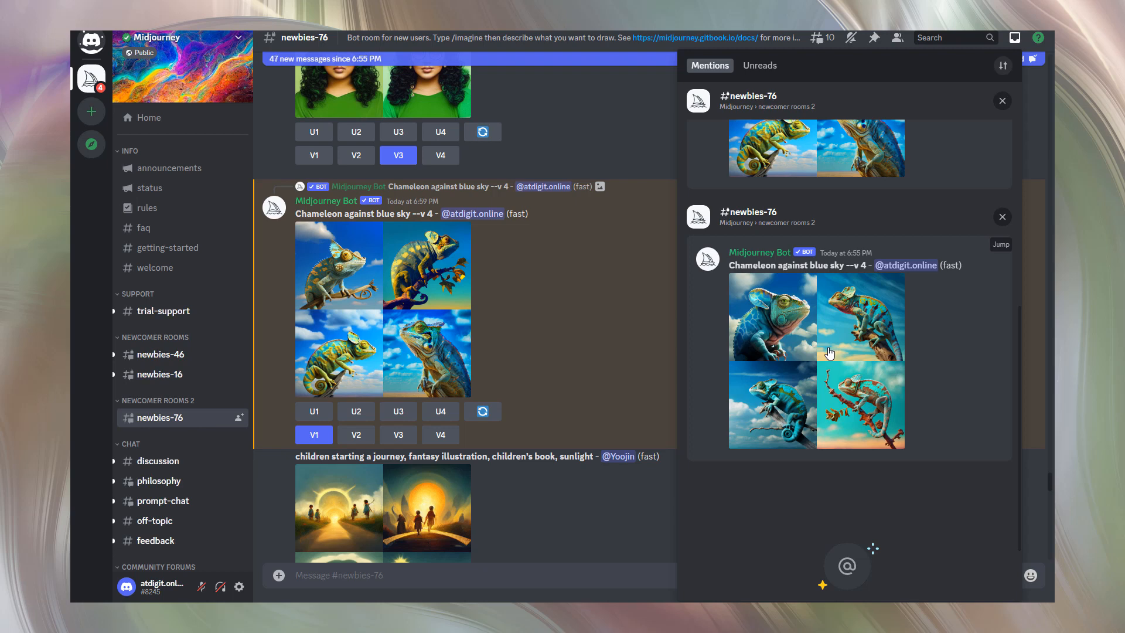
mouse_move(1000, 249)
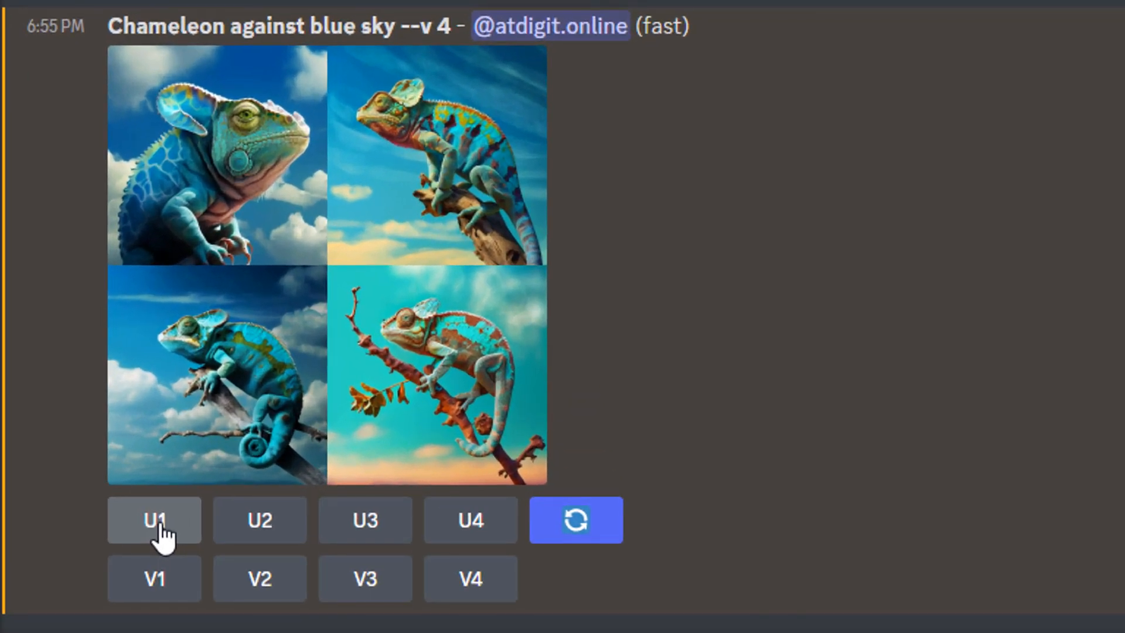
- Upscale the first chameleon (U1) of the 6:55 PM grid and open it at full size in the browser
click(154, 521)
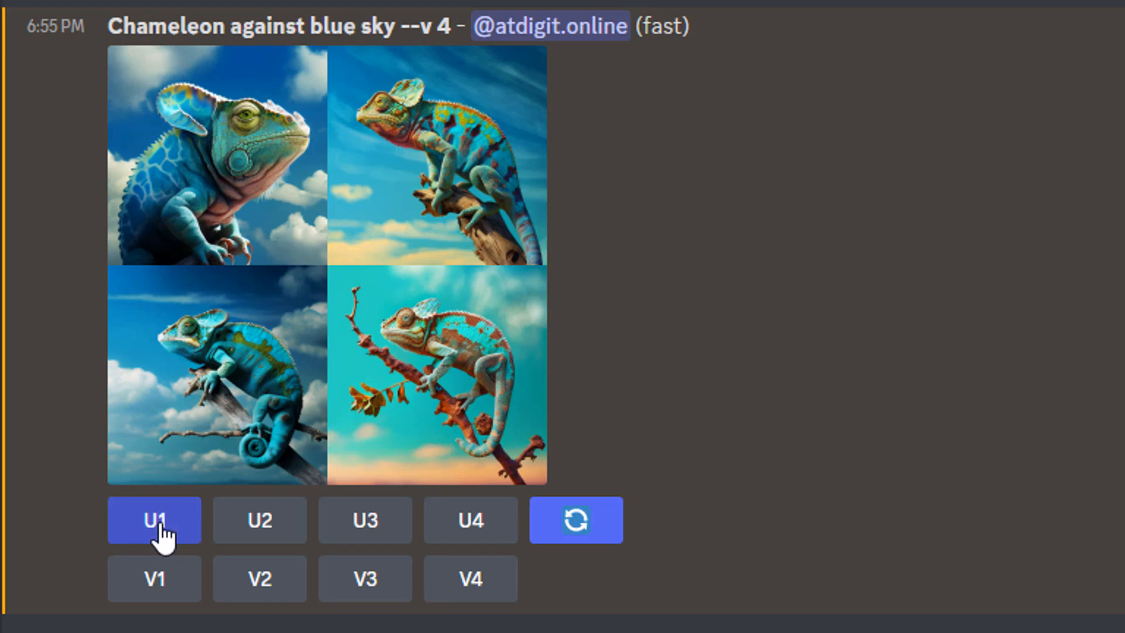
click(1065, 14)
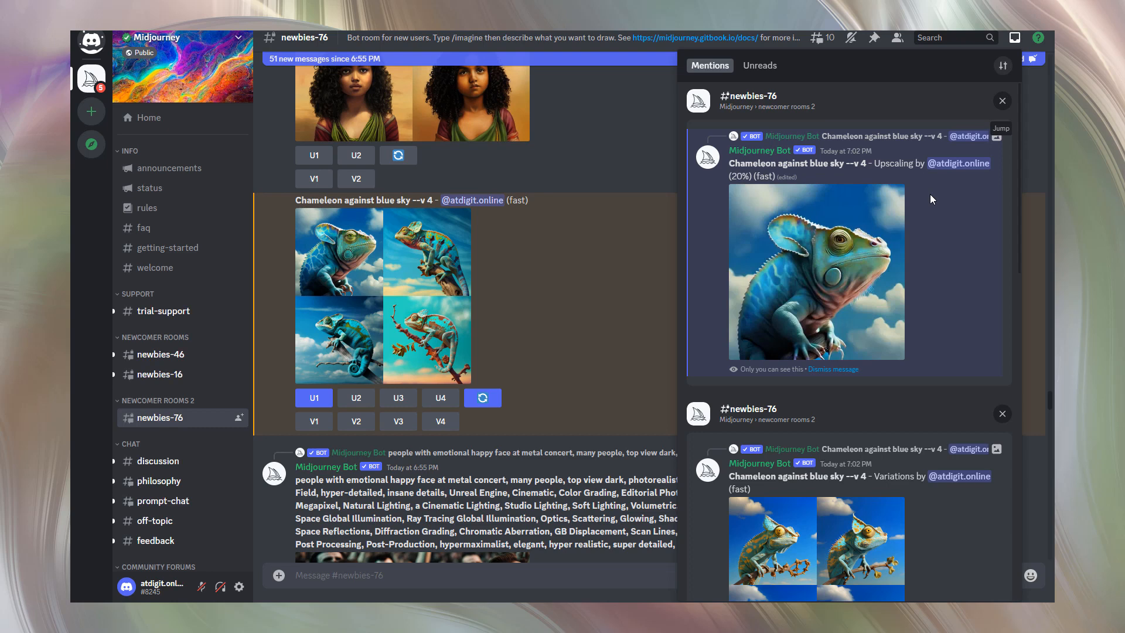
click(816, 273)
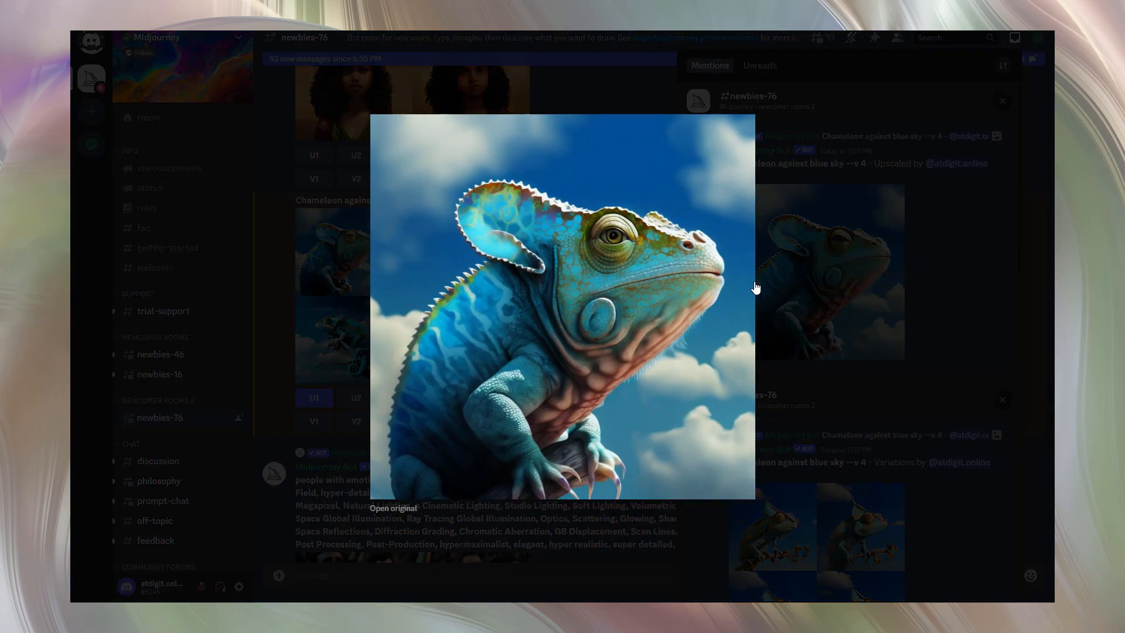
mouse_move(393, 509)
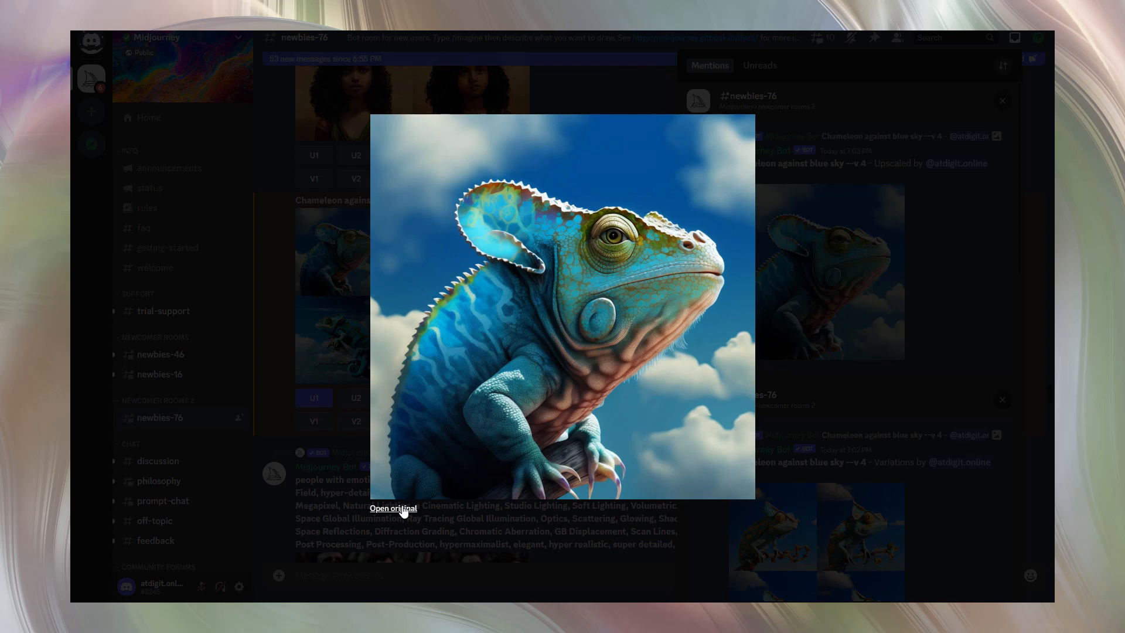
click(392, 508)
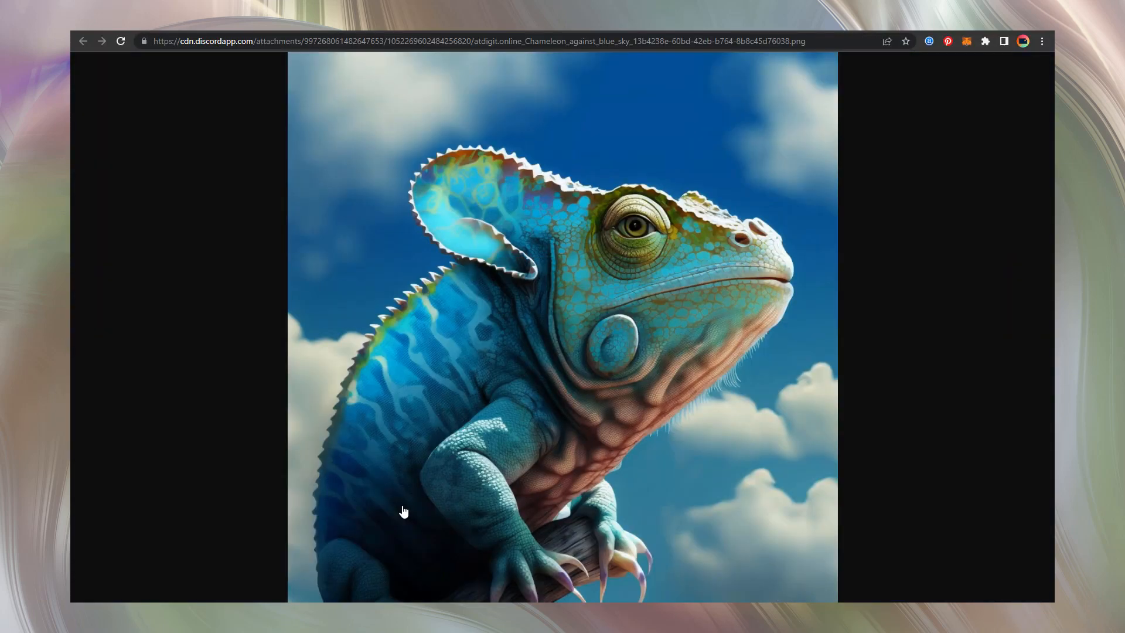
mouse_move(670, 468)
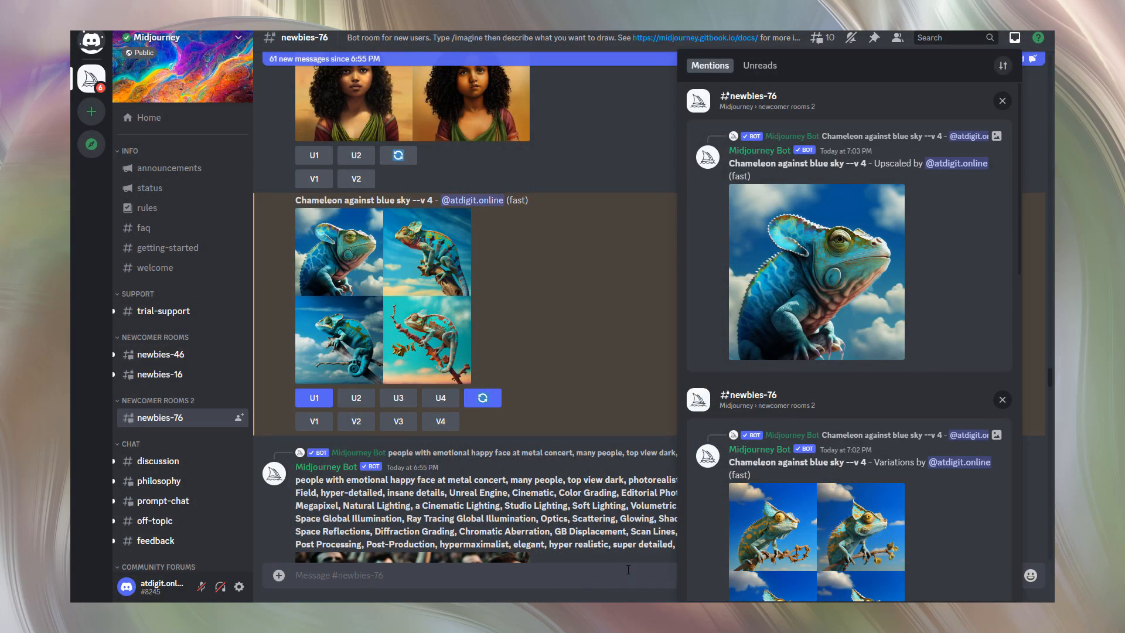
mouse_move(997, 435)
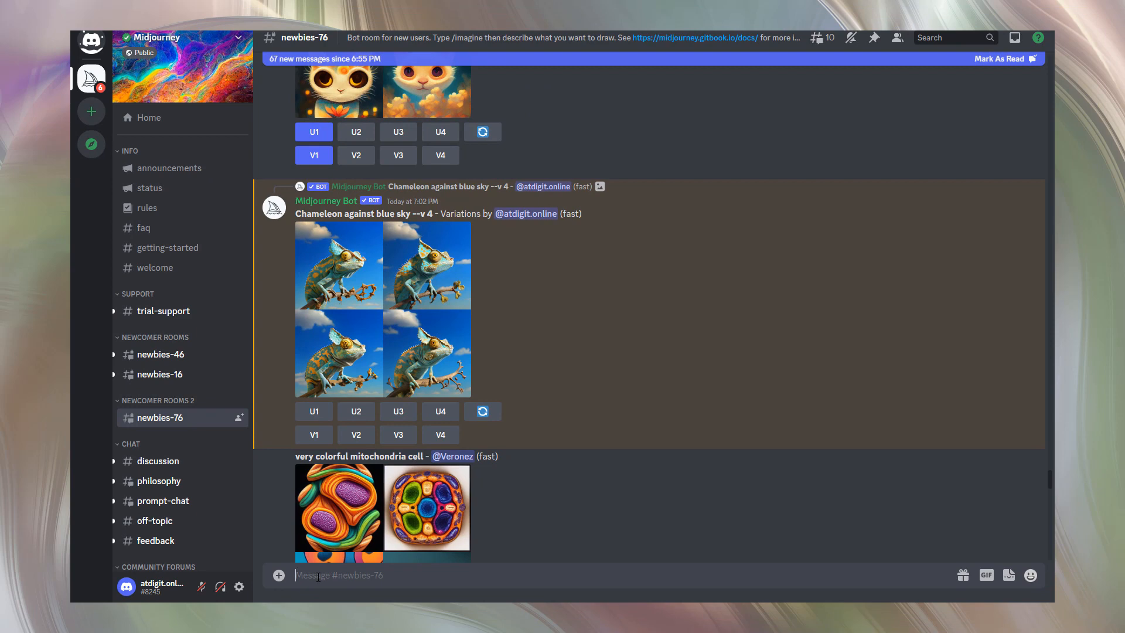
- Draft an /imagine prompt reading 'Colorful chameleon with blue, green and red against blue sky'
text(/imagine prompt)
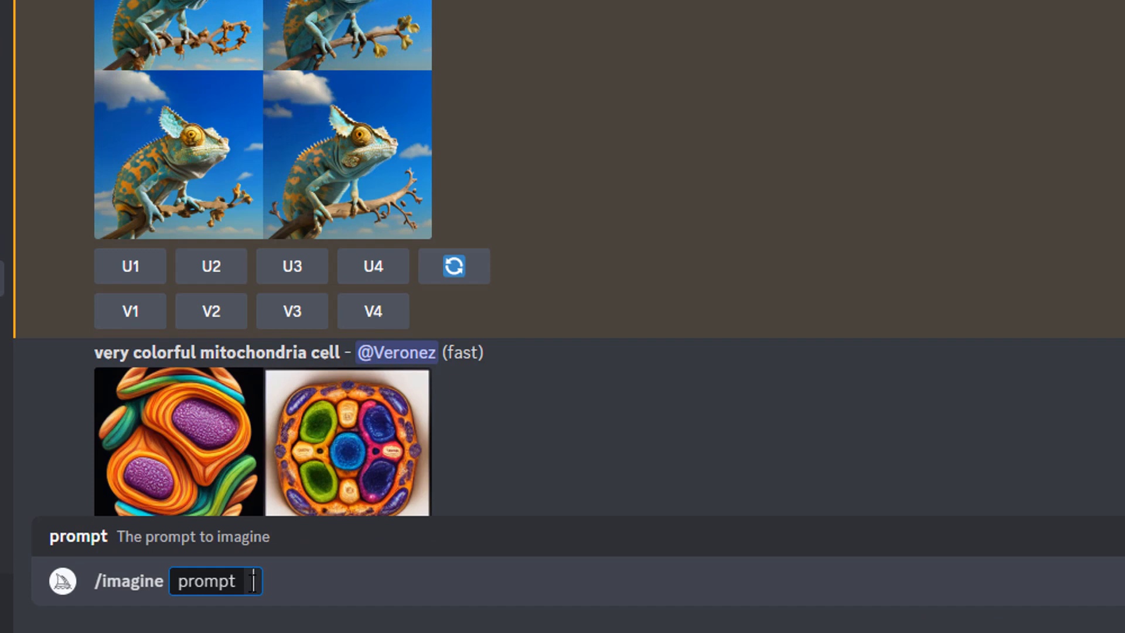
text(Chameleon against blue sky)
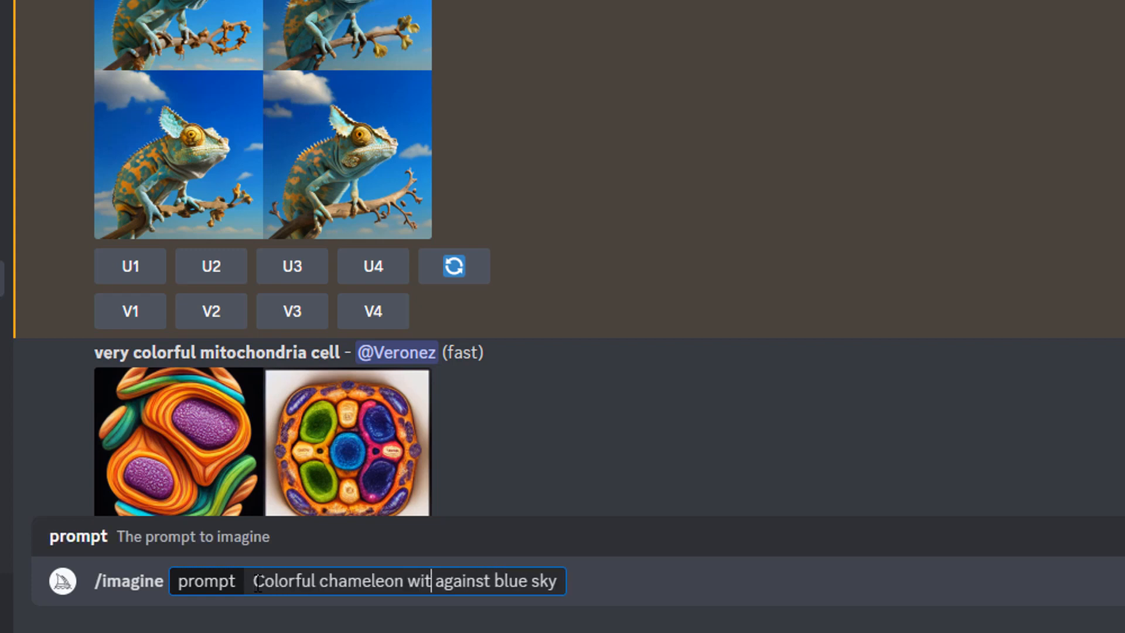
text(h)
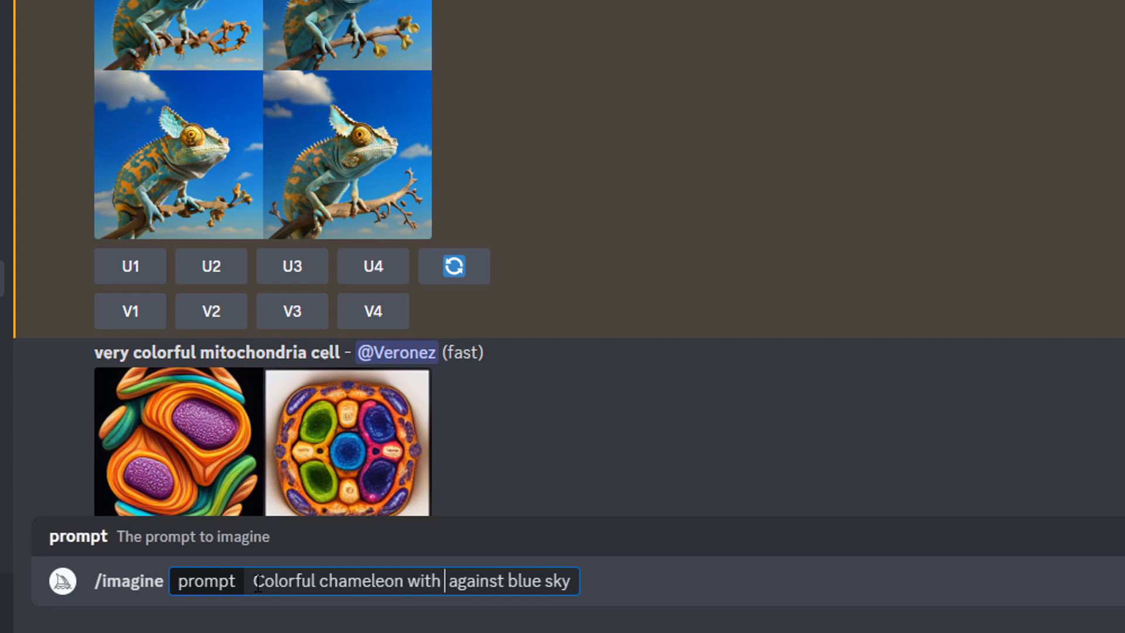
text(blue, gre)
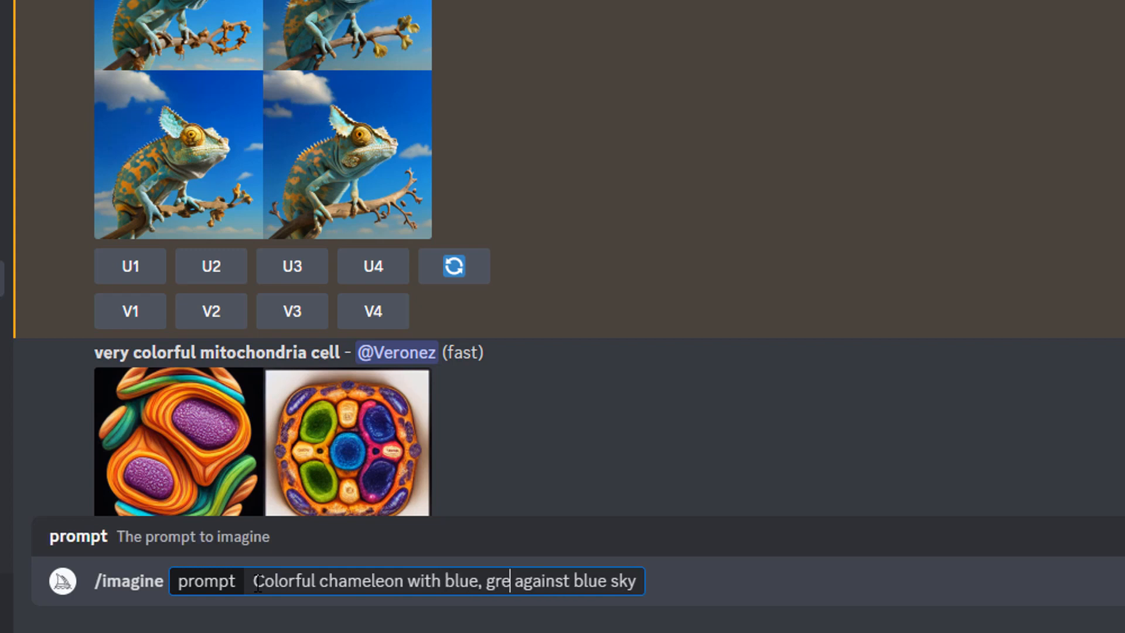
text(en and)
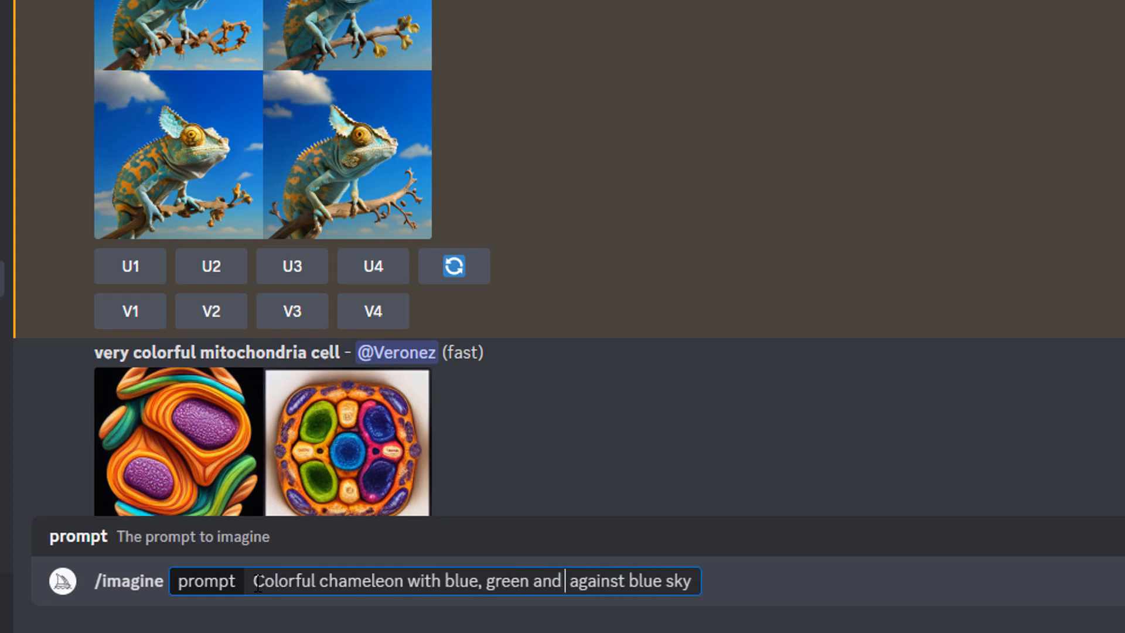
text(red)
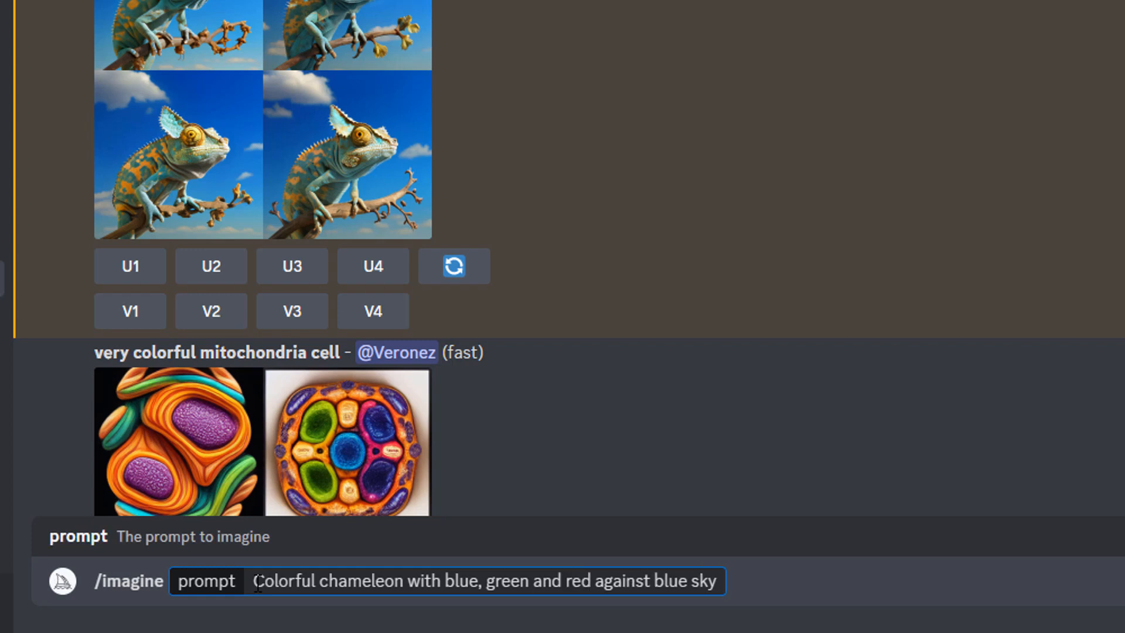
scroll(down, 3)
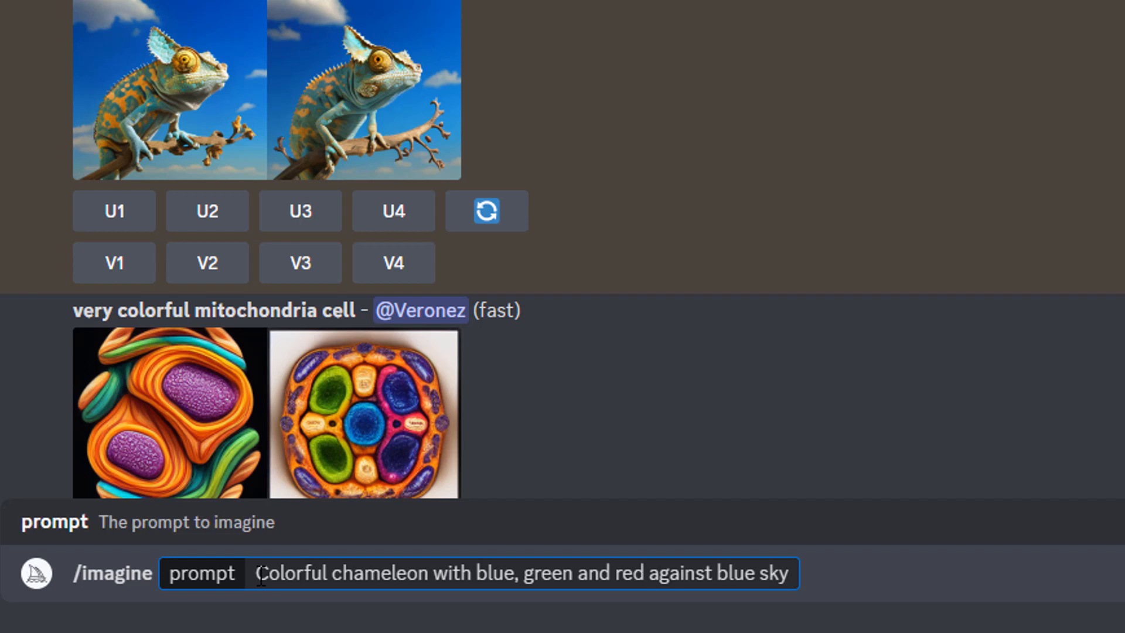
- Add ::2 weights after 'blue' and after 'red' in the prompt
click(634, 573)
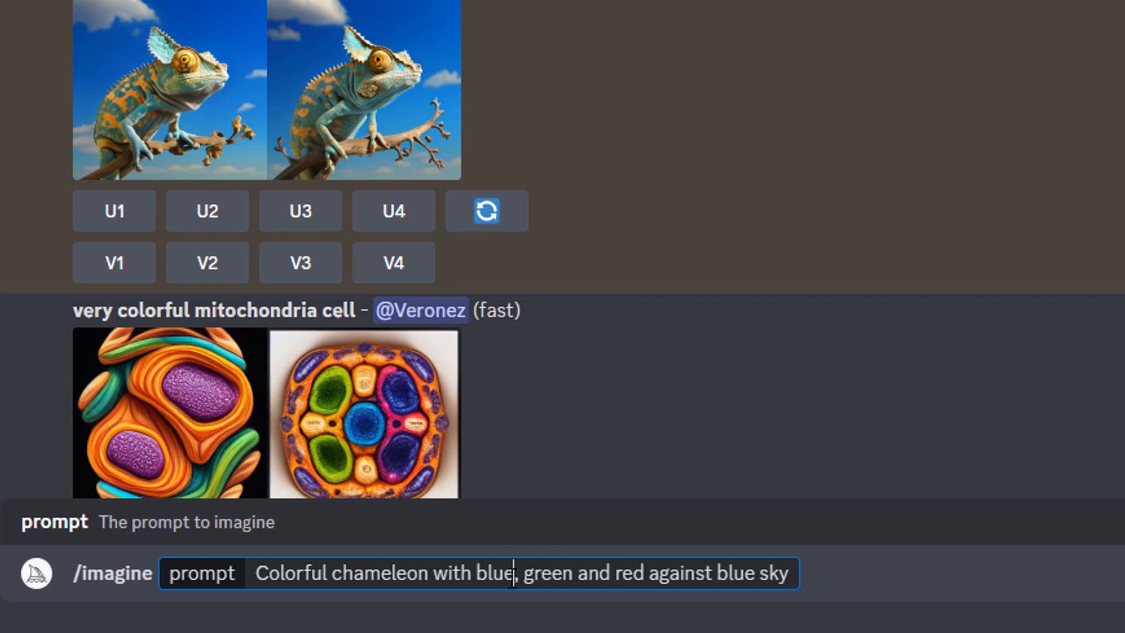
text(x)
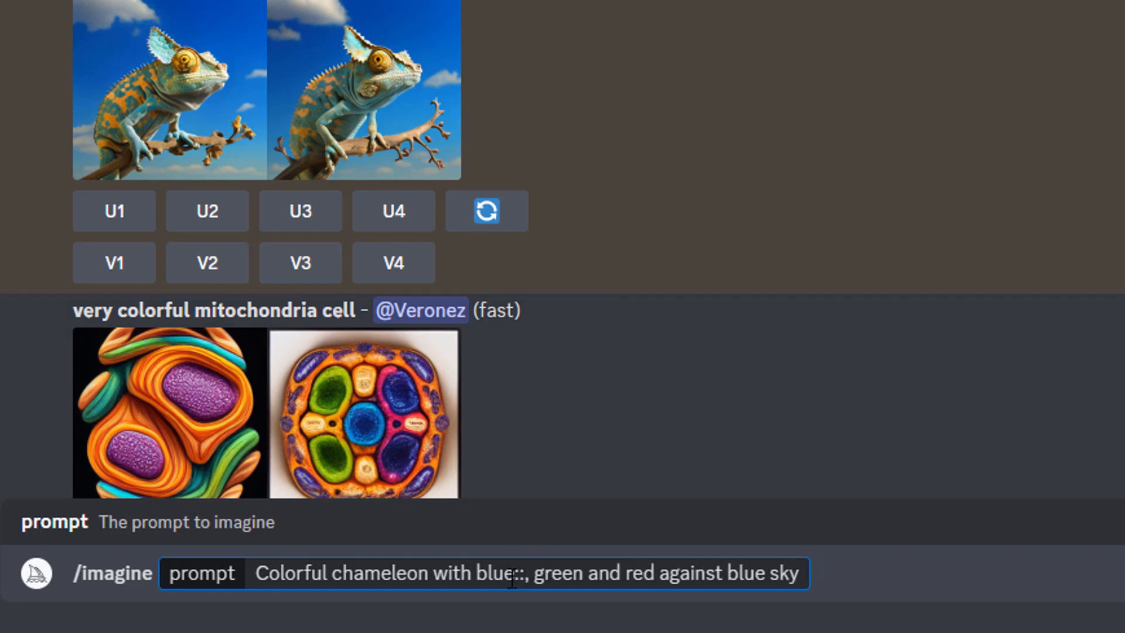
text(2)
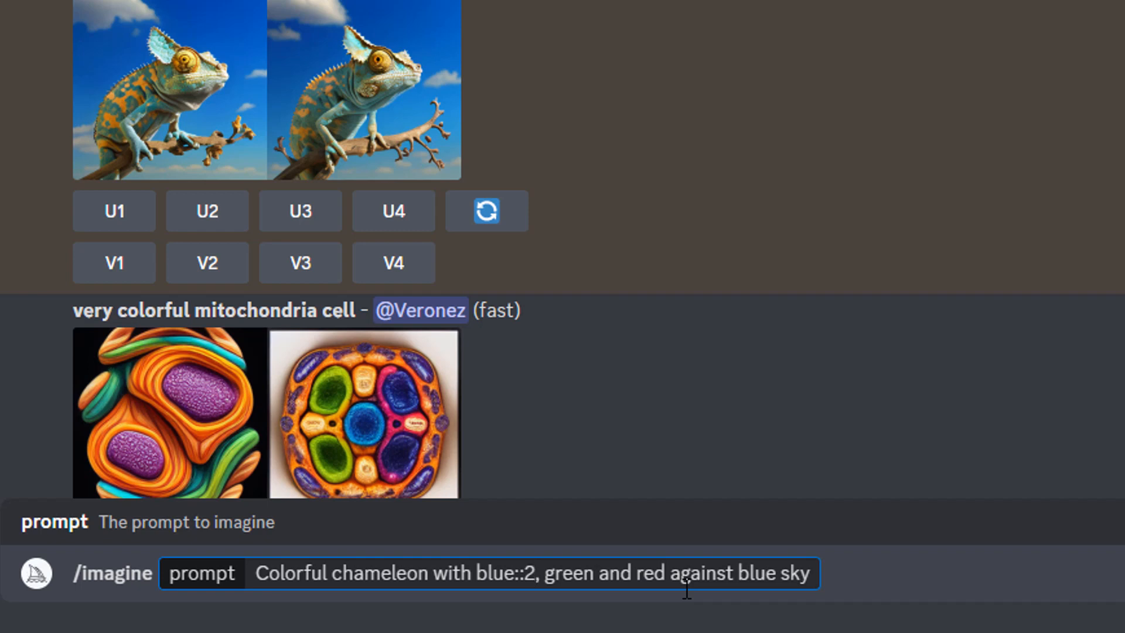
click(533, 573)
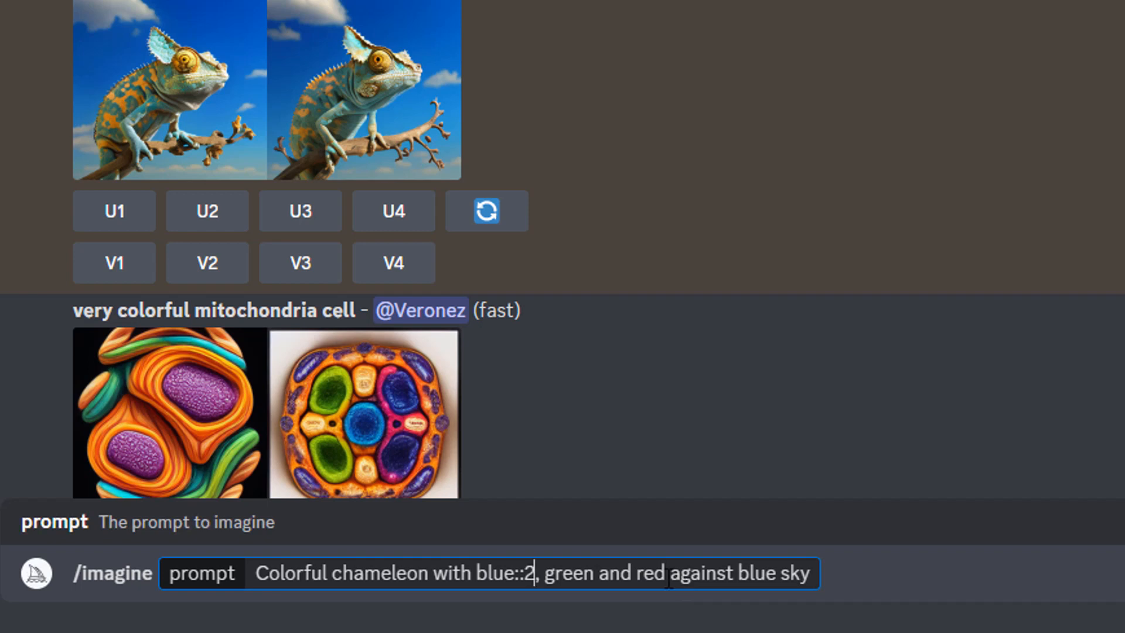
text(X)
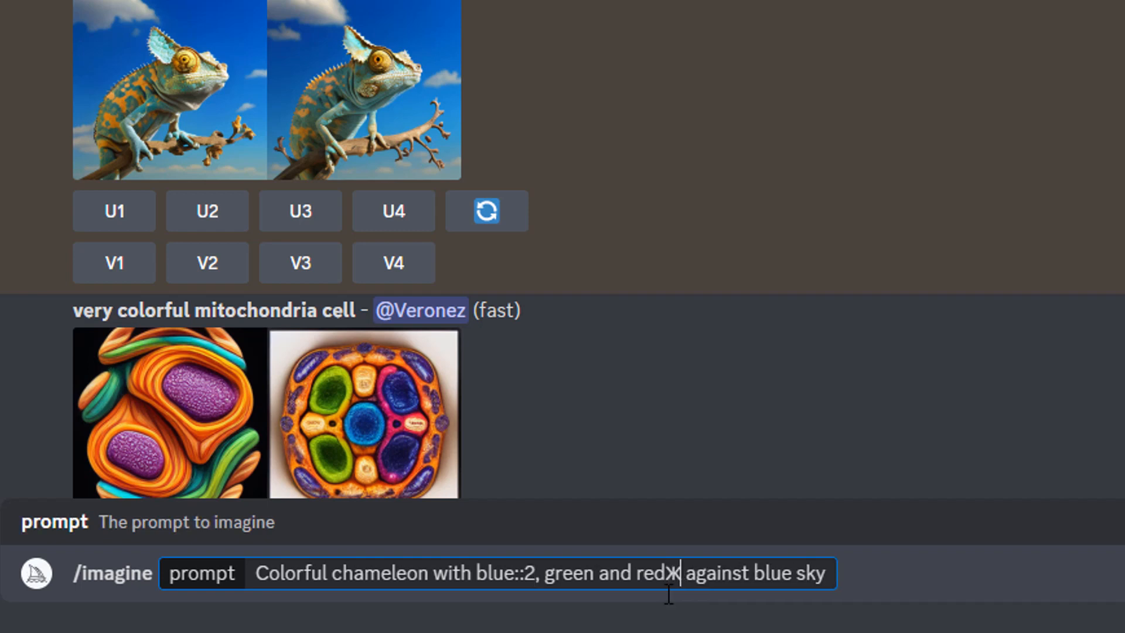
text(::)
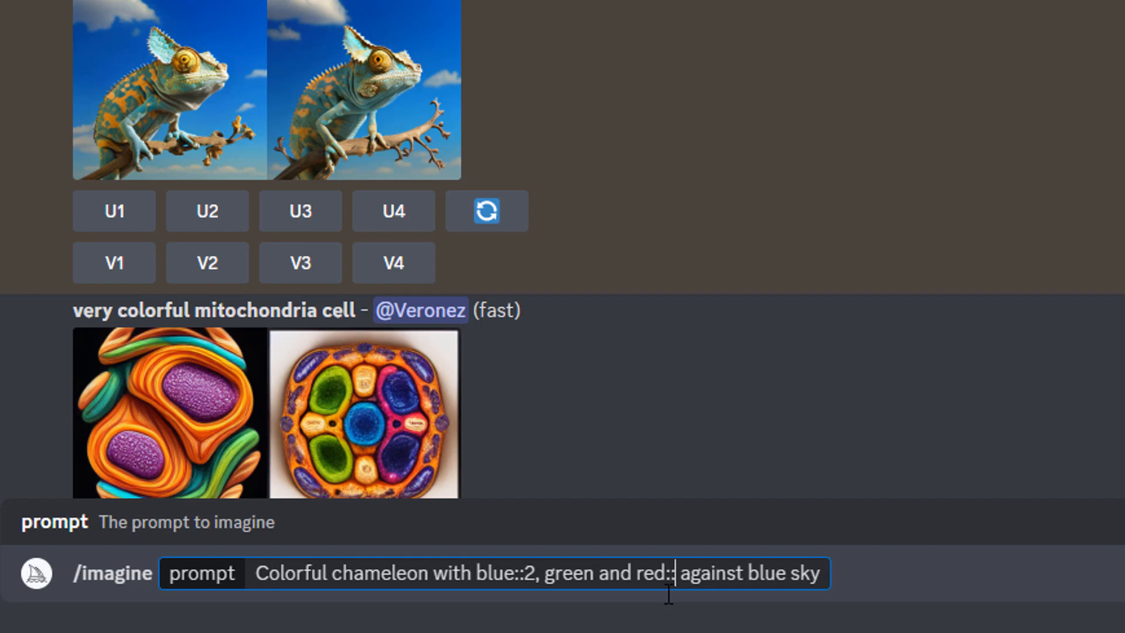
text(2)
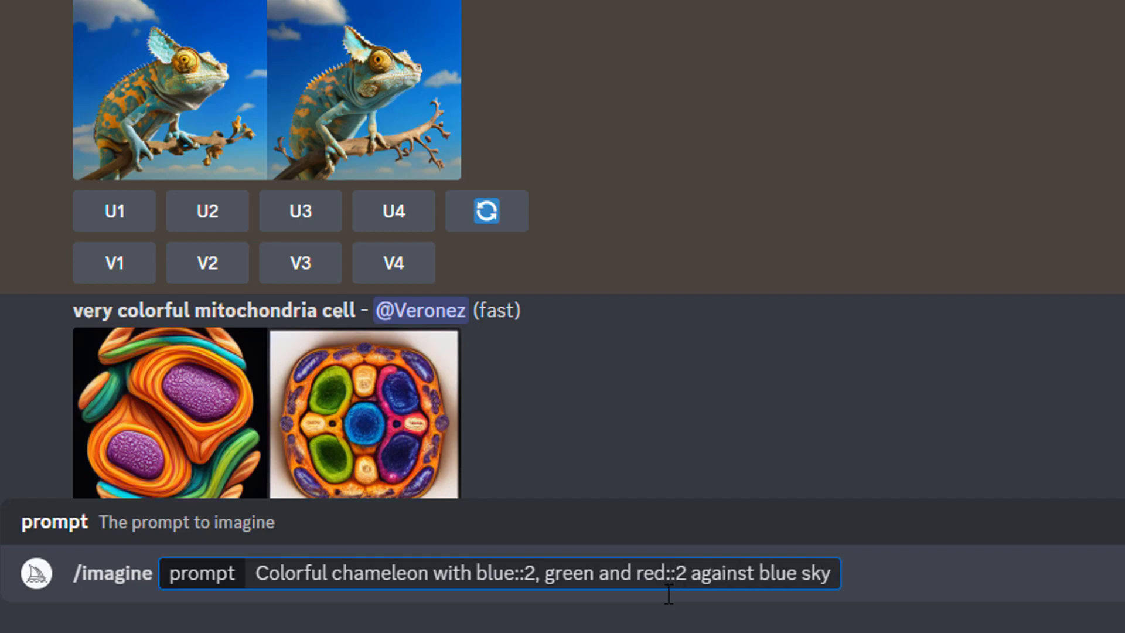
- Add ::2 after 'chameleon' and ::0.5 after 'blue sky'
click(427, 573)
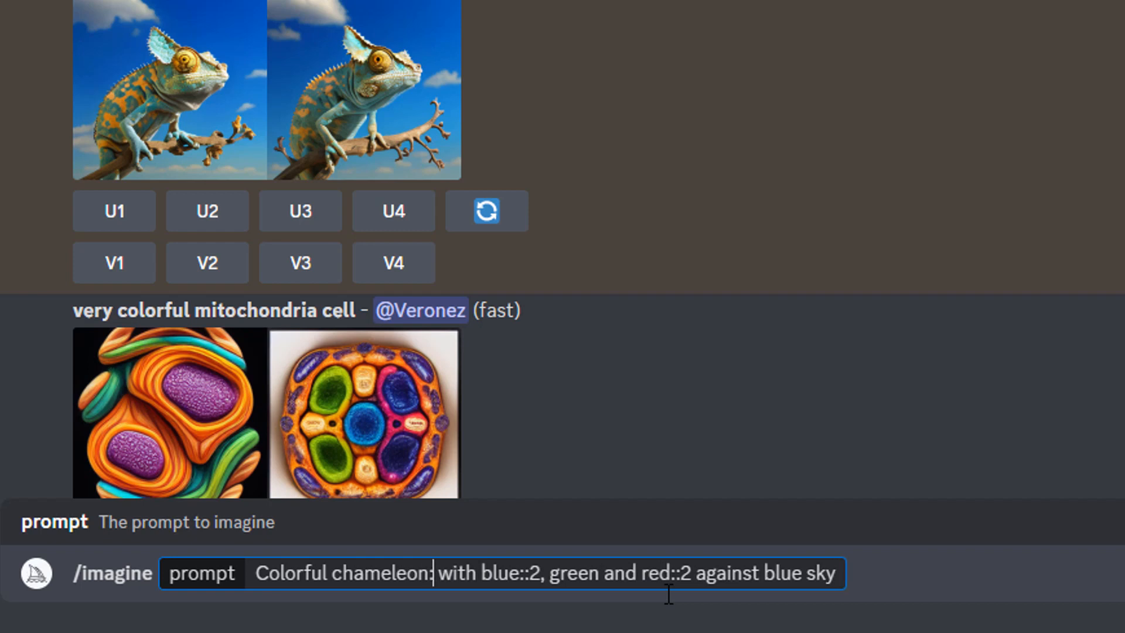
text(::2)
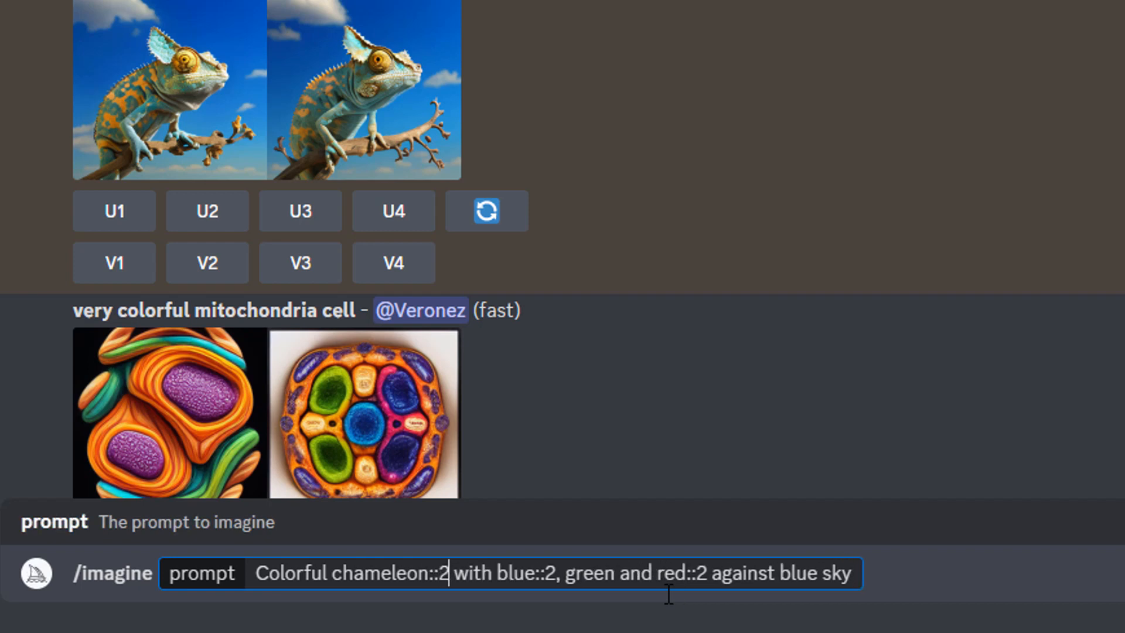
click(852, 573)
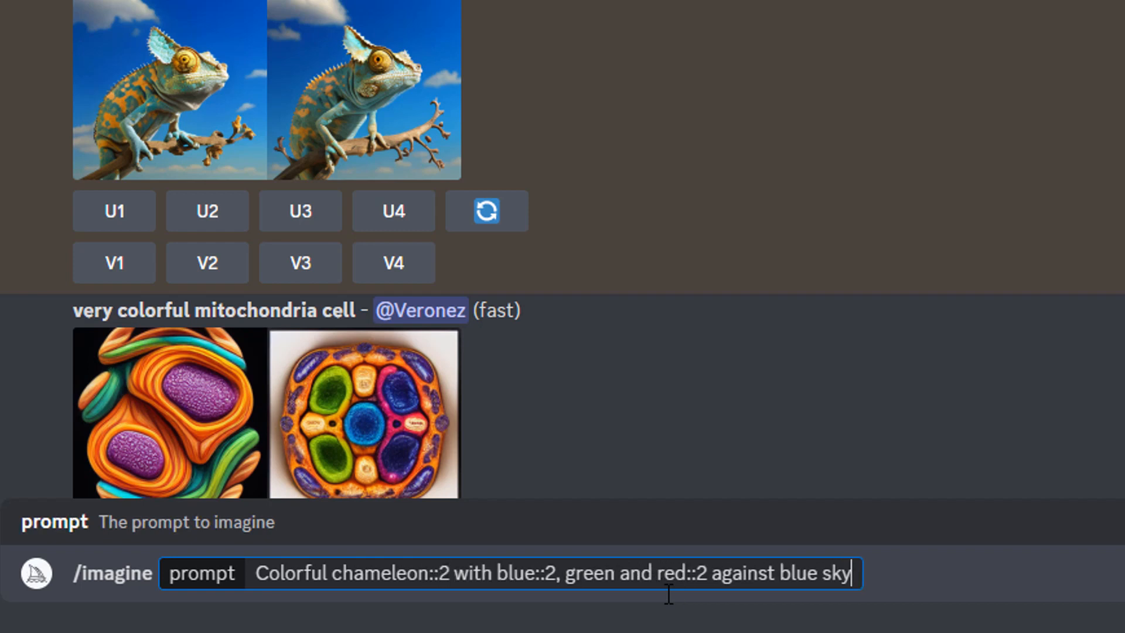
text(::0)
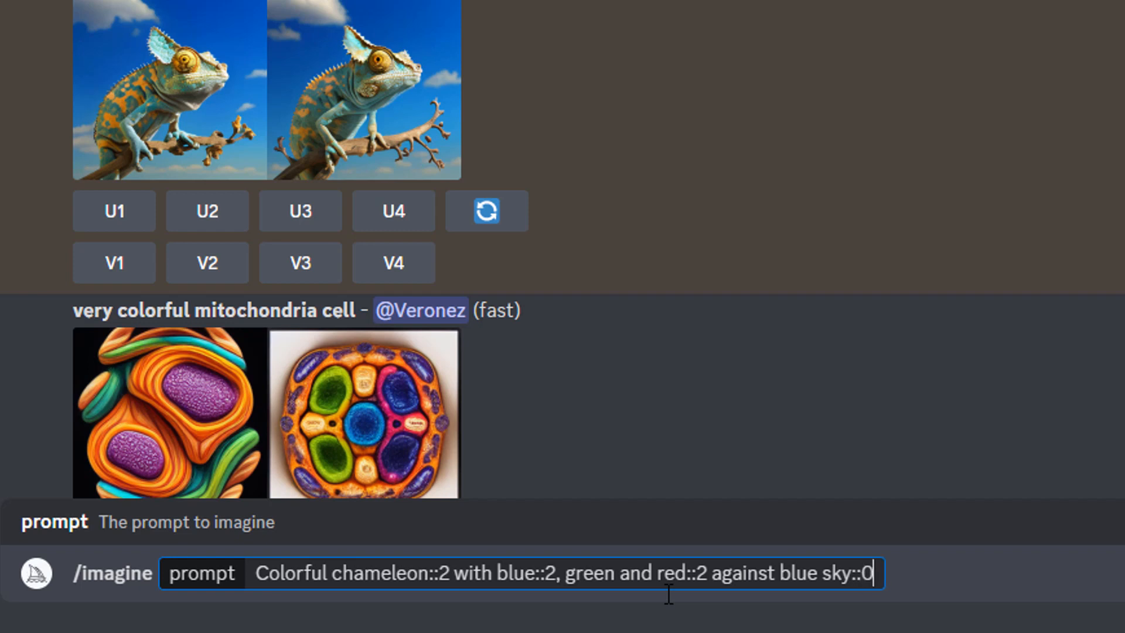
text(.6)
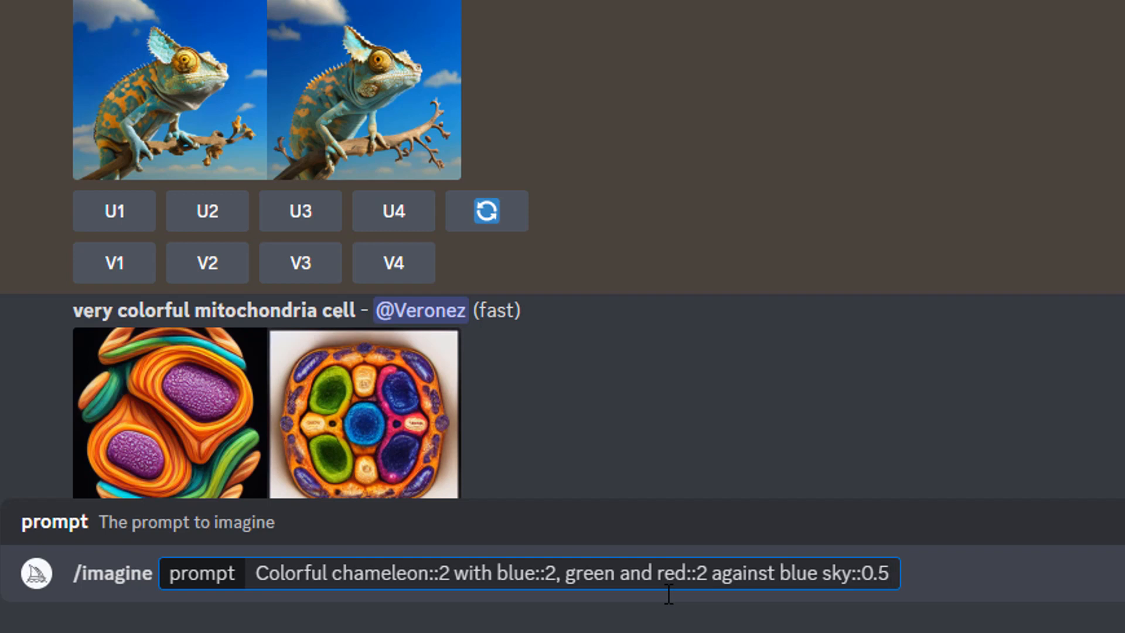
- Append 'some foliage at backgroud,' to the end of the prompt
text(s)
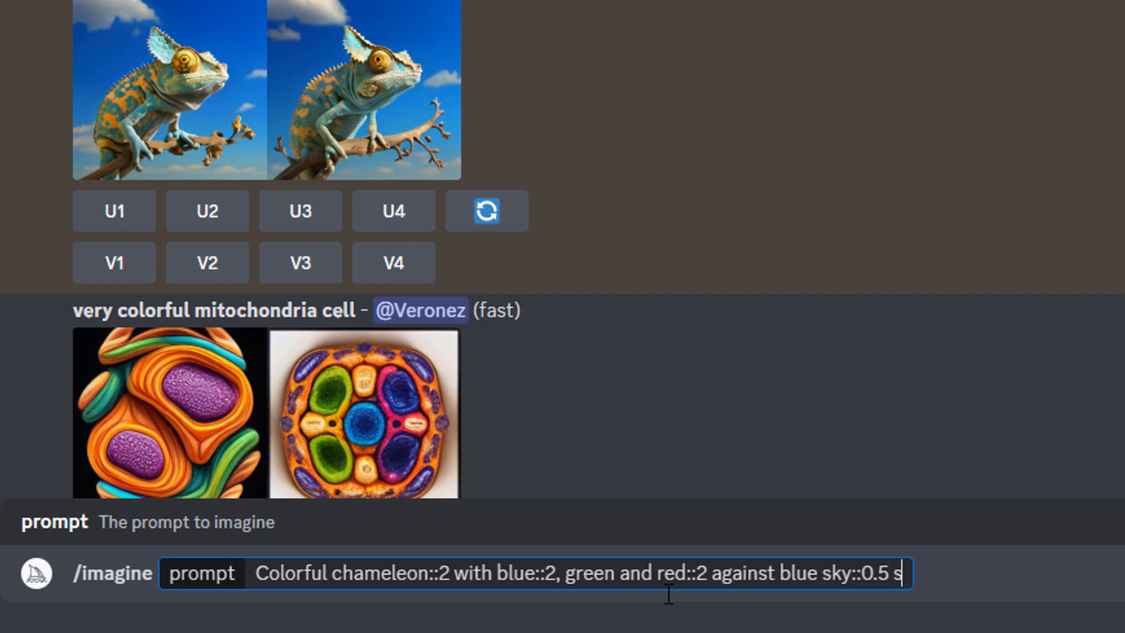
text(ome foliage)
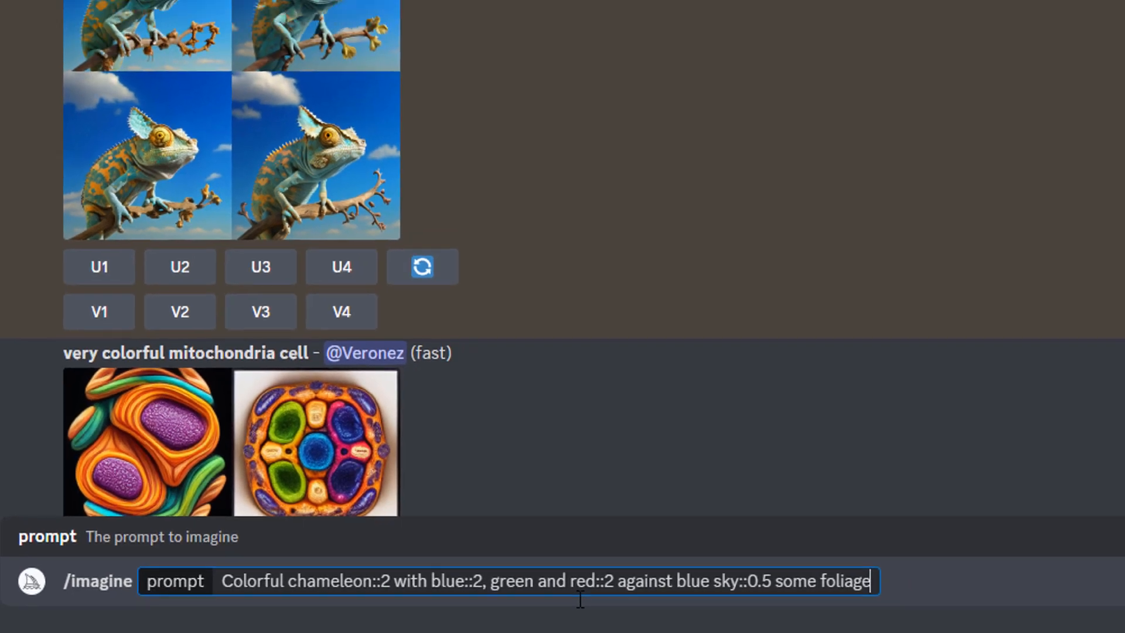
text(at backgroud)
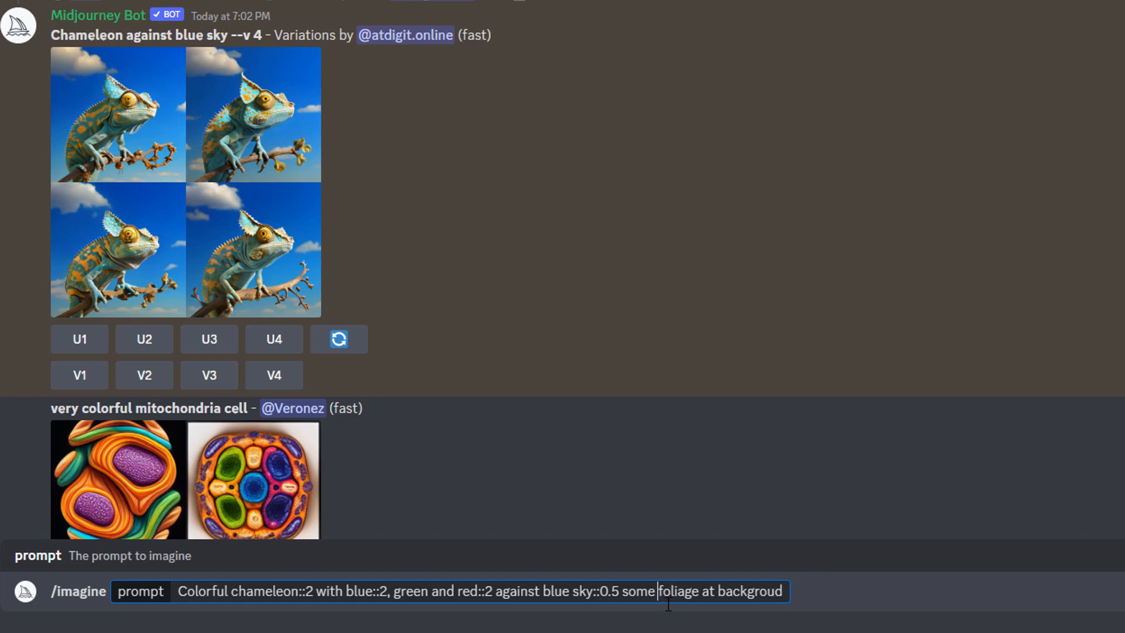
scroll(up, 3)
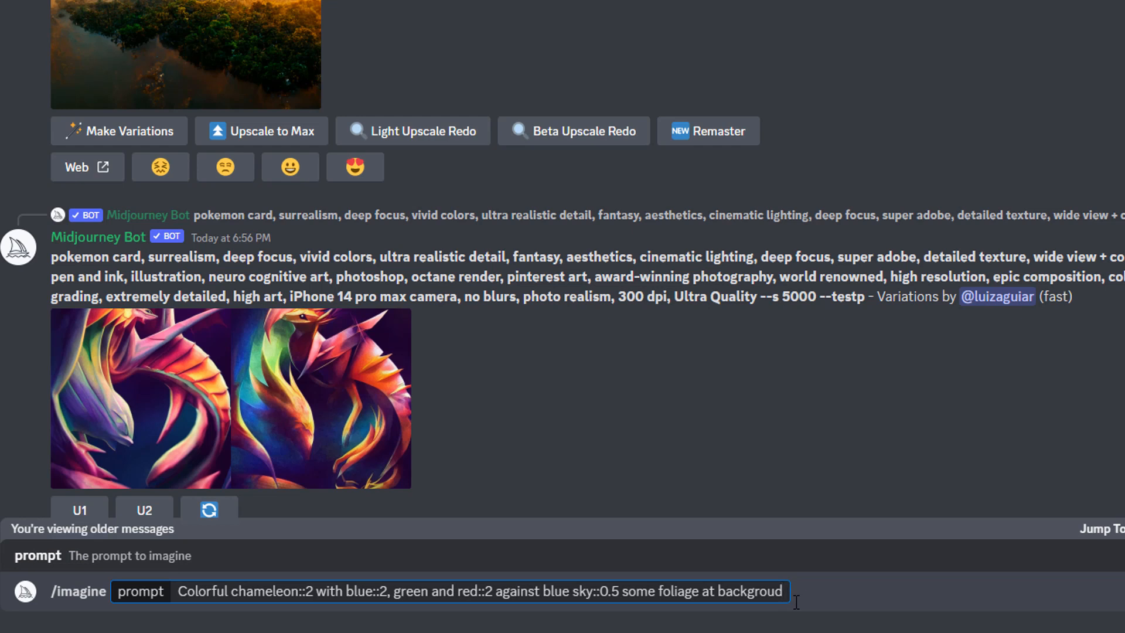
text(,)
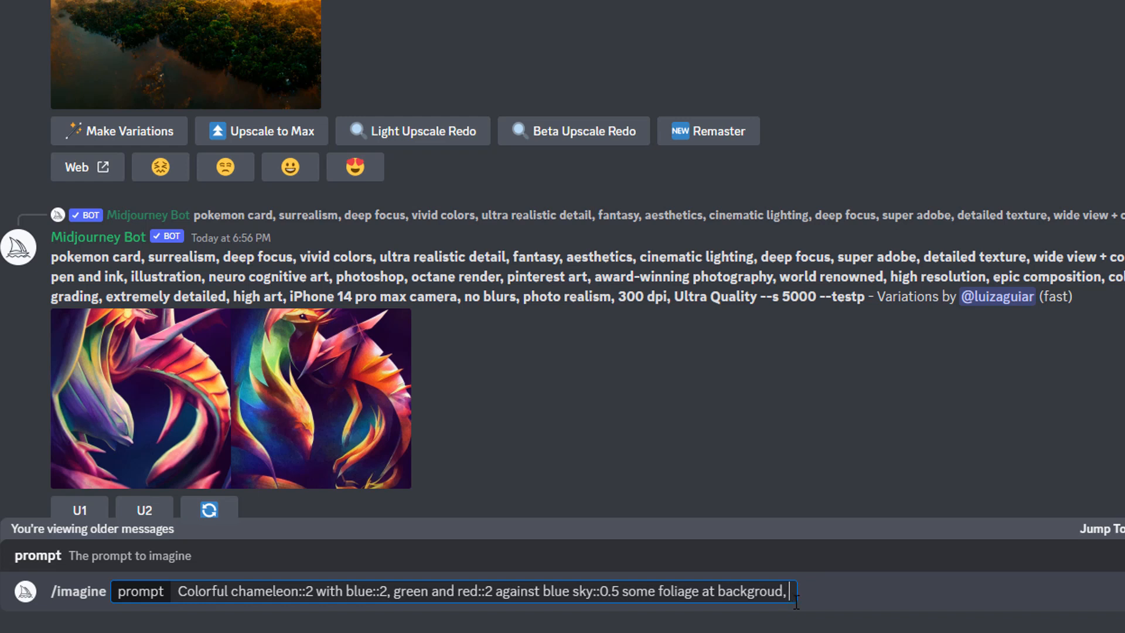
- Append "photo real, medium format film, 120 film" to the chameleon /imagine prompt
text(photo real, medium format film, 120 film,)
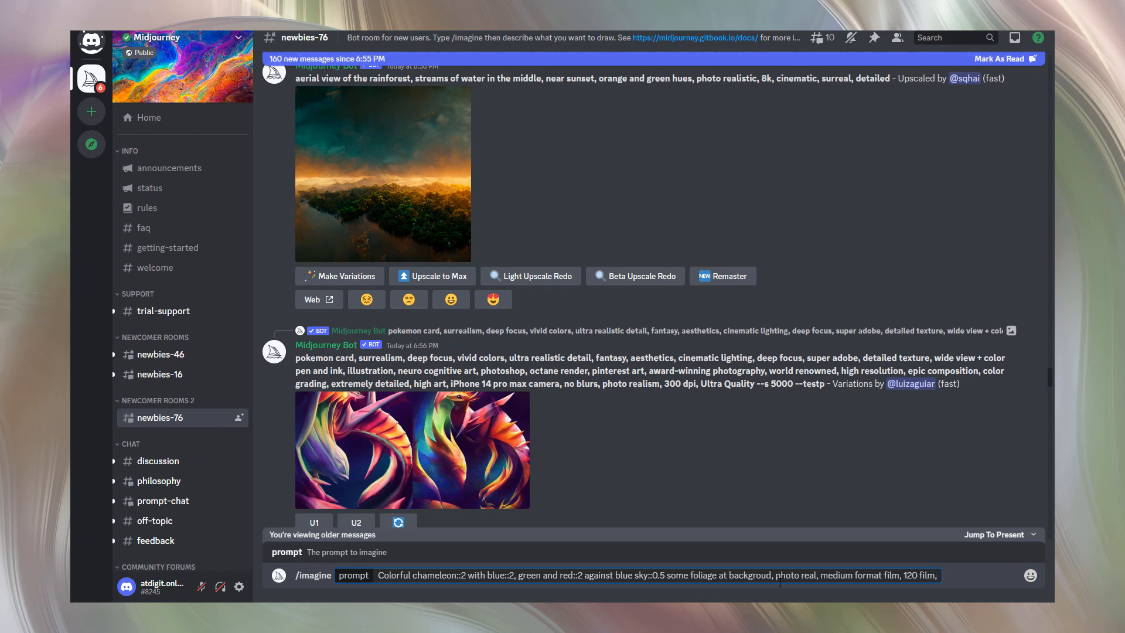
key(Backspace)
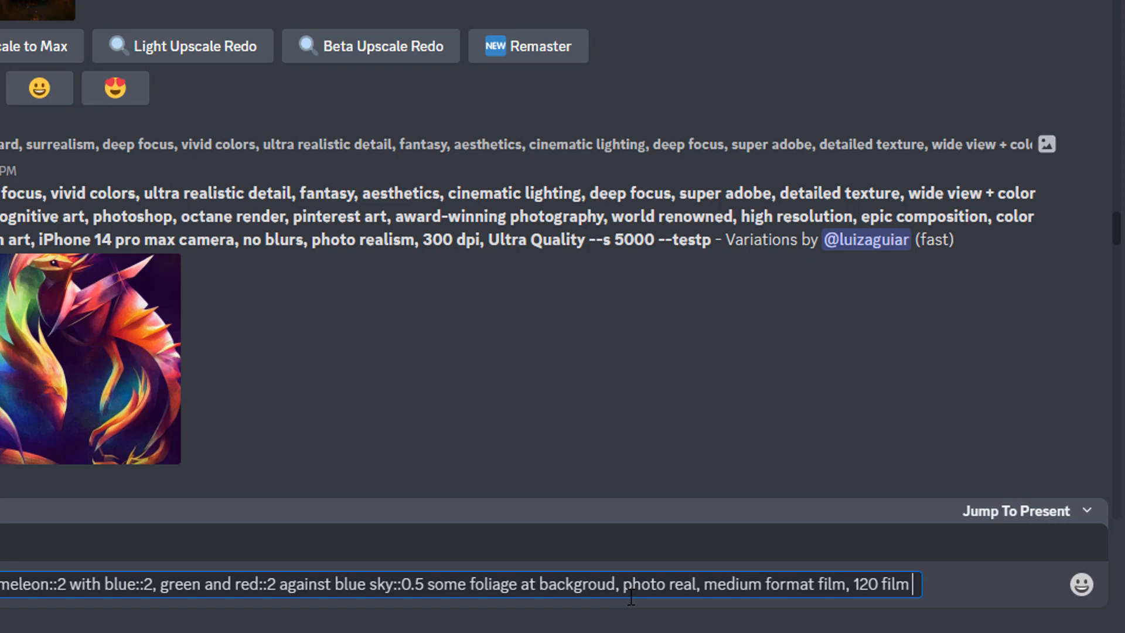
- Finish the prompt with "--ar 3:2 --no clouds", send it and check mentions for the job
text(--)
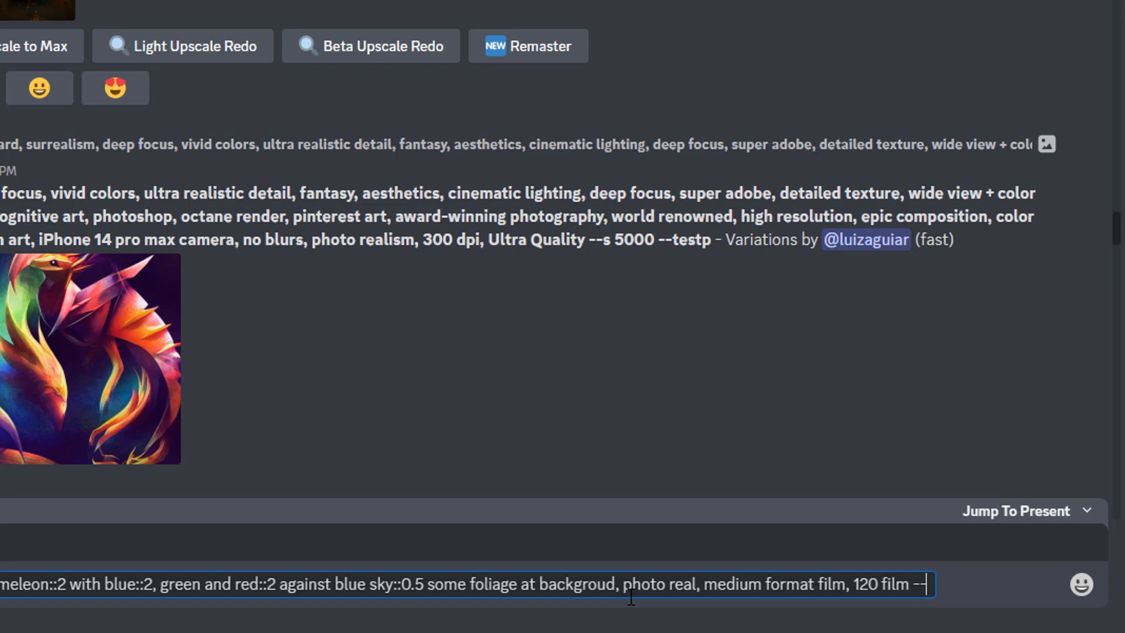
text(a)
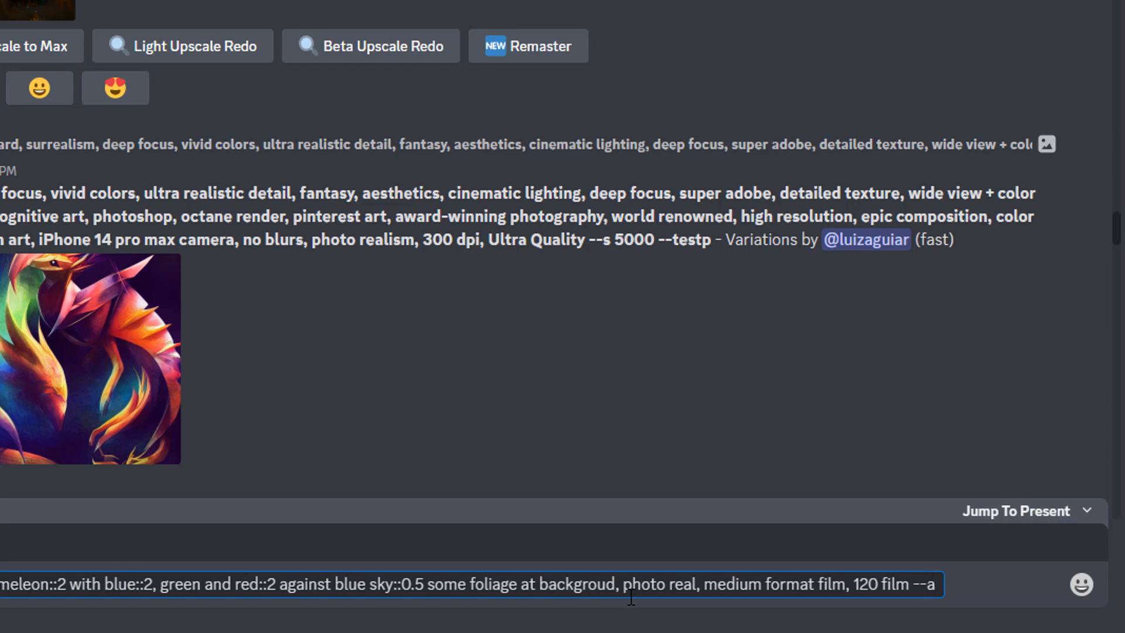
text(r)
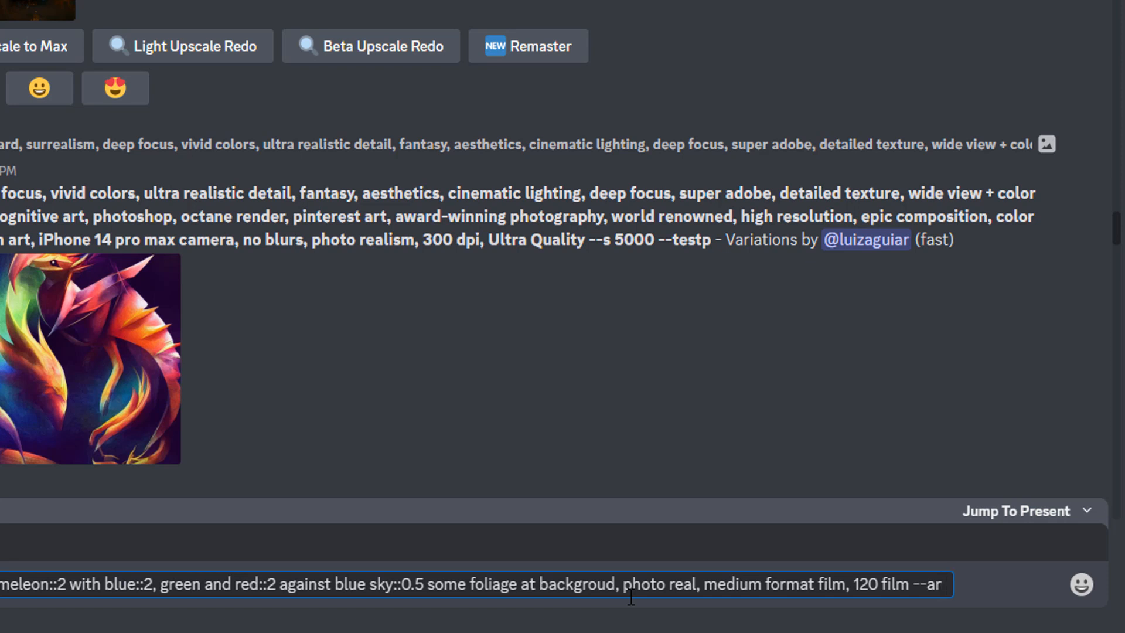
text(3:2)
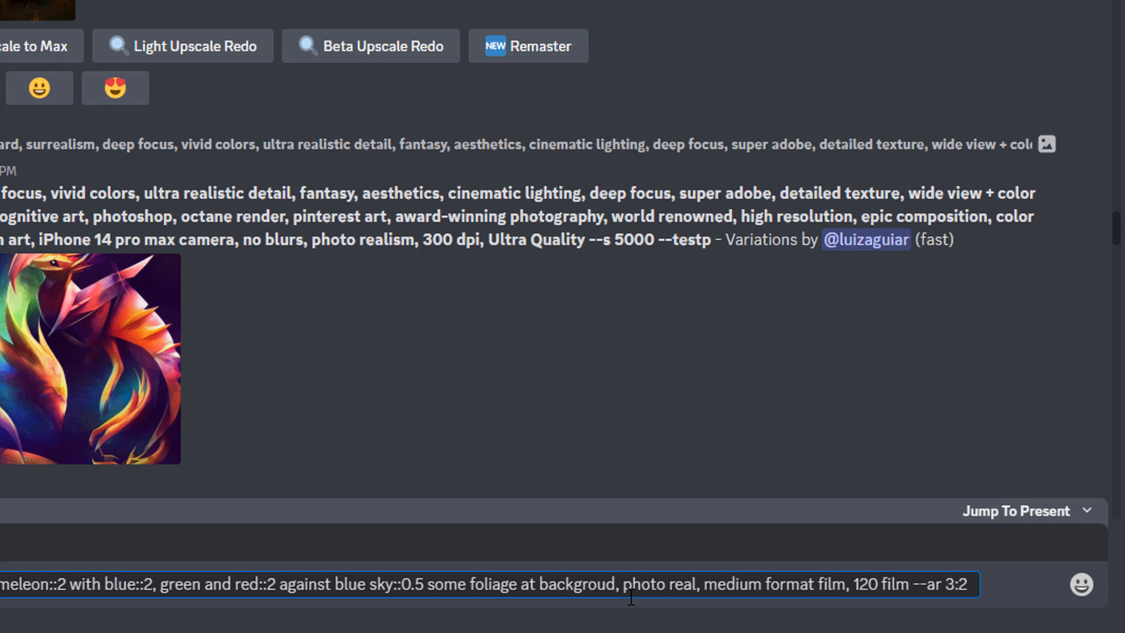
text(--)
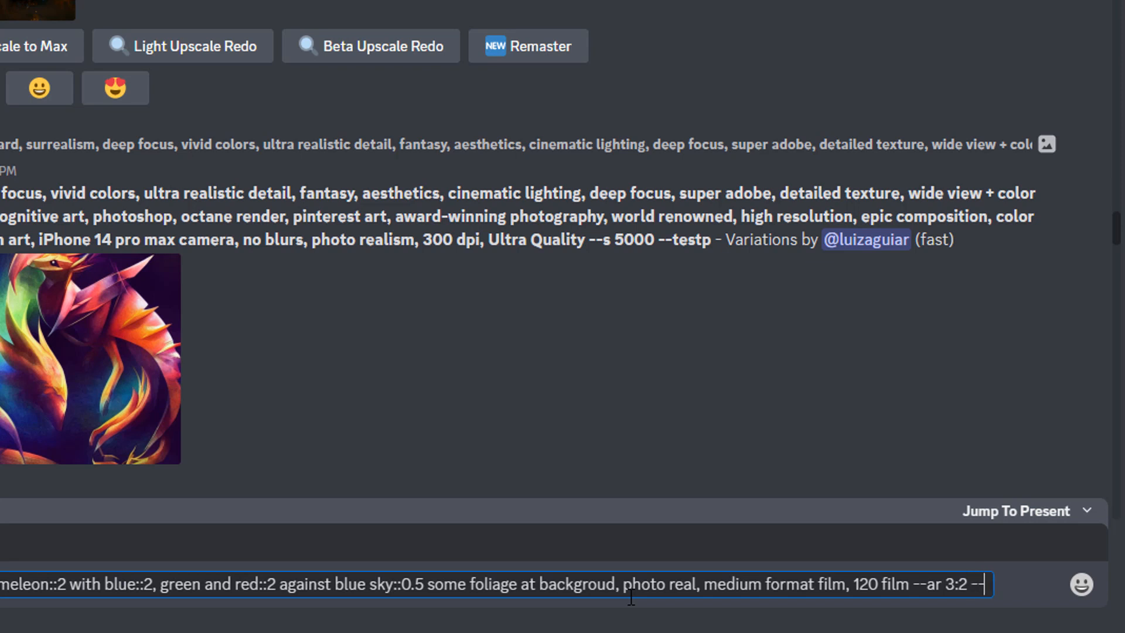
text(no)
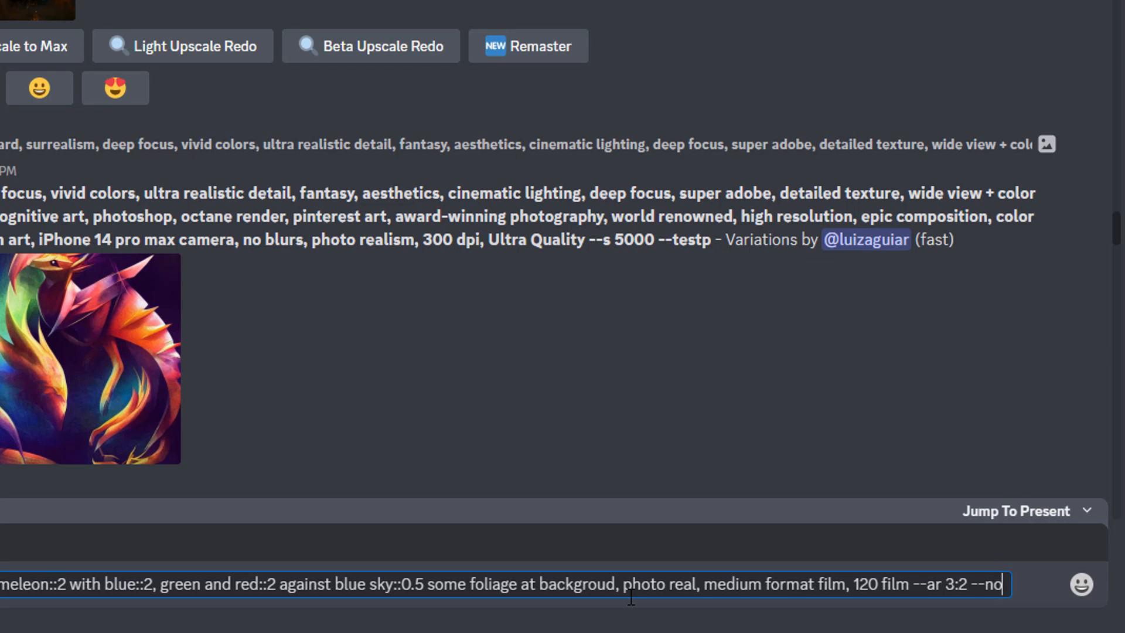
text(c)
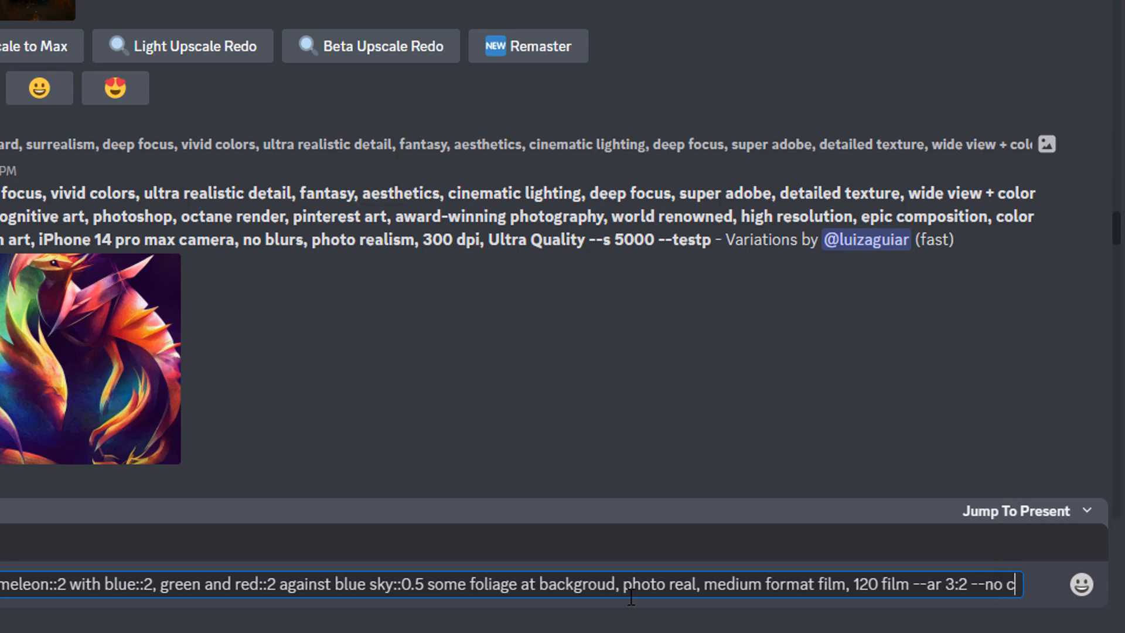
text(louds)
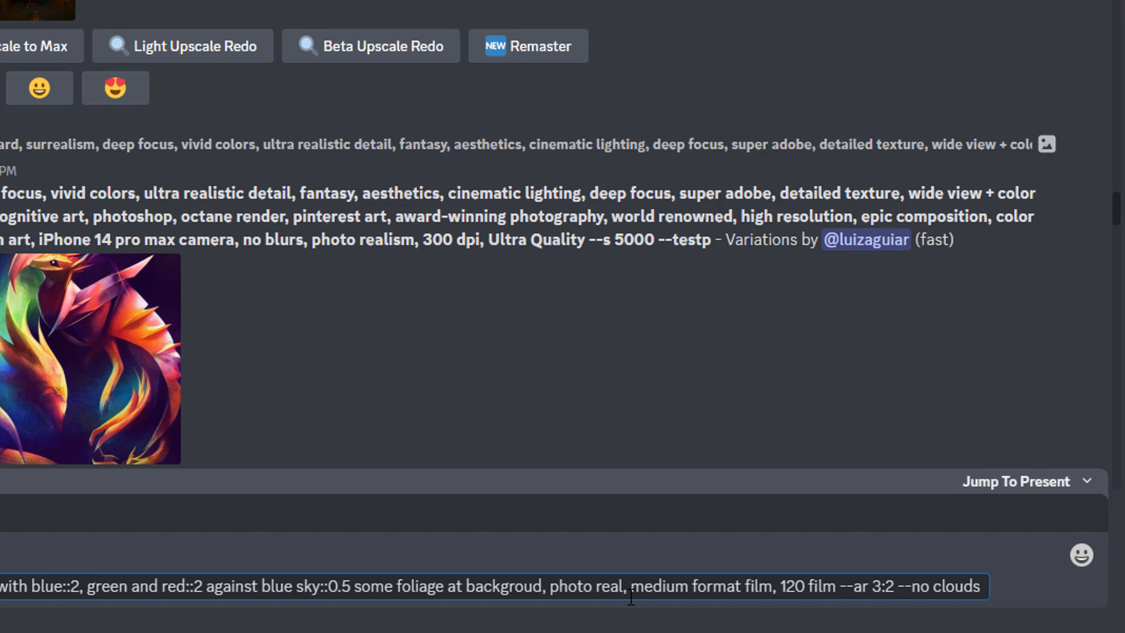
click(1025, 18)
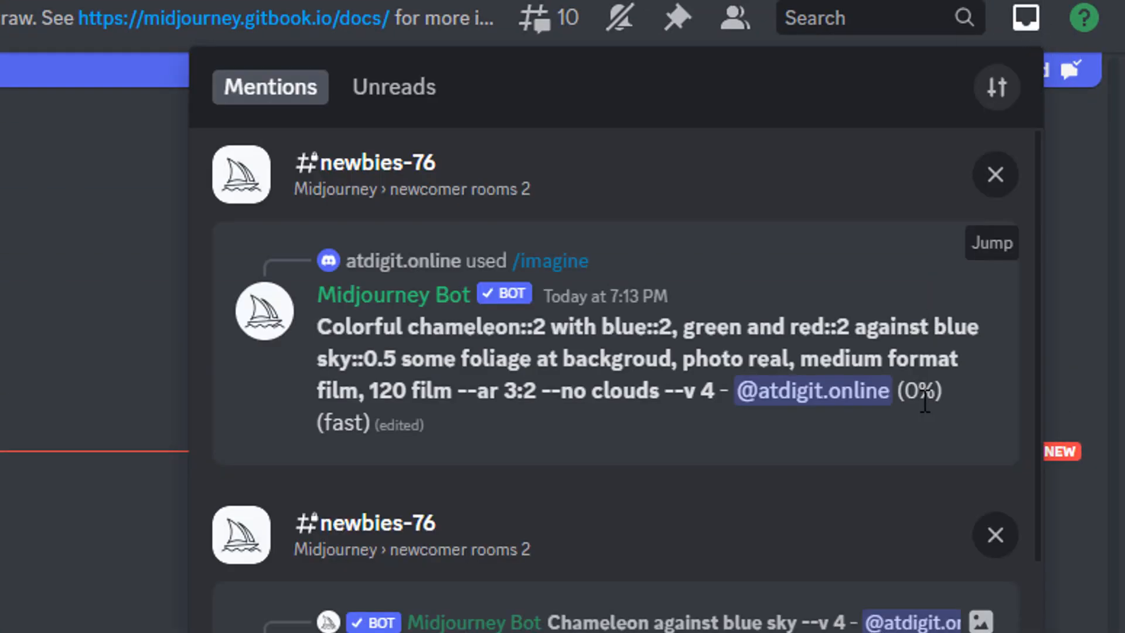
- Enlarge the four-chameleon grid and view its full-size original in the browser
scroll(down, 3)
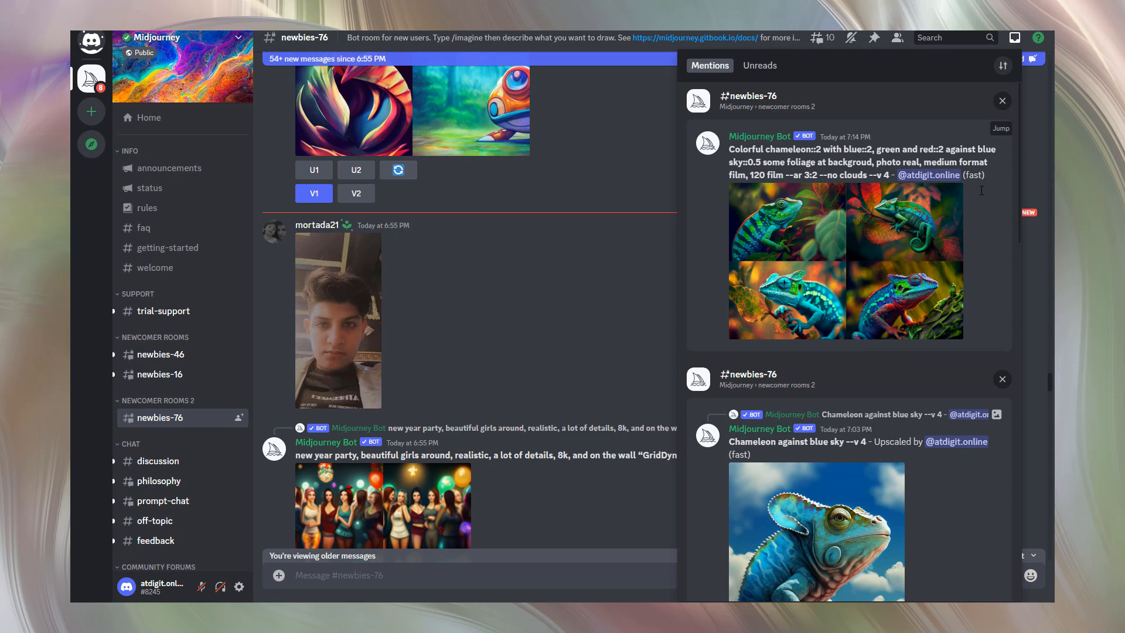
click(845, 260)
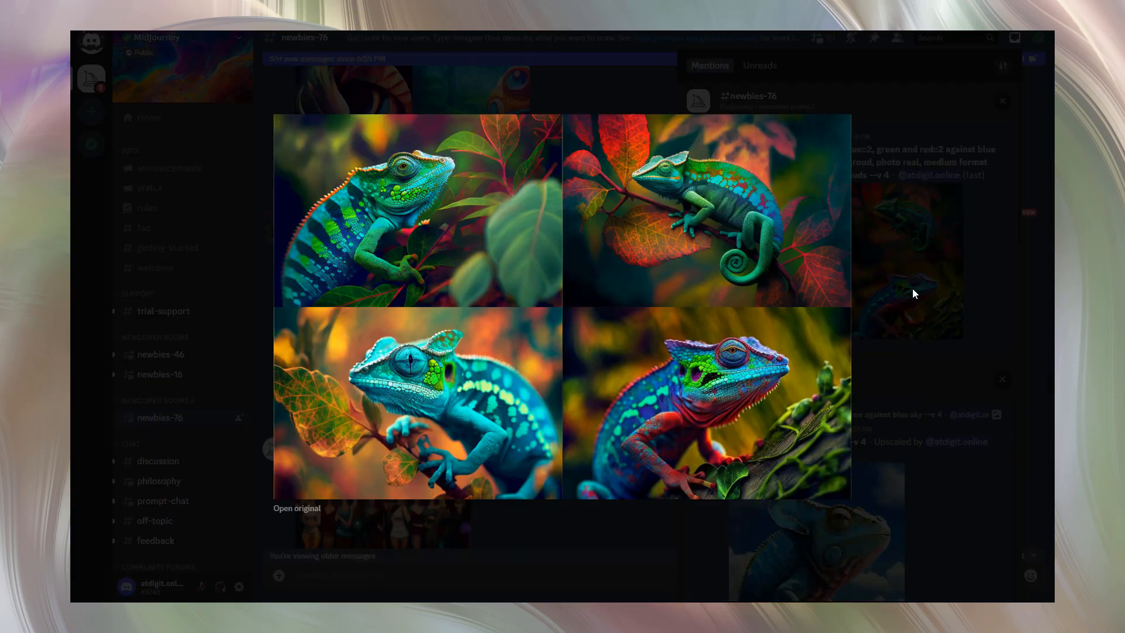
mouse_move(296, 513)
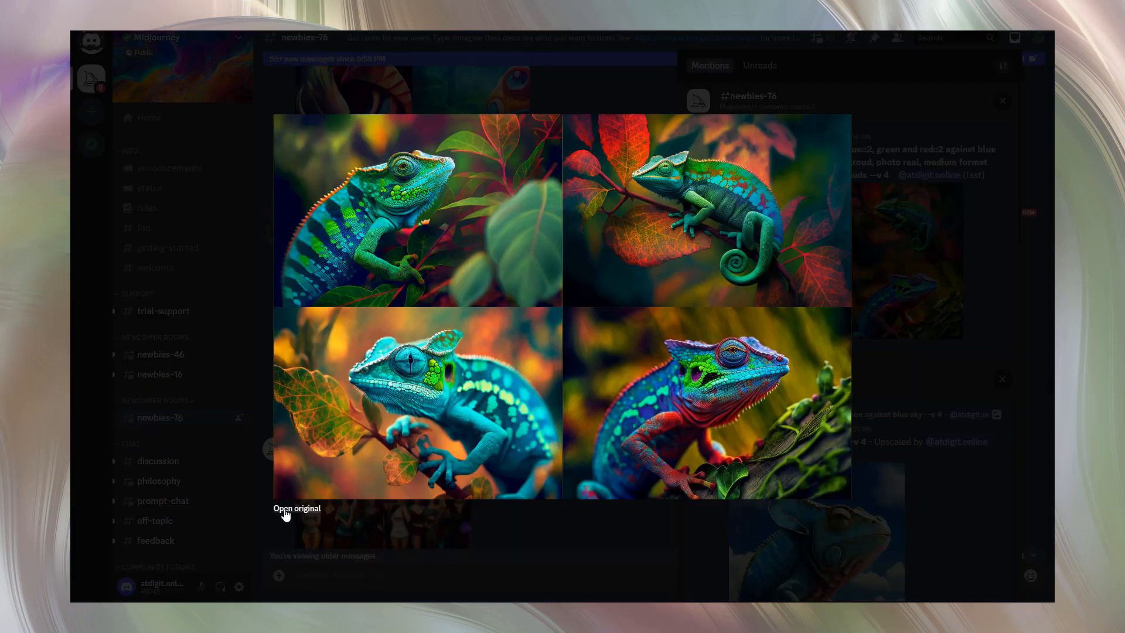
click(297, 508)
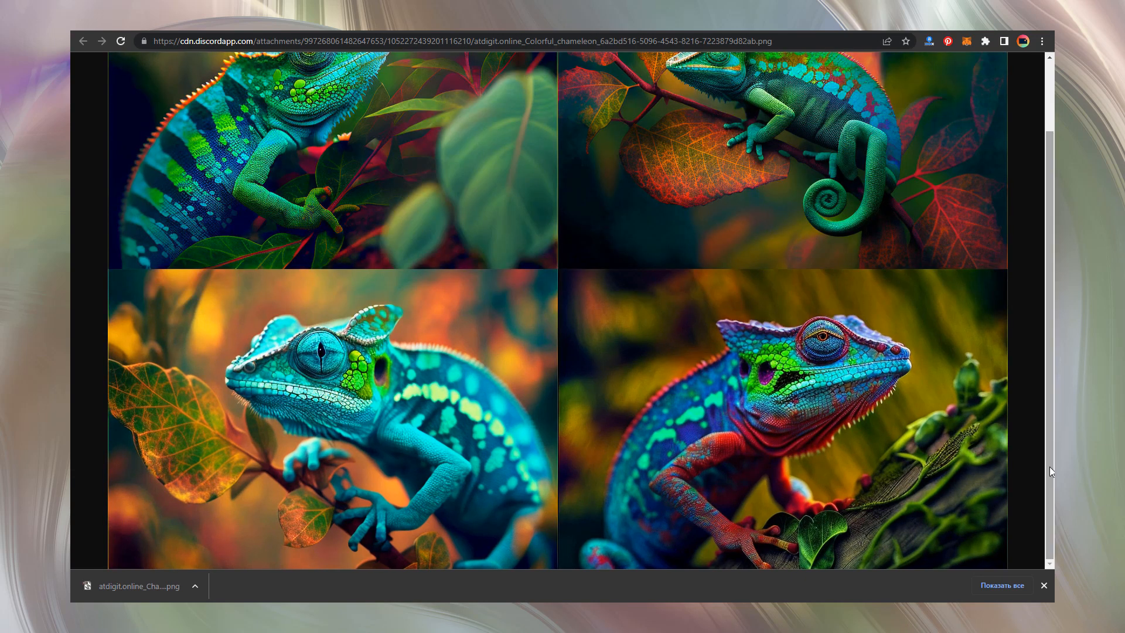
mouse_move(922, 449)
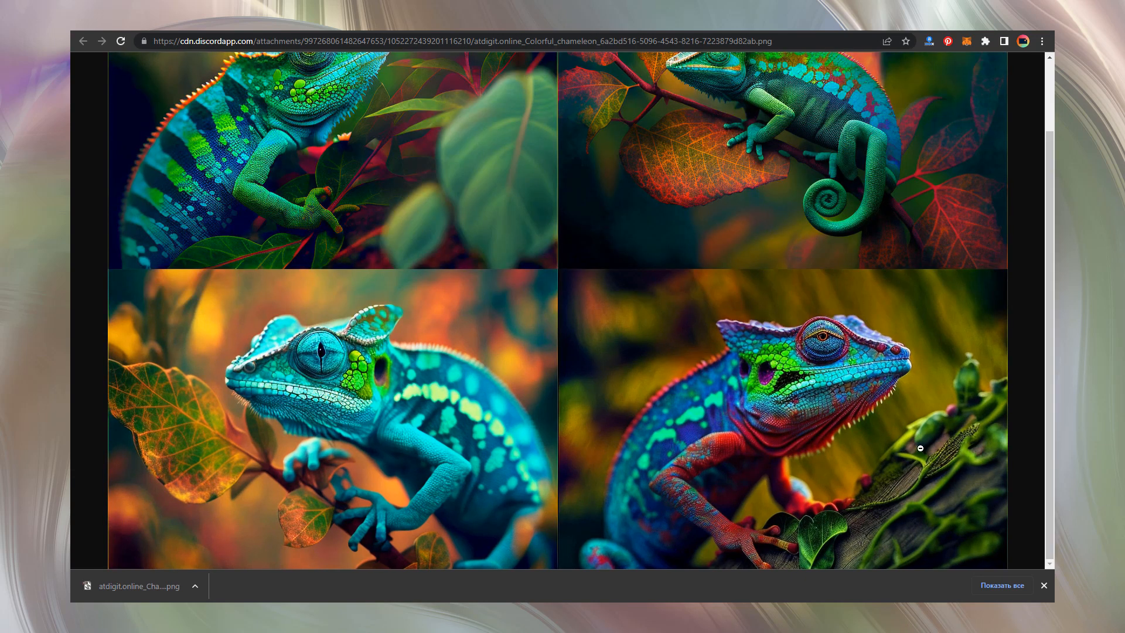
mouse_move(936, 392)
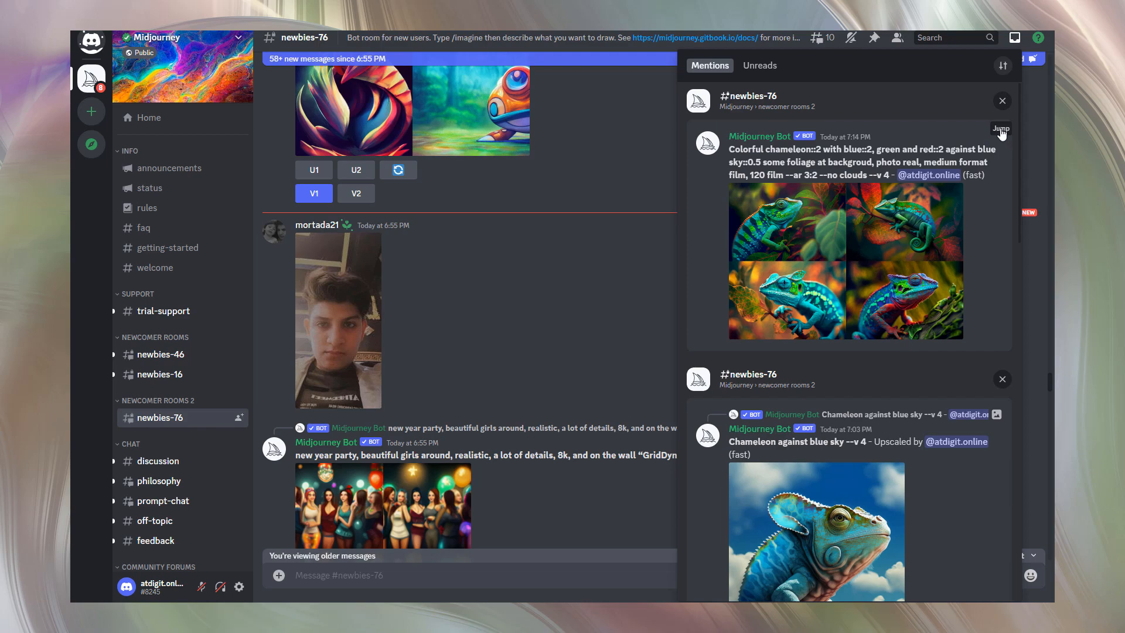
- Jump to the original chameleon grid message and rerun the prompt for a fresh grid
click(1000, 129)
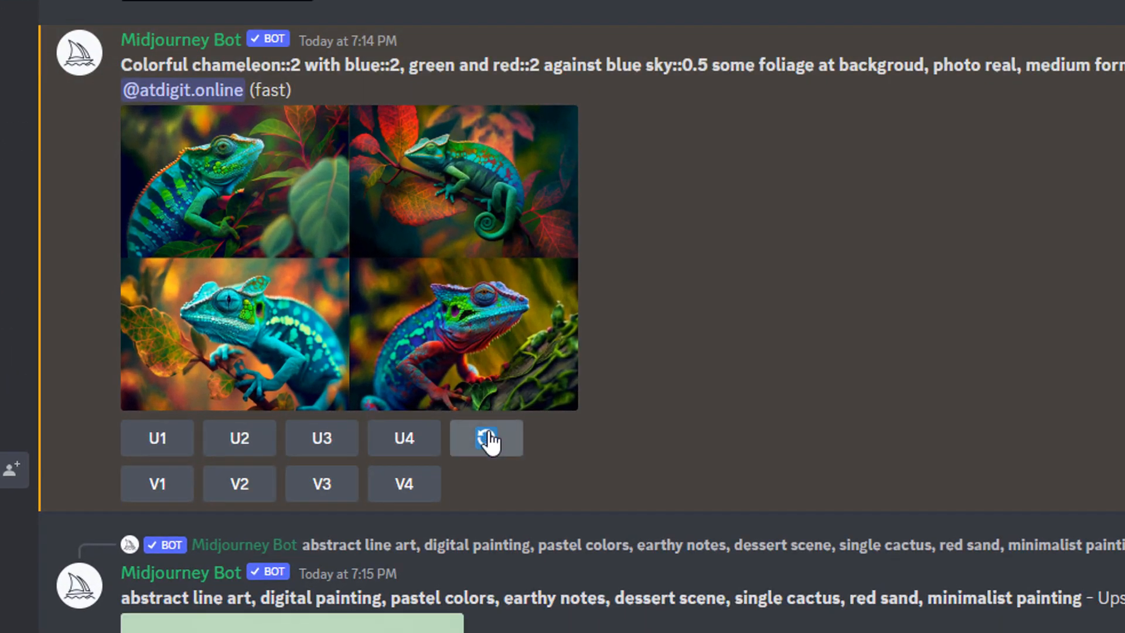
click(485, 439)
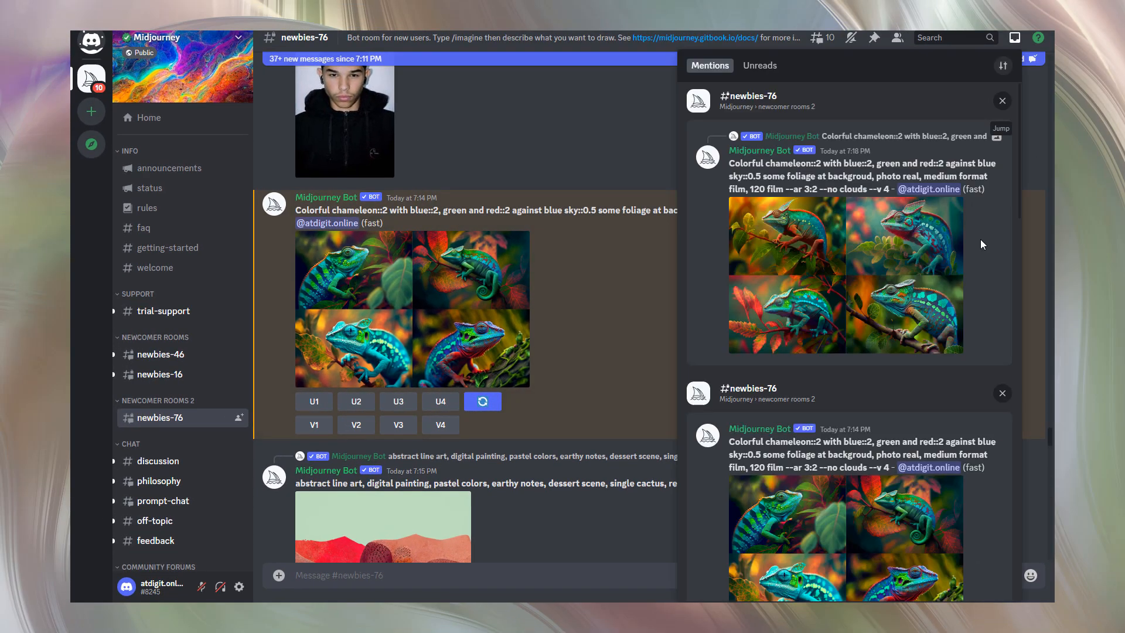
mouse_move(864, 267)
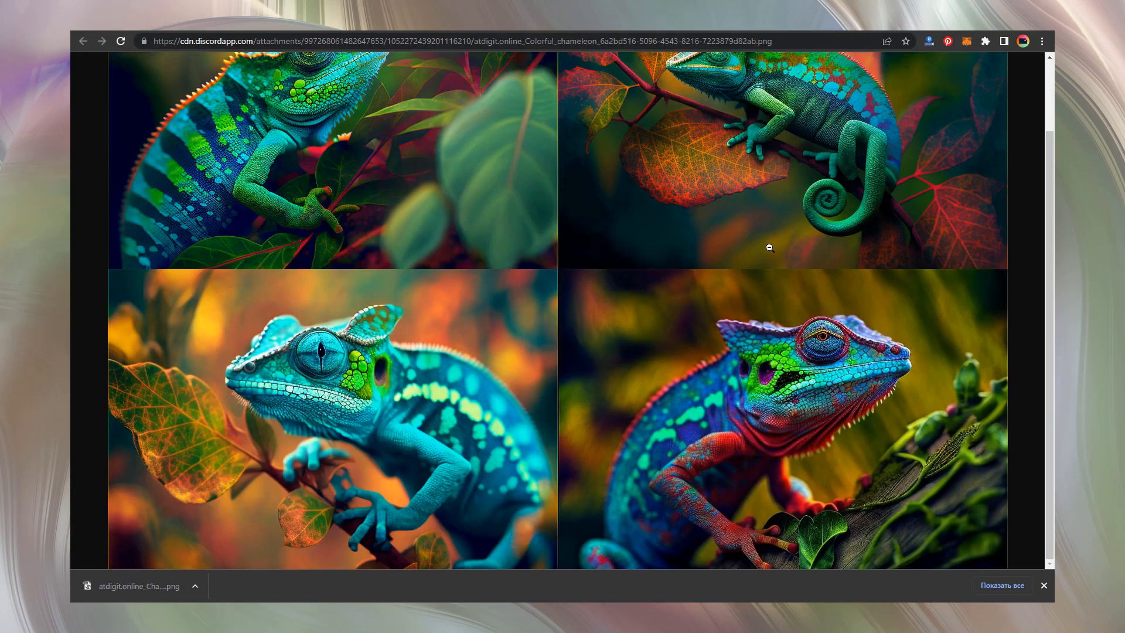
mouse_move(728, 425)
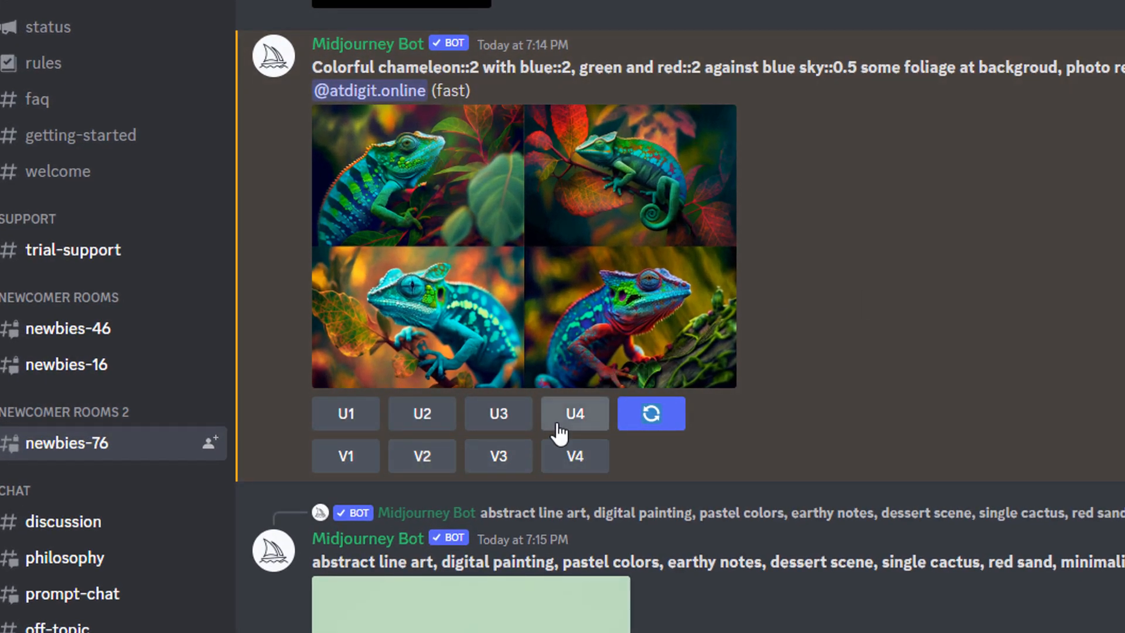
mouse_move(574, 456)
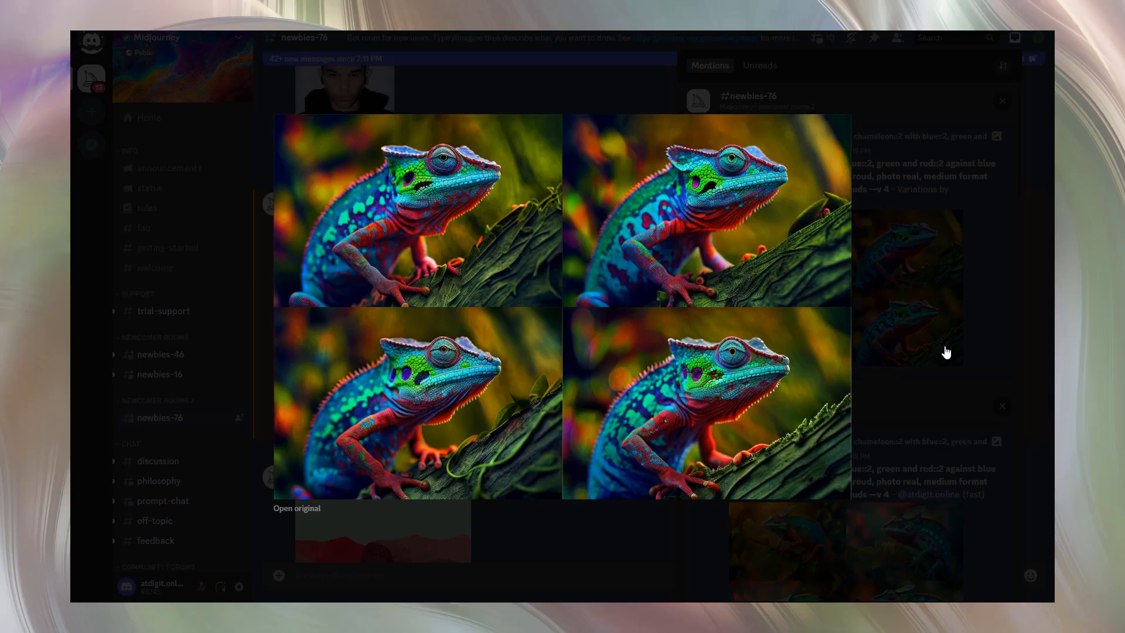
mouse_move(946, 351)
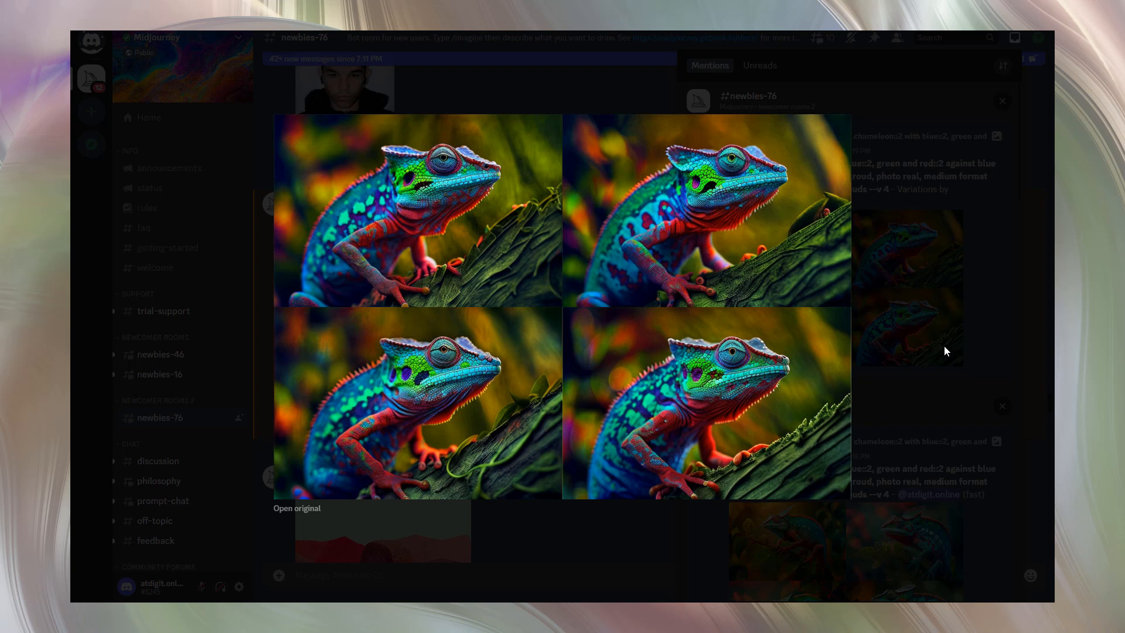
mouse_move(957, 345)
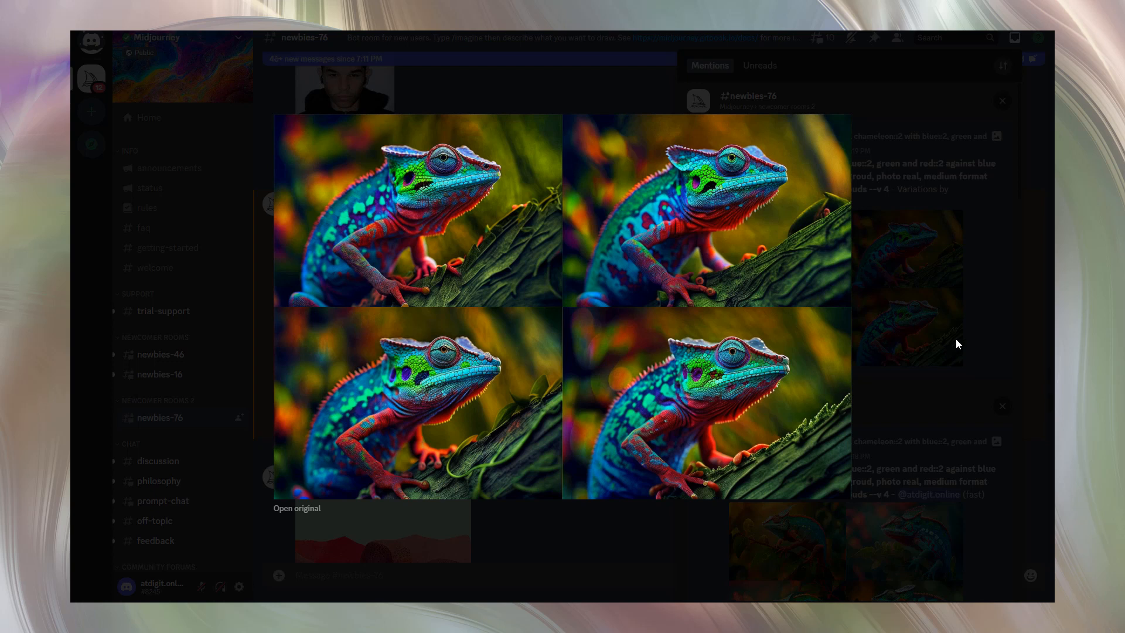
mouse_move(941, 404)
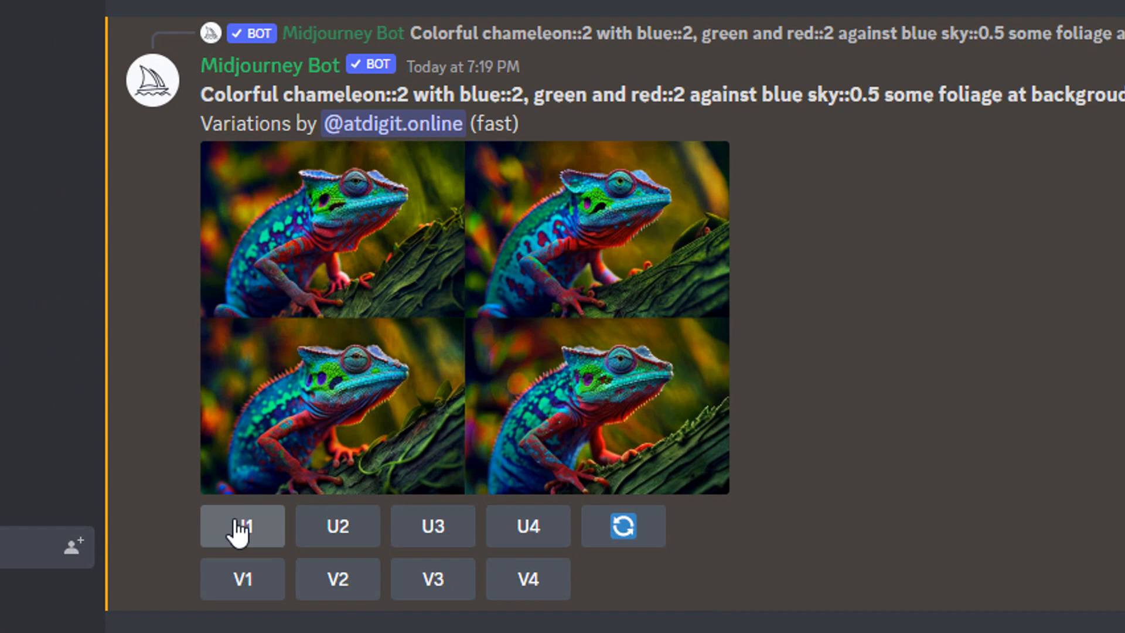
mouse_move(241, 528)
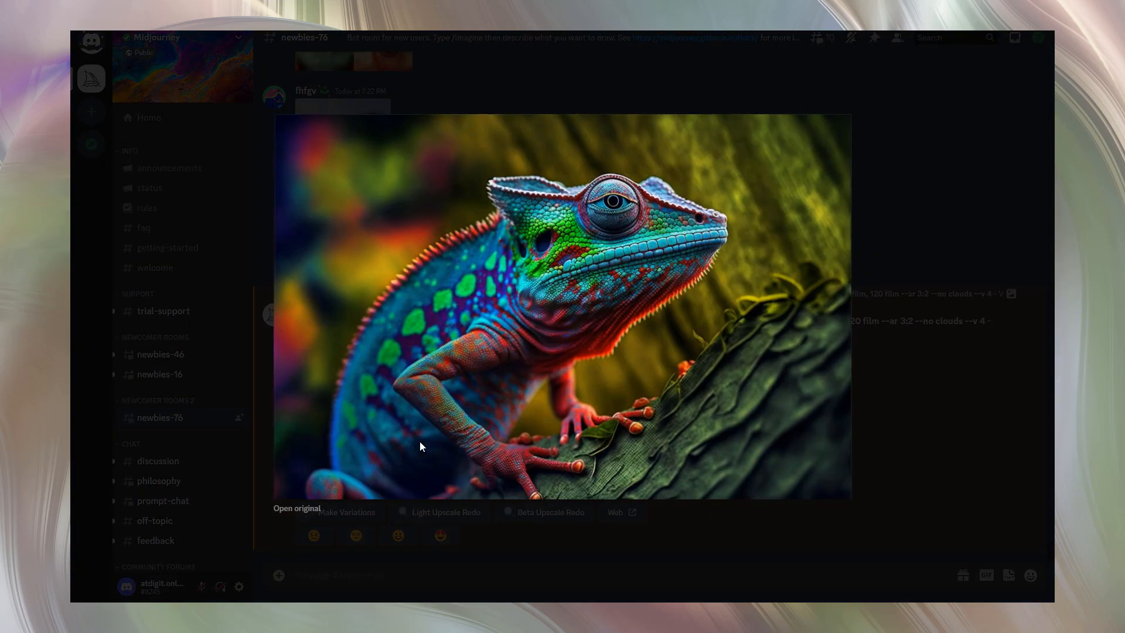
- View the upscaled first chameleon variation at full size in Chrome
click(296, 508)
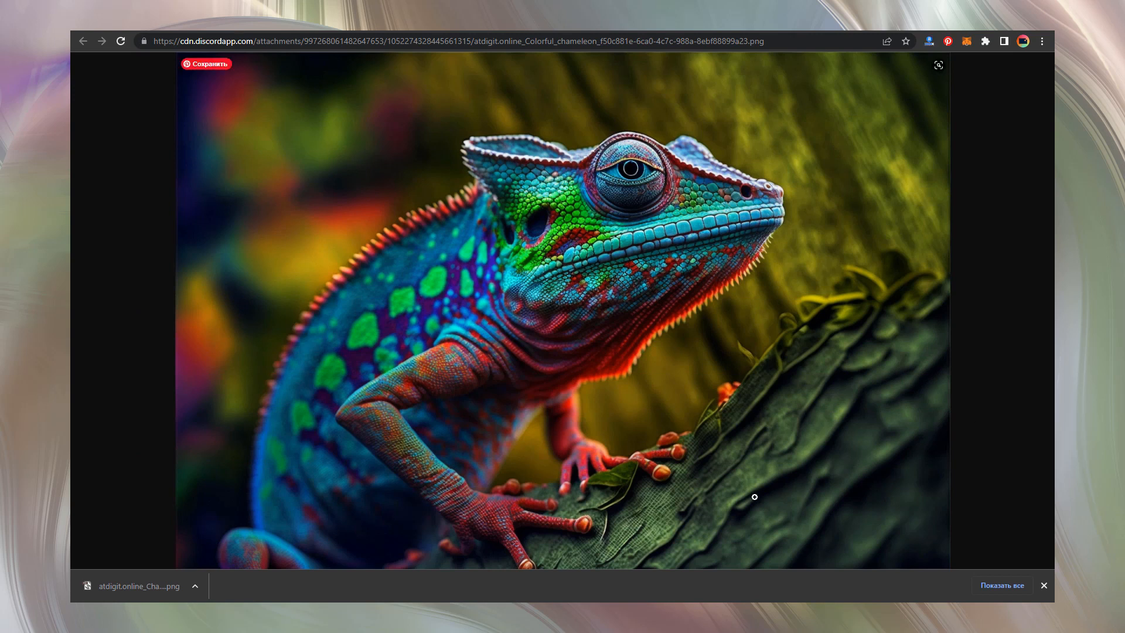
mouse_move(554, 516)
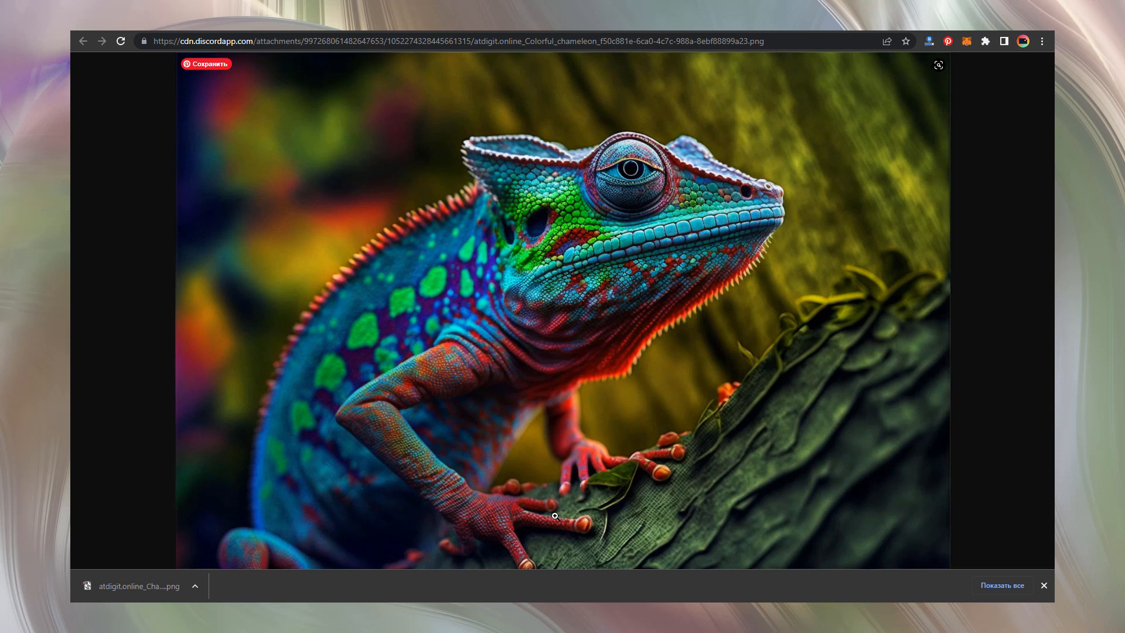
mouse_move(555, 494)
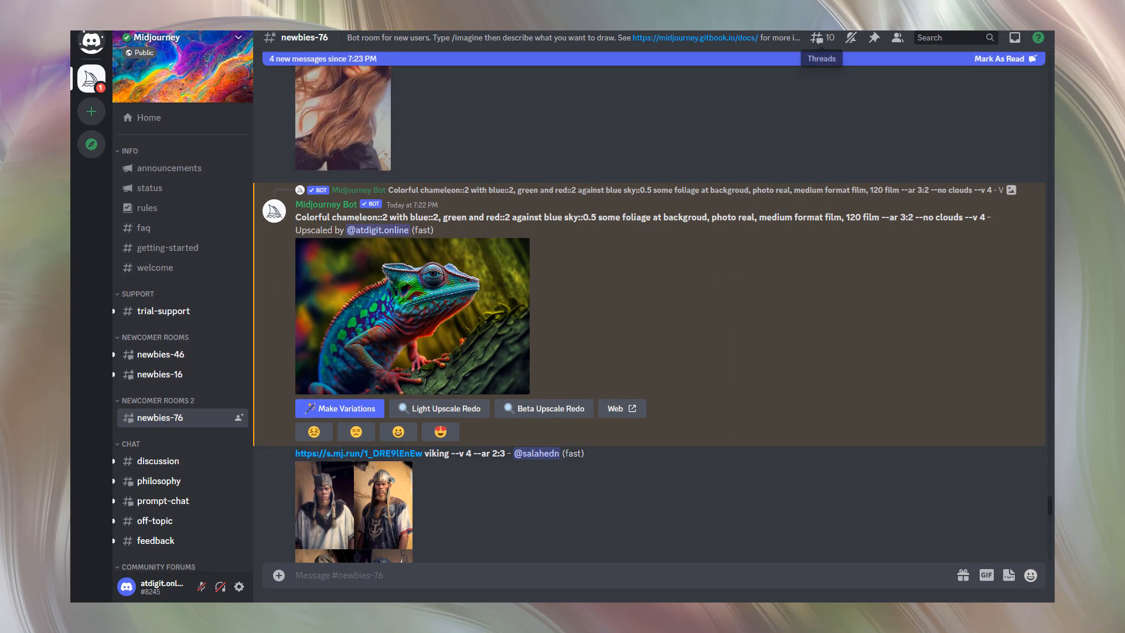
- Upscale the second chameleon variation with U2 and enlarge the new 7:26 PM result
click(412, 315)
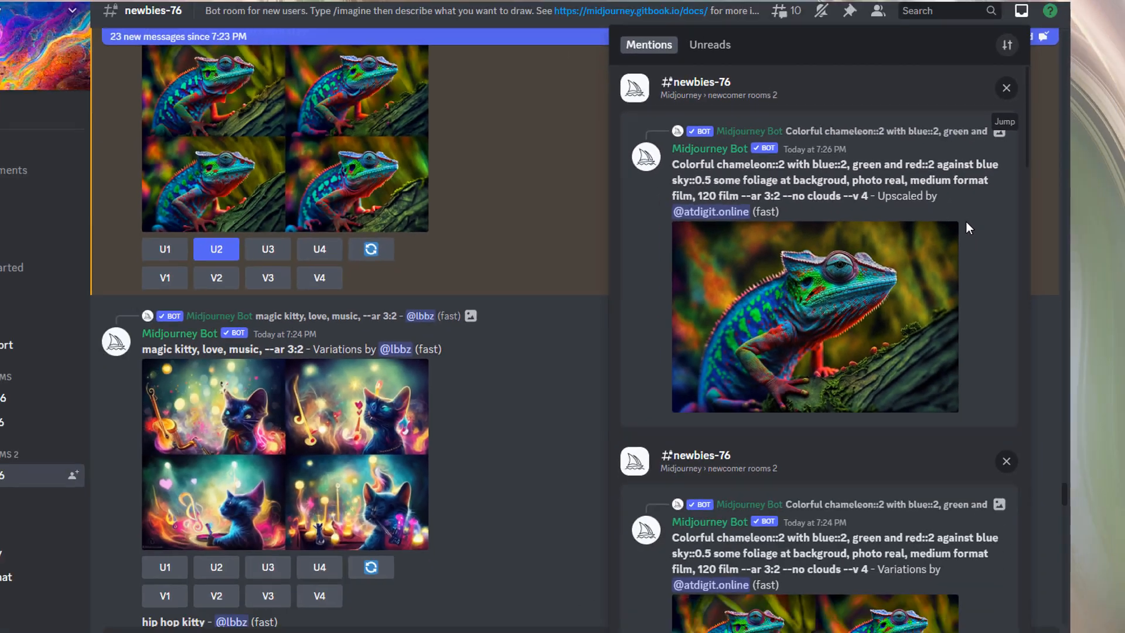
click(814, 318)
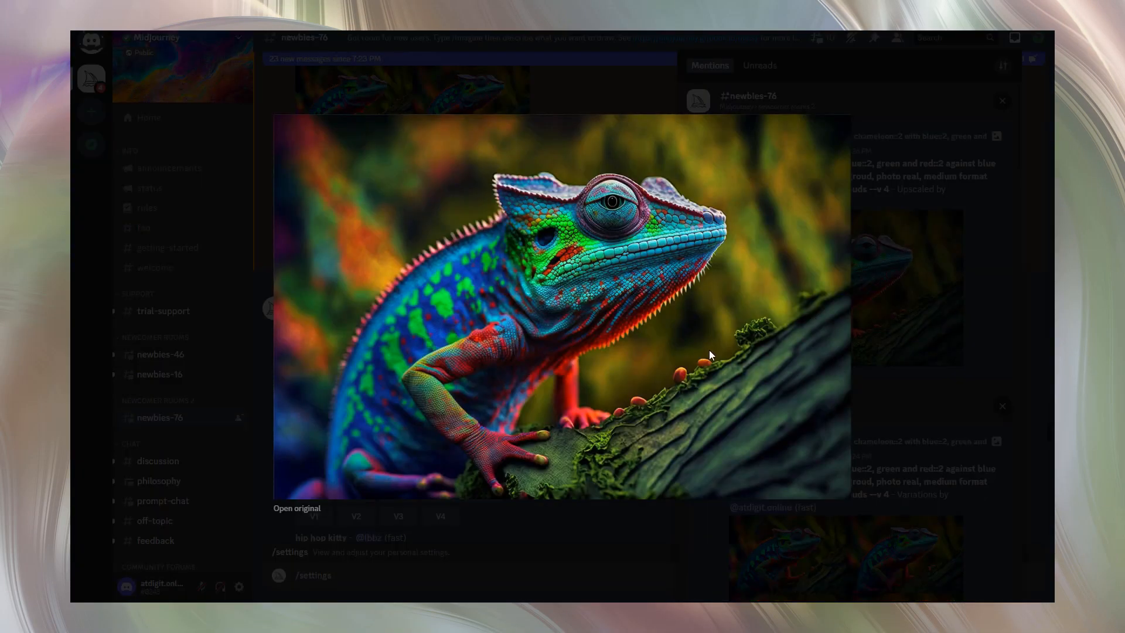
mouse_move(631, 408)
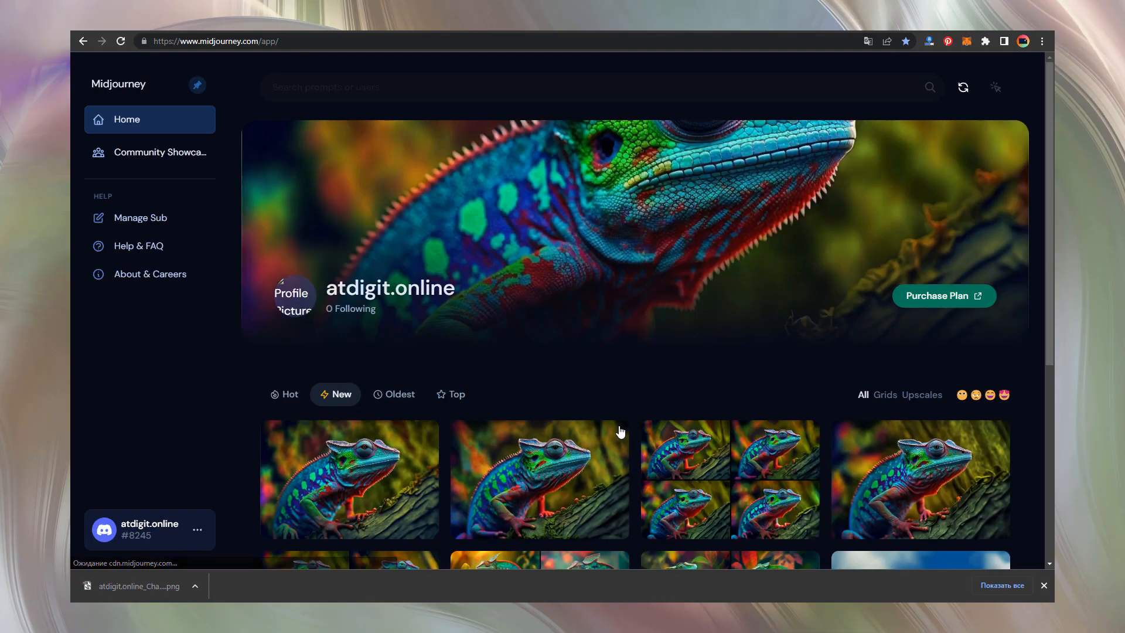
mouse_move(626, 396)
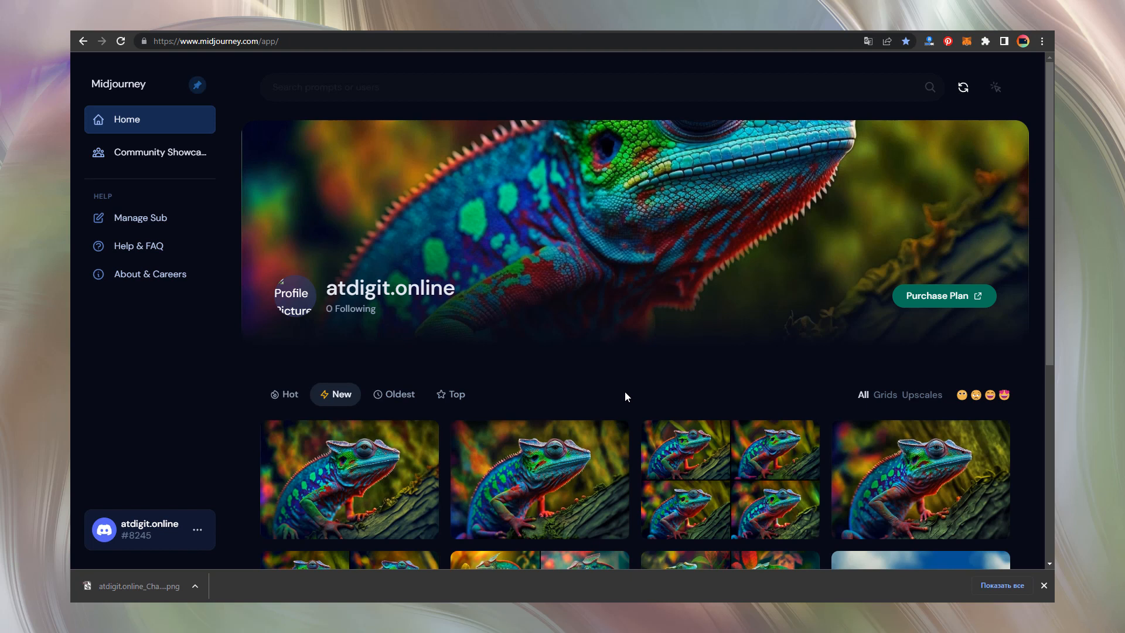
mouse_move(289, 84)
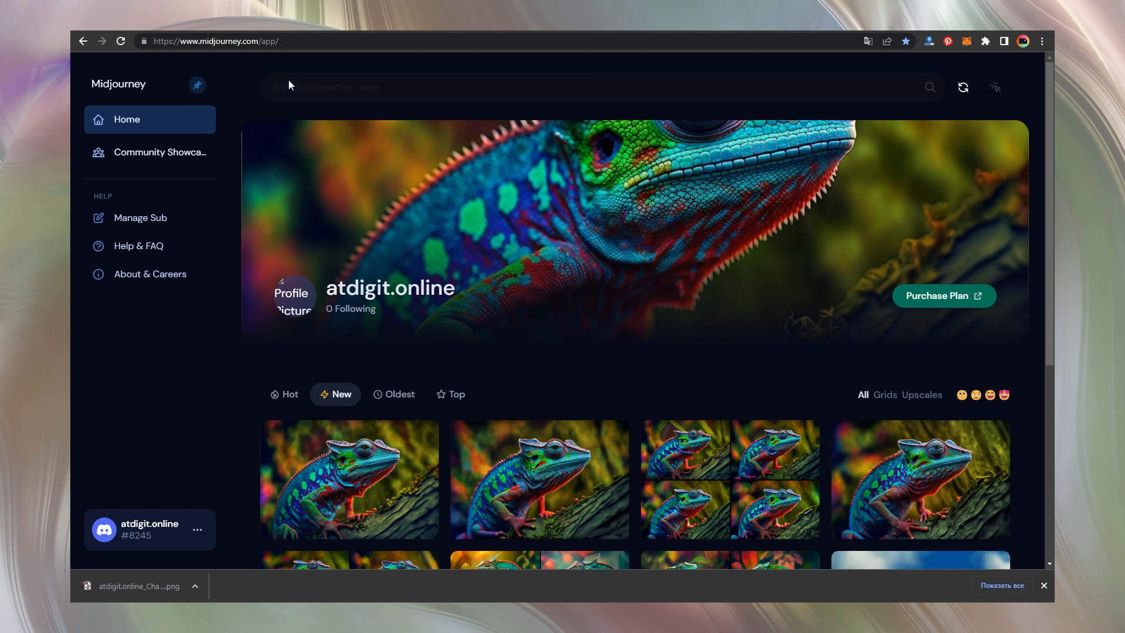
- Scroll down the Midjourney web gallery of the newest chameleon grids and upscales
scroll(down, 3)
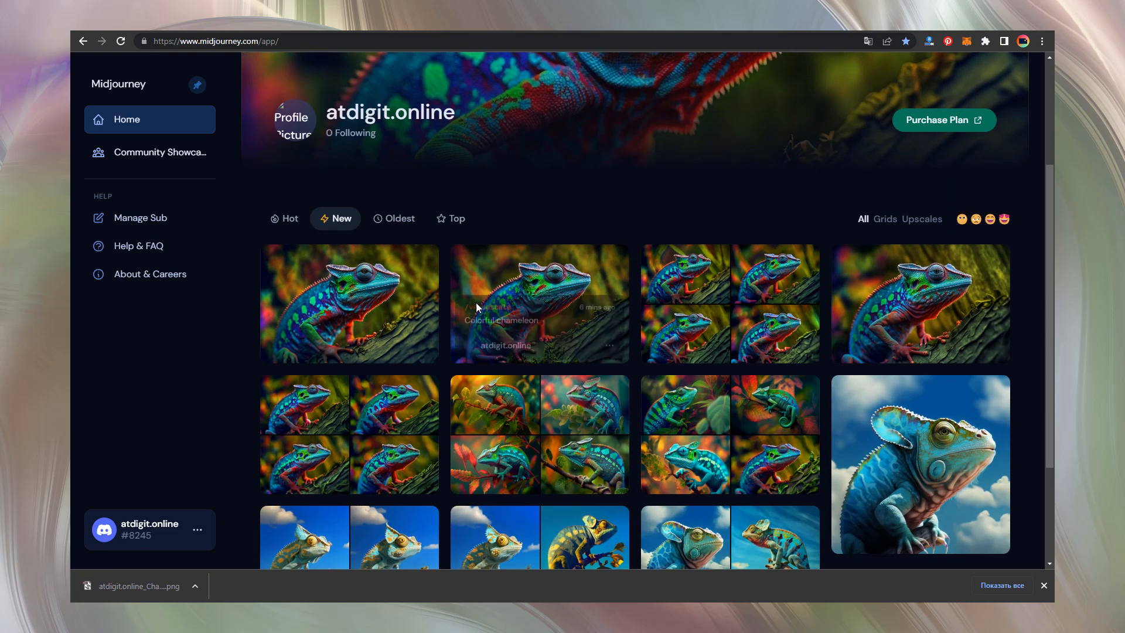
mouse_move(354, 314)
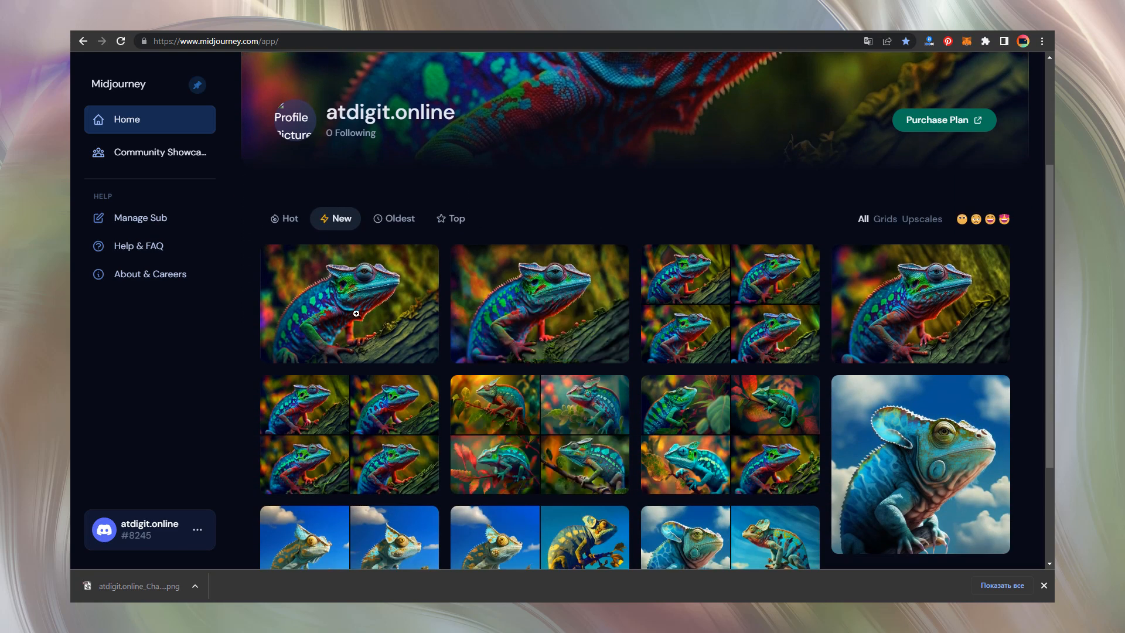
mouse_move(379, 359)
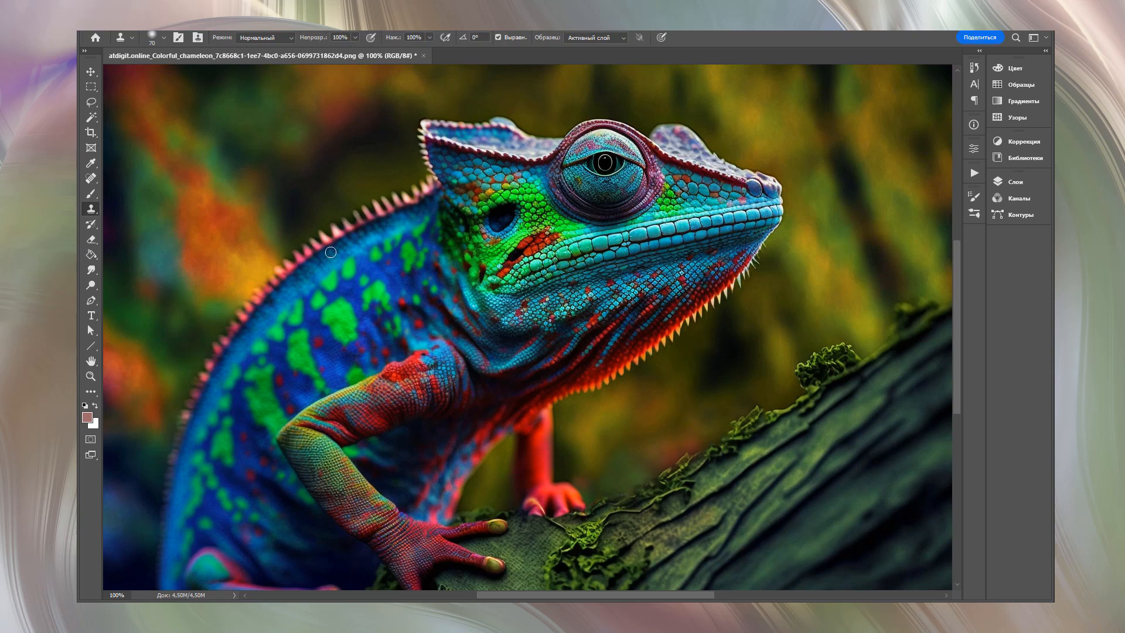
- Apply Neural Filters Super Zoom at 2x to the chameleon, output as a new document
click(91, 377)
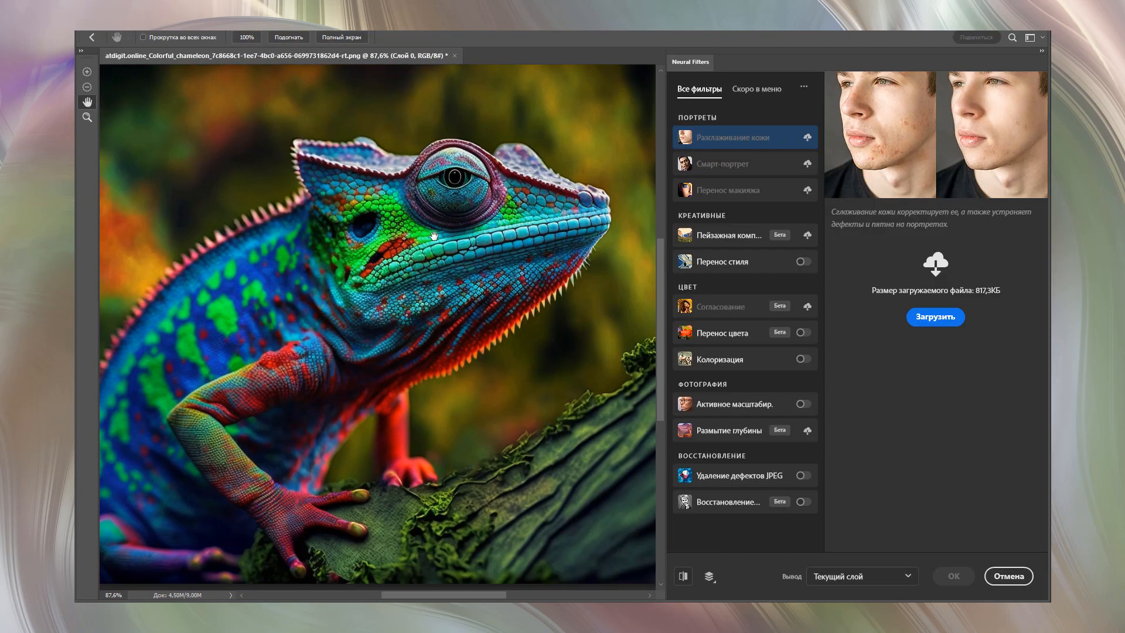
click(801, 405)
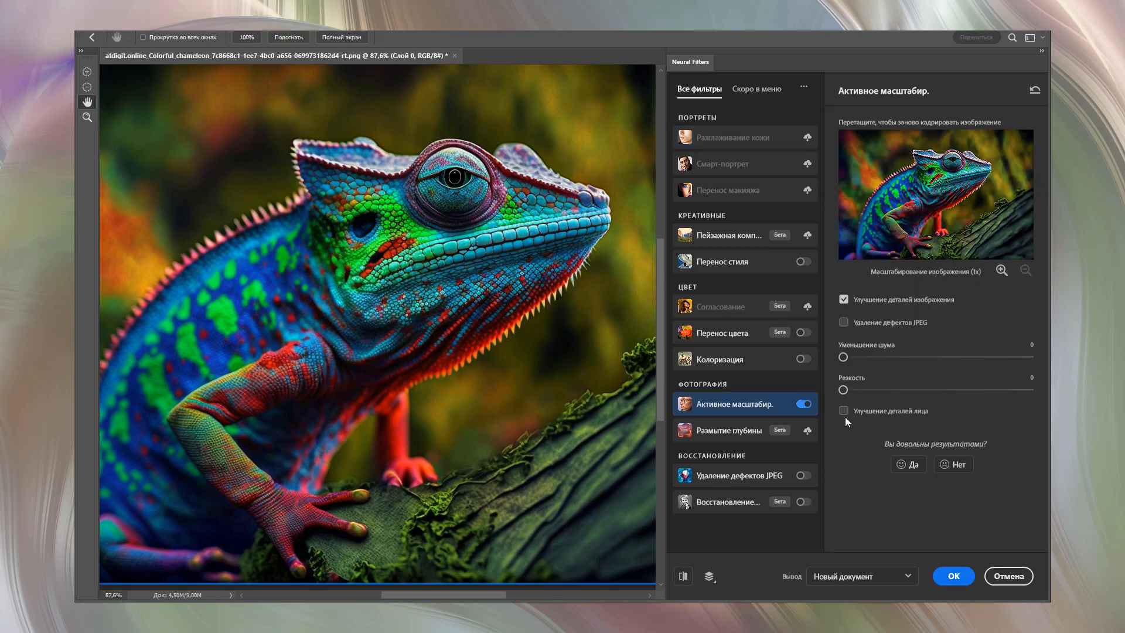
click(1001, 270)
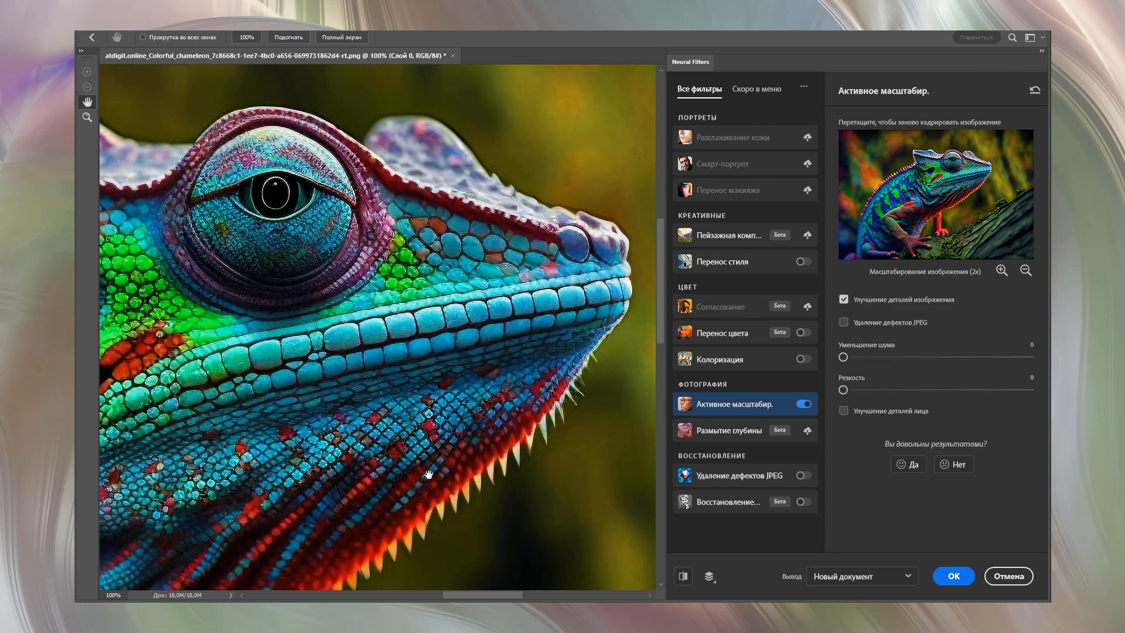
click(953, 576)
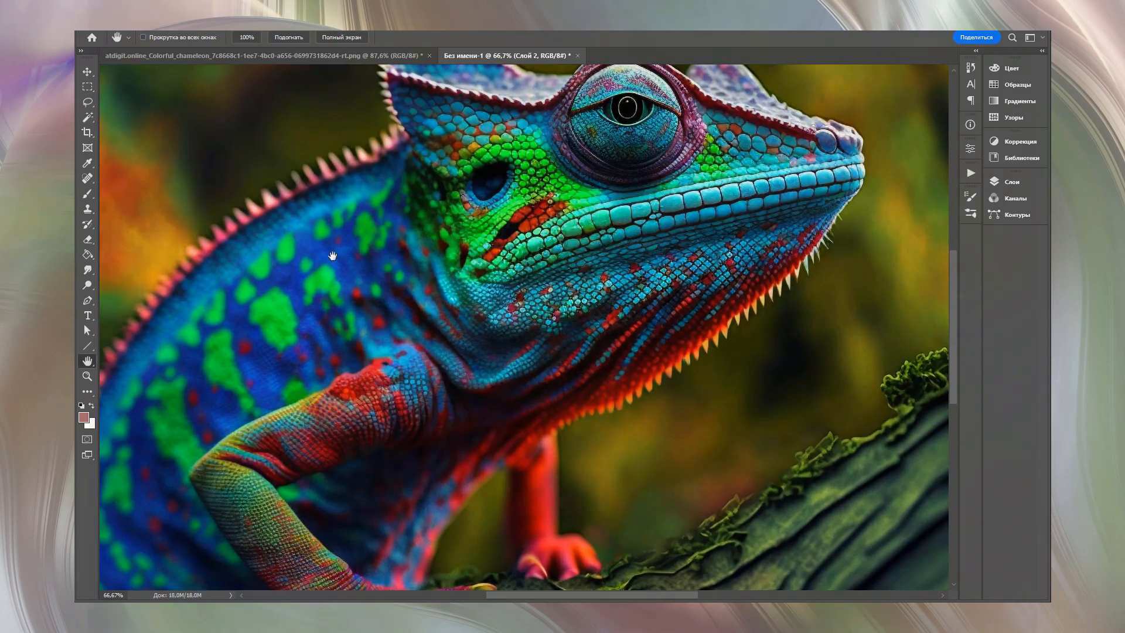